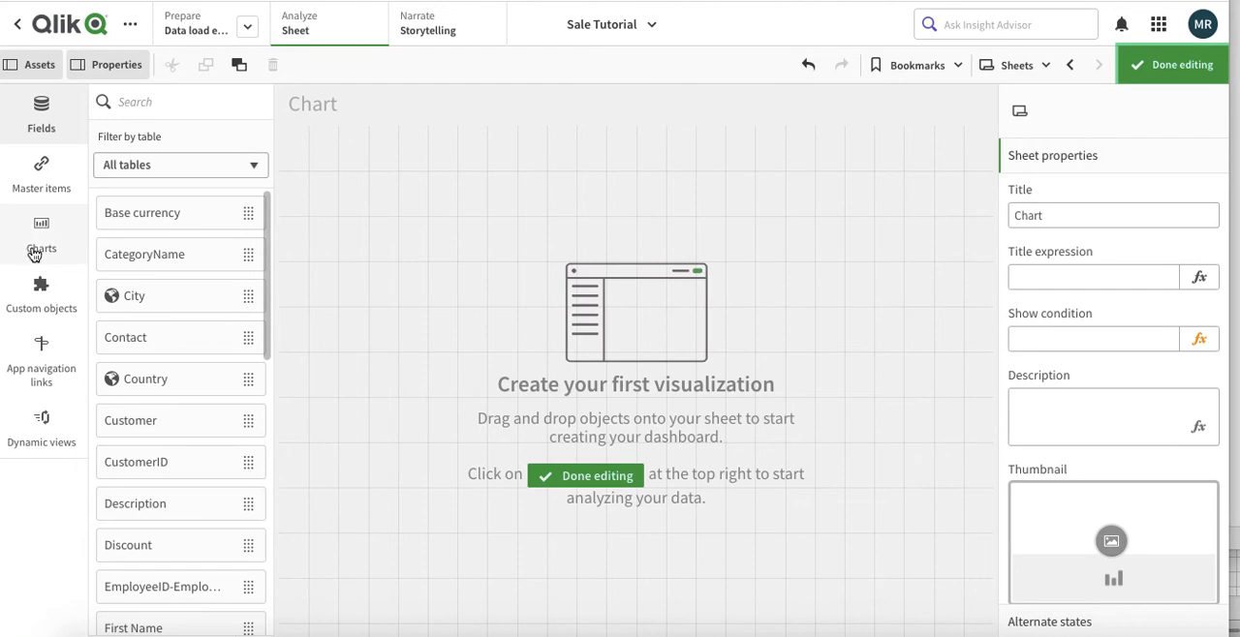
# Show the chart types in the Assets panel to add a bar chart to the sheet
pyautogui.click(41, 235)
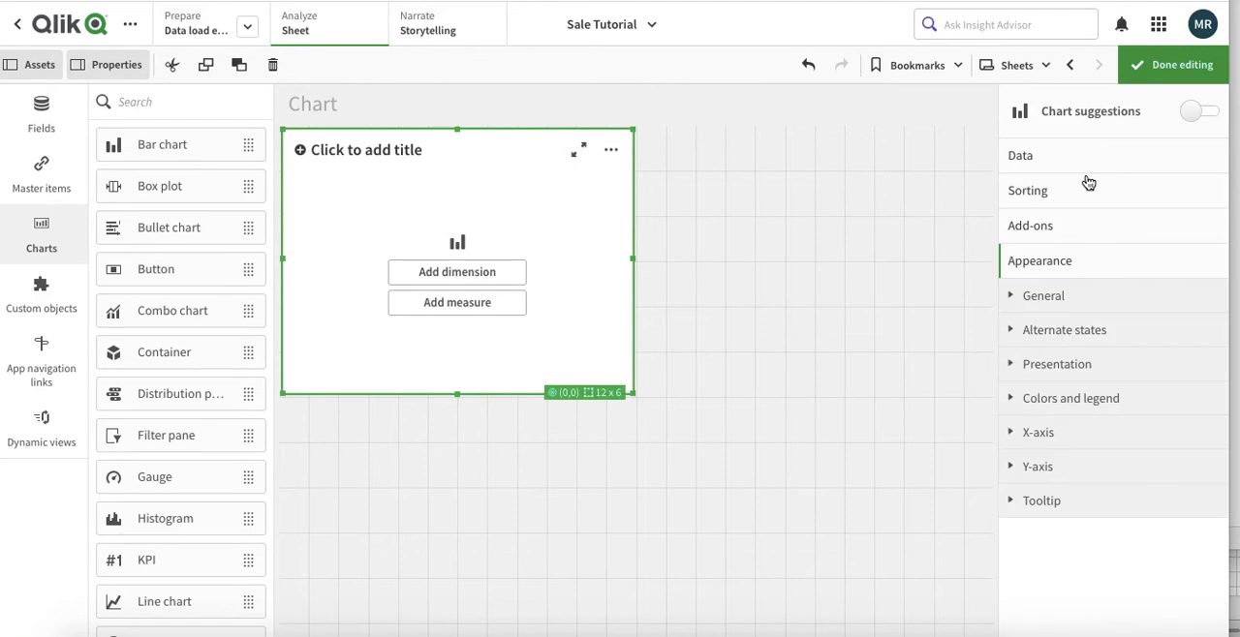
pyautogui.moveTo(770, 217)
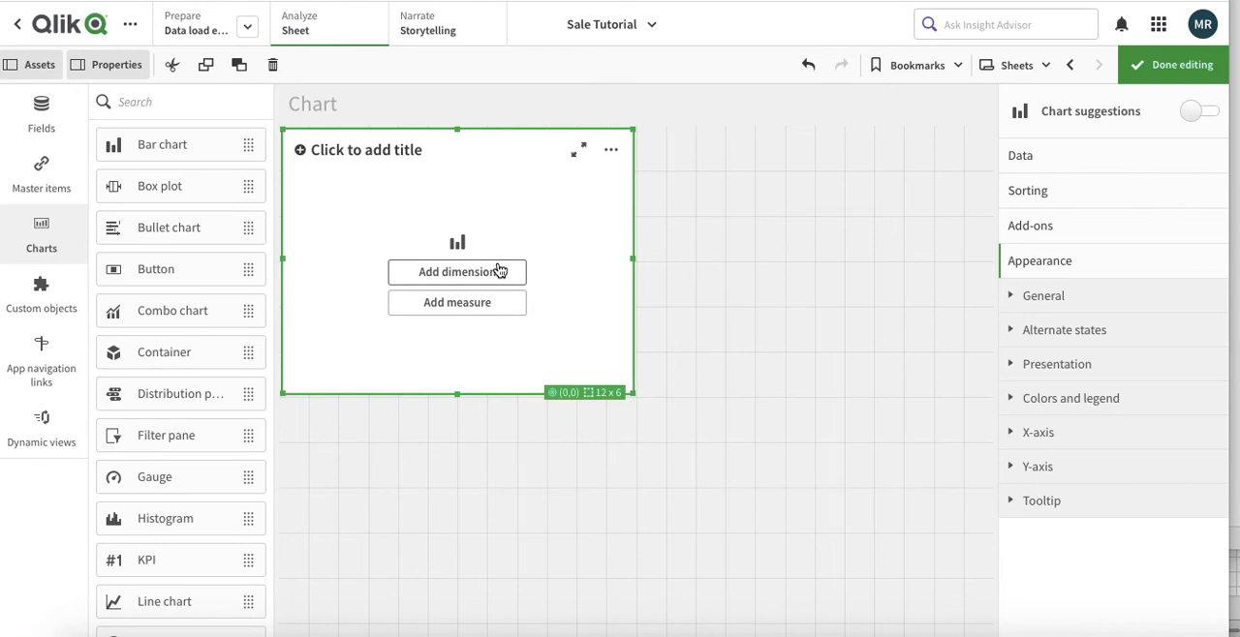
# Use CategoryName as the dimension and Sum(Quantity) as the measure, found by searching 'qua'
pyautogui.click(457, 272)
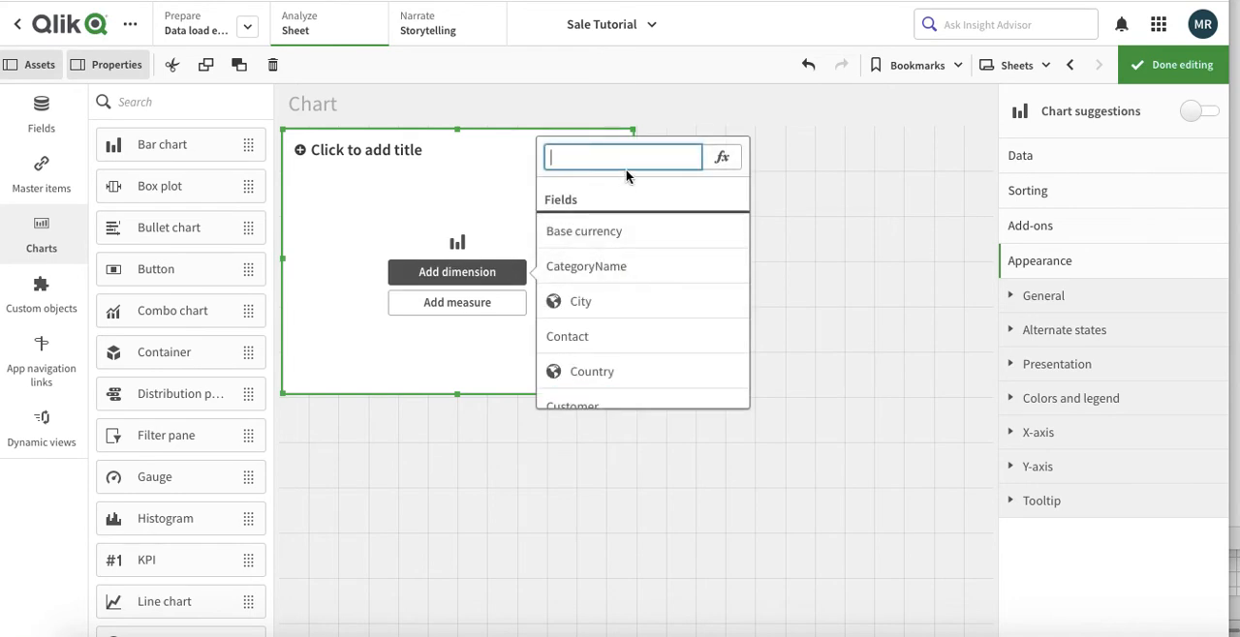
pyautogui.click(1019, 155)
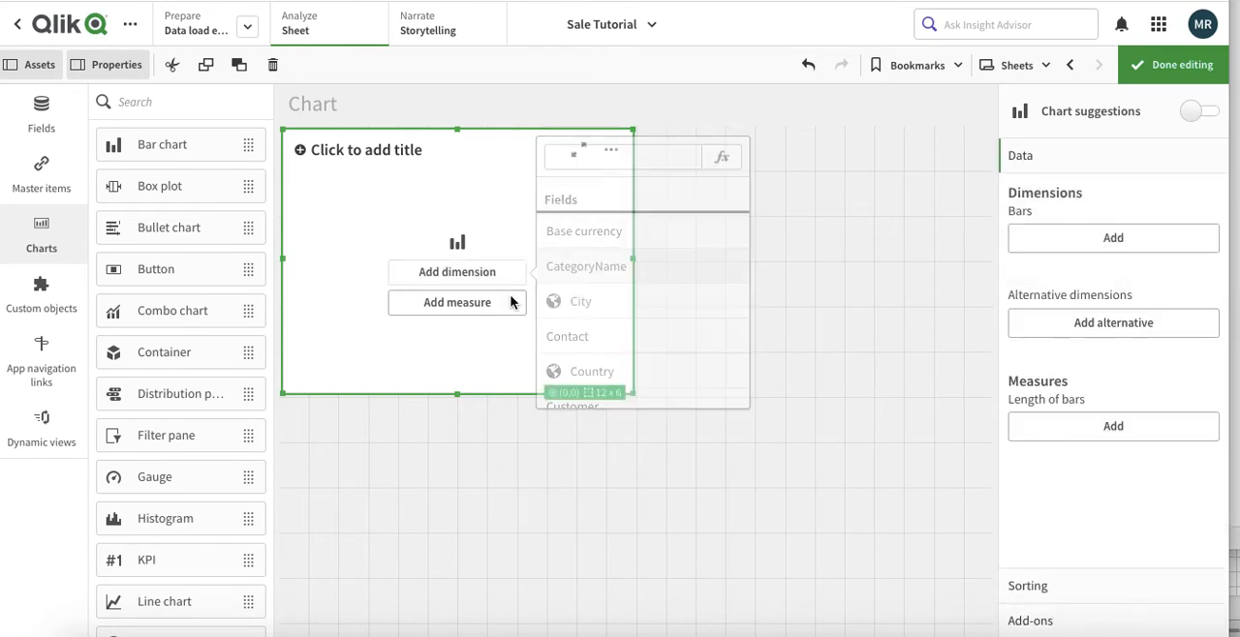
pyautogui.click(585, 268)
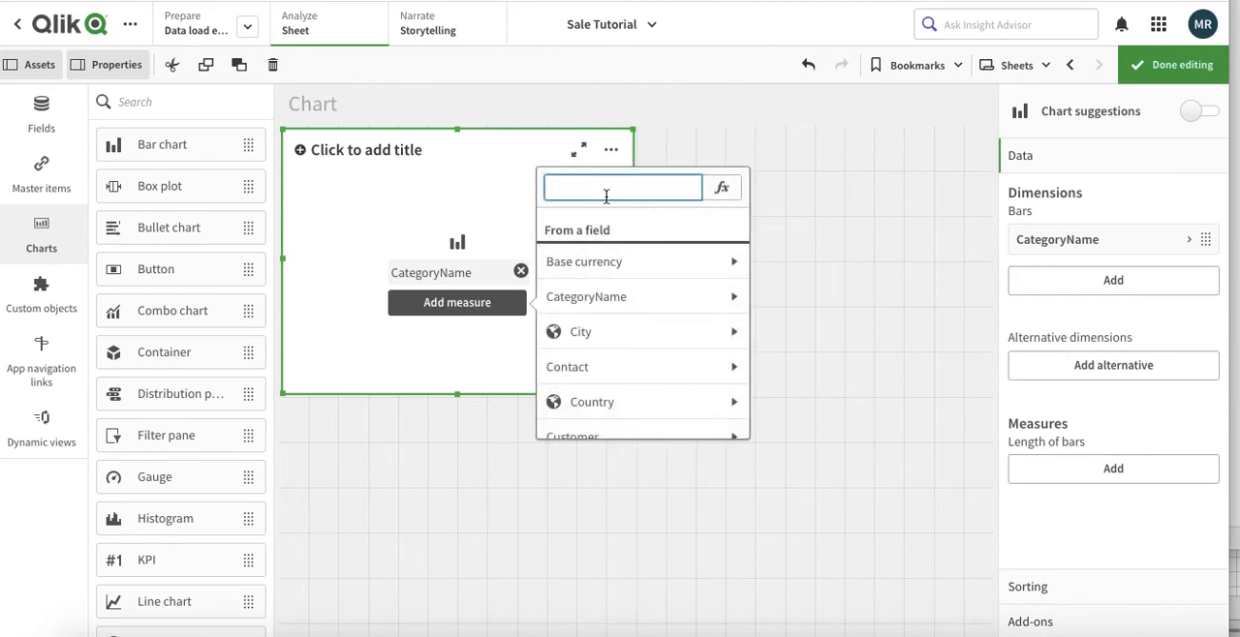
pyautogui.write('qua')
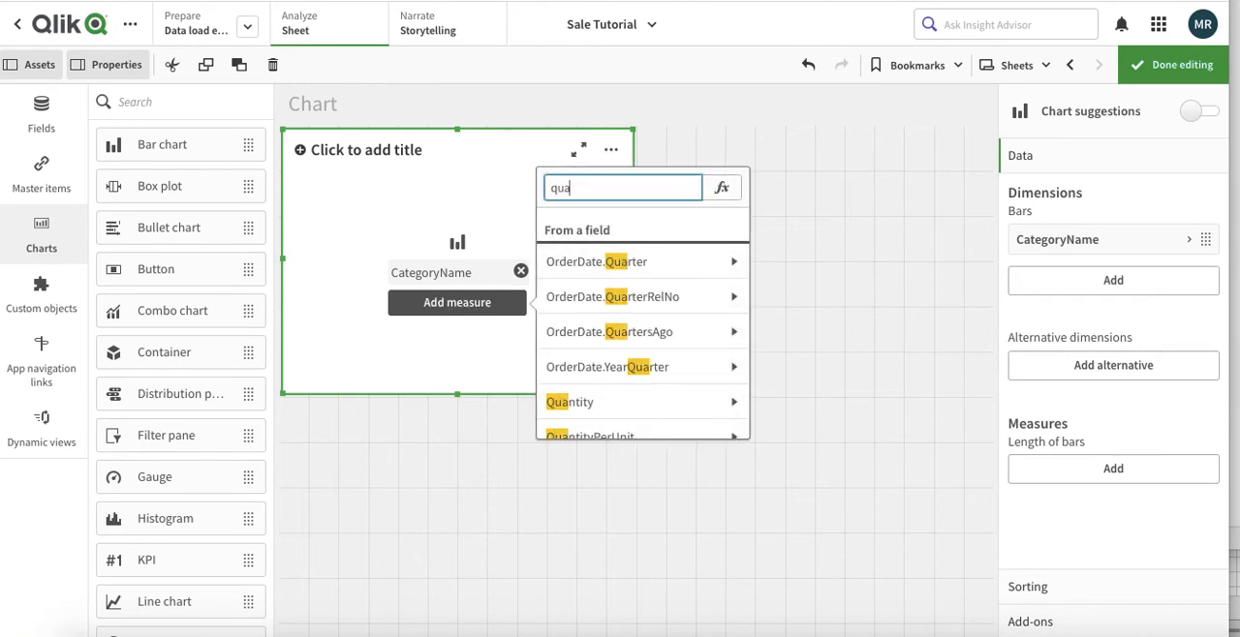
pyautogui.click(569, 403)
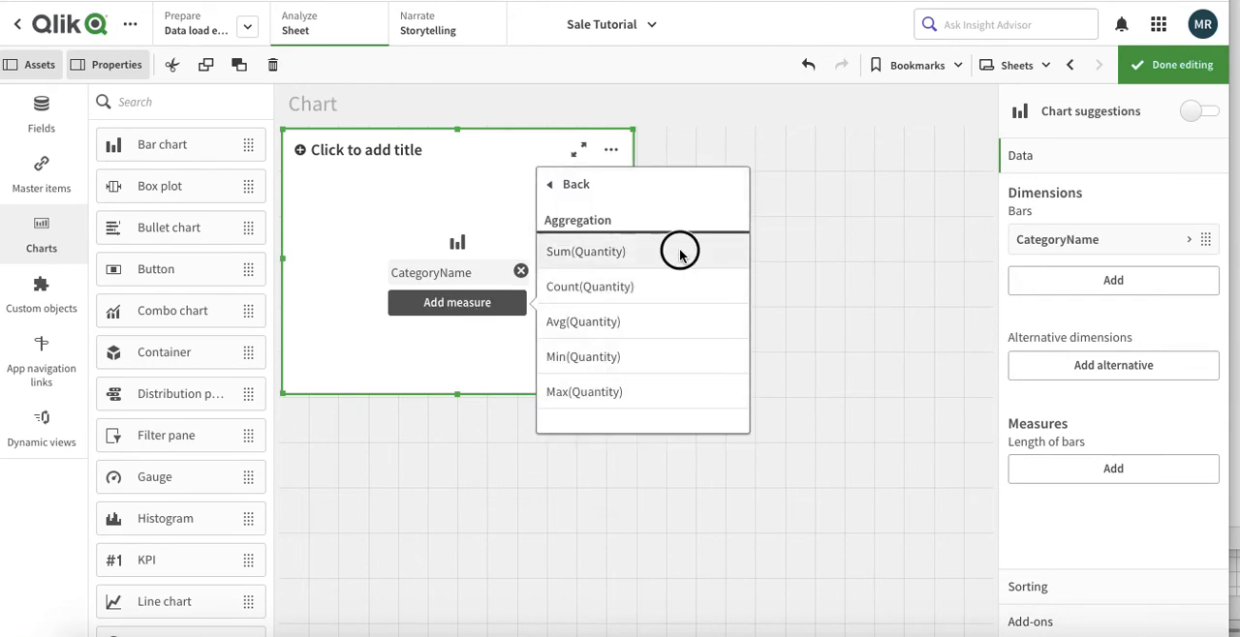
pyautogui.click(585, 252)
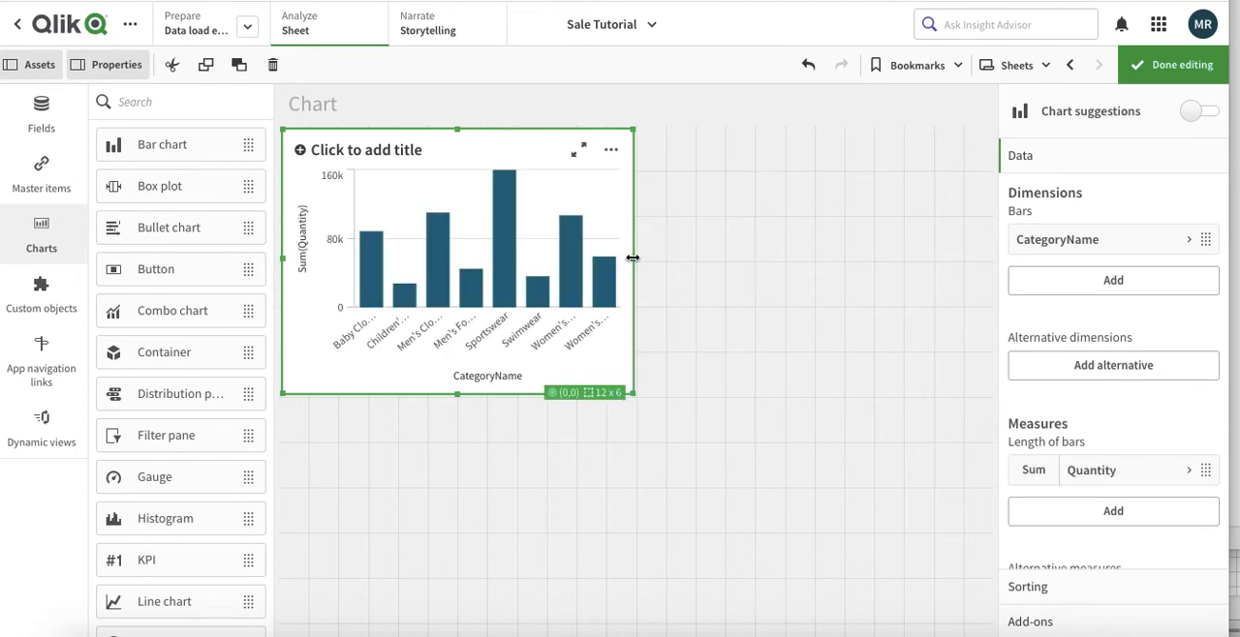
# Resize the chart by its right edge and toggle the Assets and Properties panels off and back on
pyautogui.moveTo(633, 258); pyautogui.dragTo(756, 300)
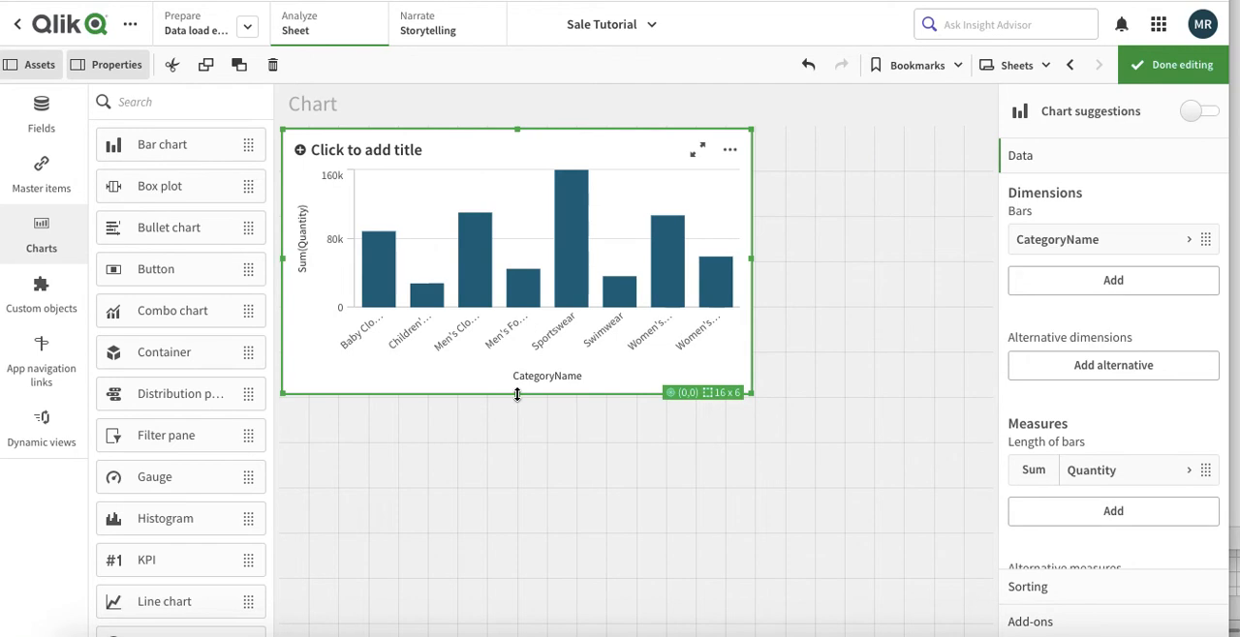
pyautogui.moveTo(759, 268)
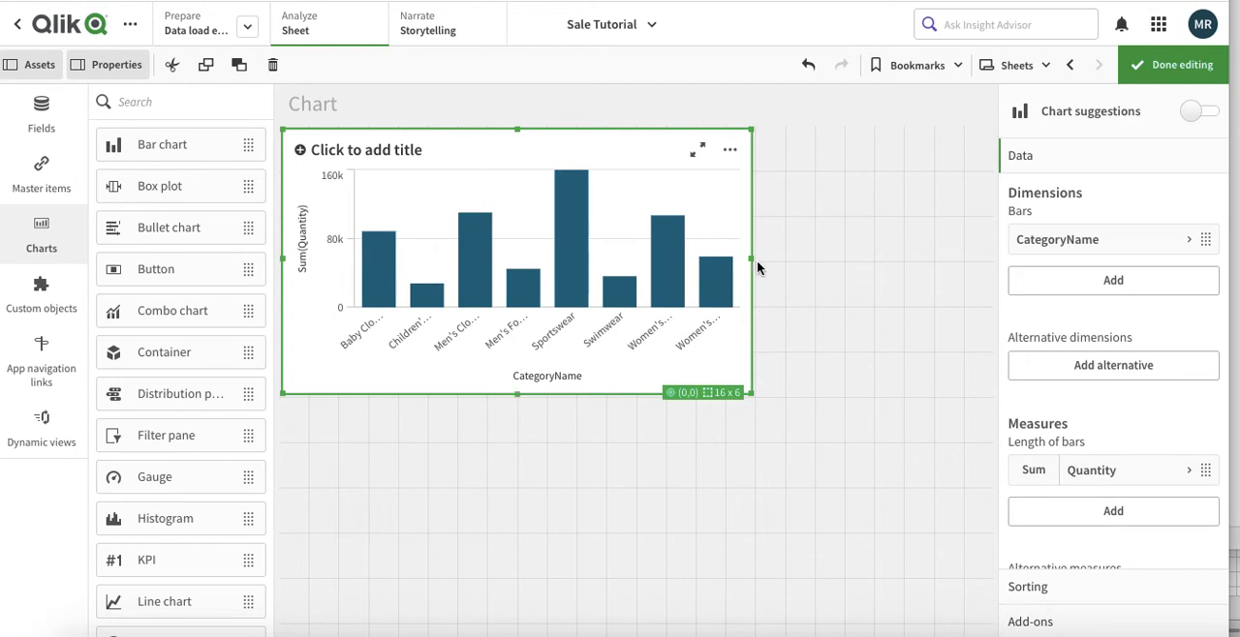
pyautogui.moveTo(747, 260); pyautogui.dragTo(705, 260)
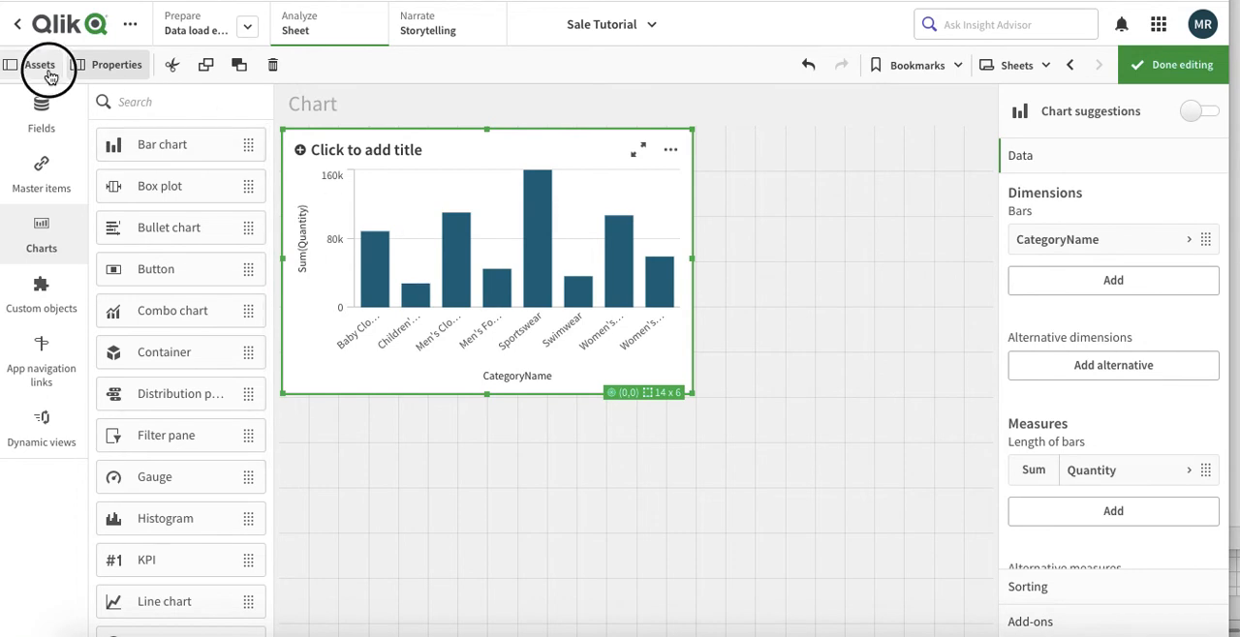
pyautogui.click(38, 66)
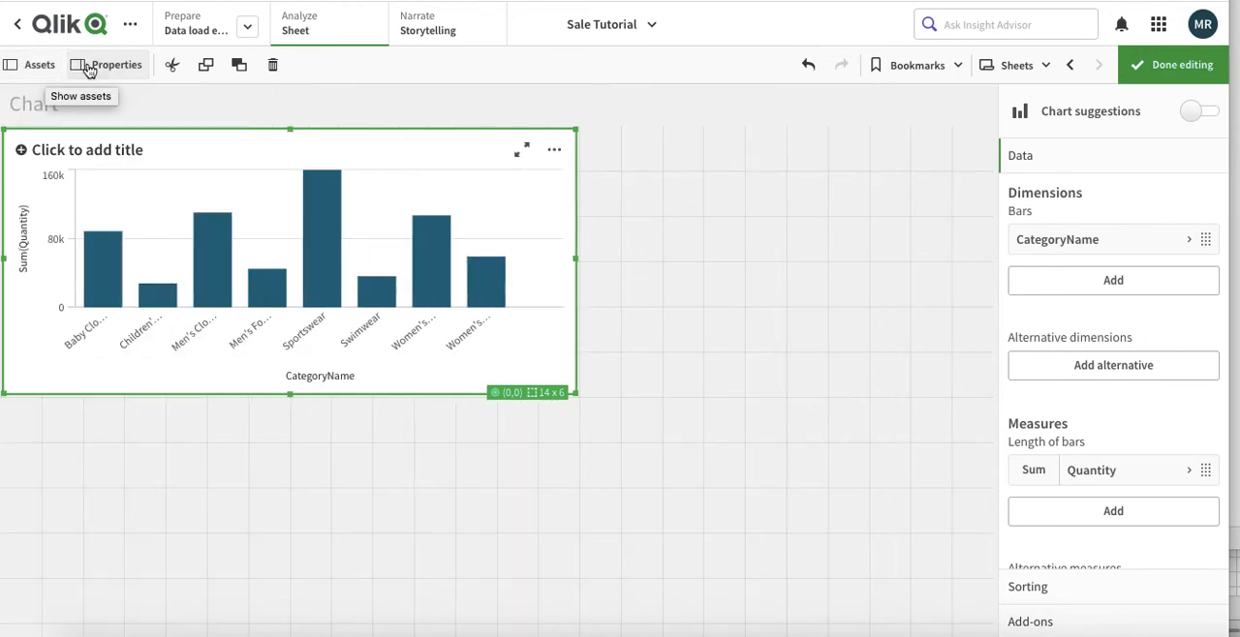
pyautogui.click(79, 66)
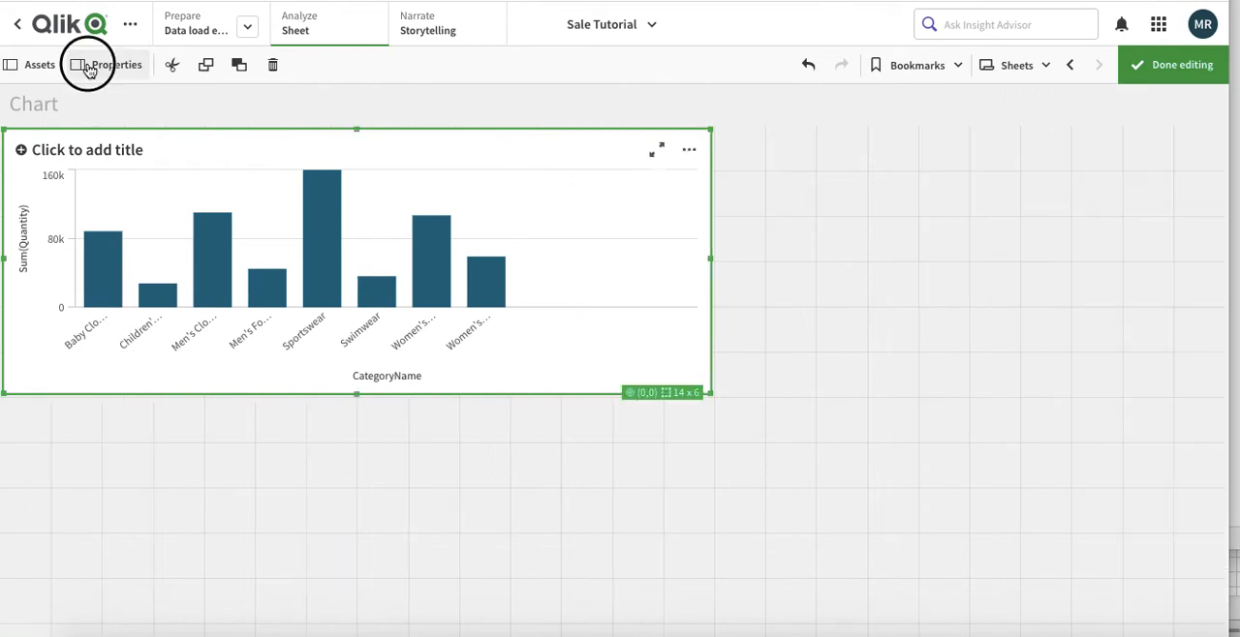
pyautogui.click(116, 66)
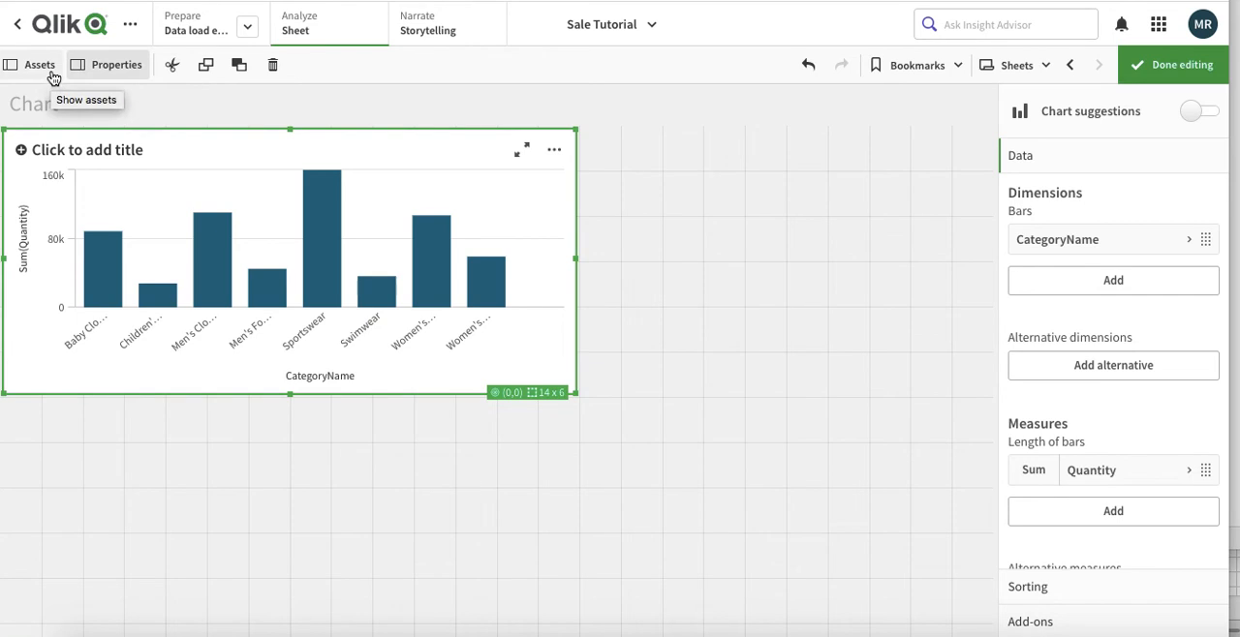
pyautogui.click(38, 63)
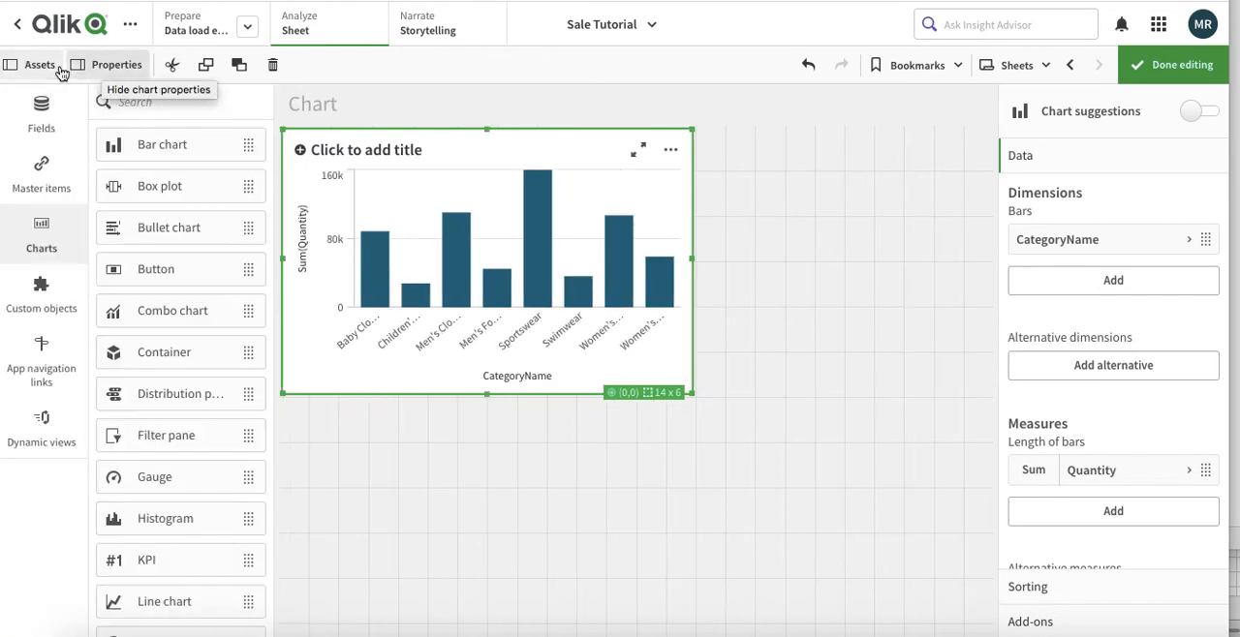
pyautogui.moveTo(1111, 240)
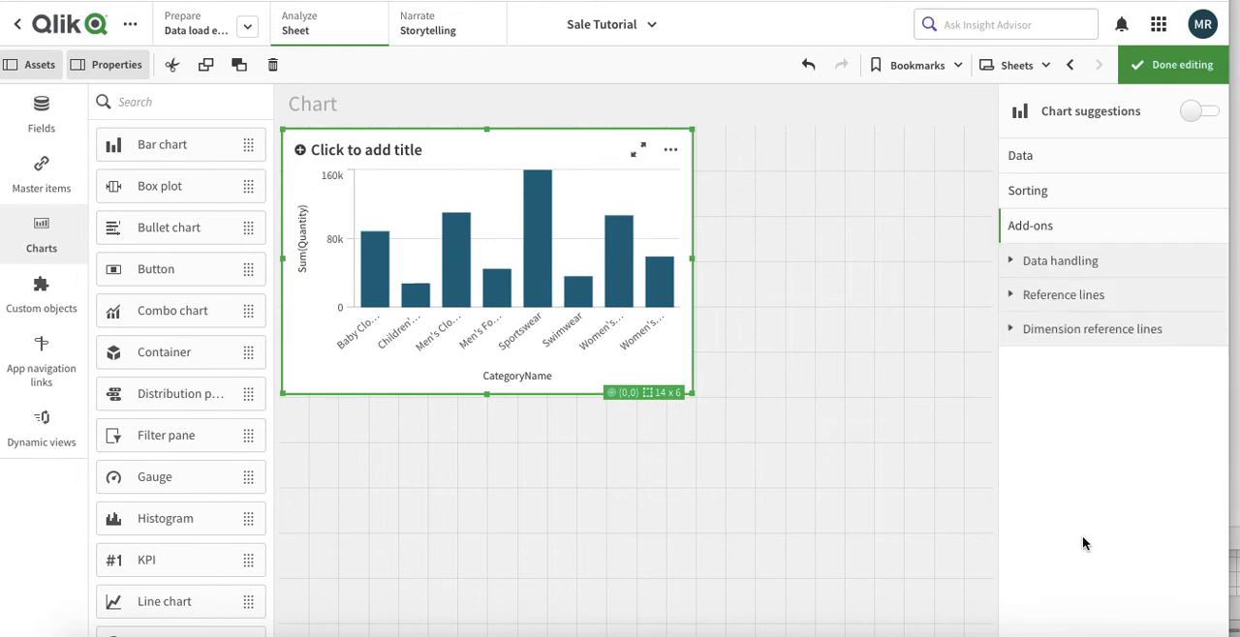
pyautogui.moveTo(1123, 492)
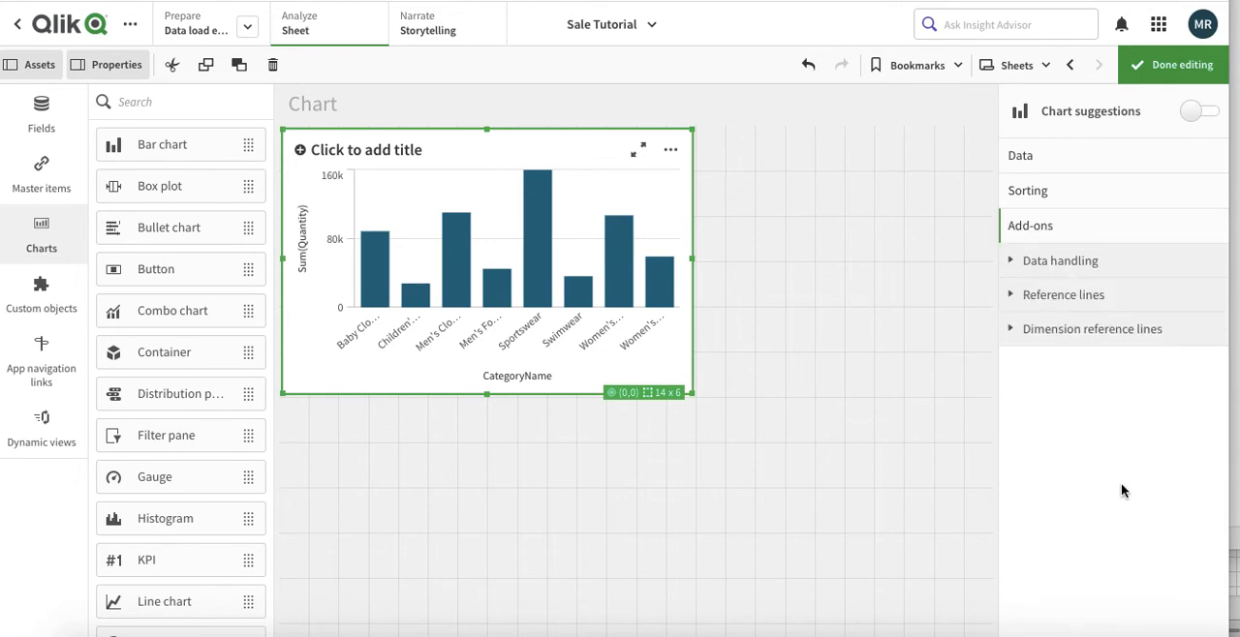
pyautogui.moveTo(1142, 192)
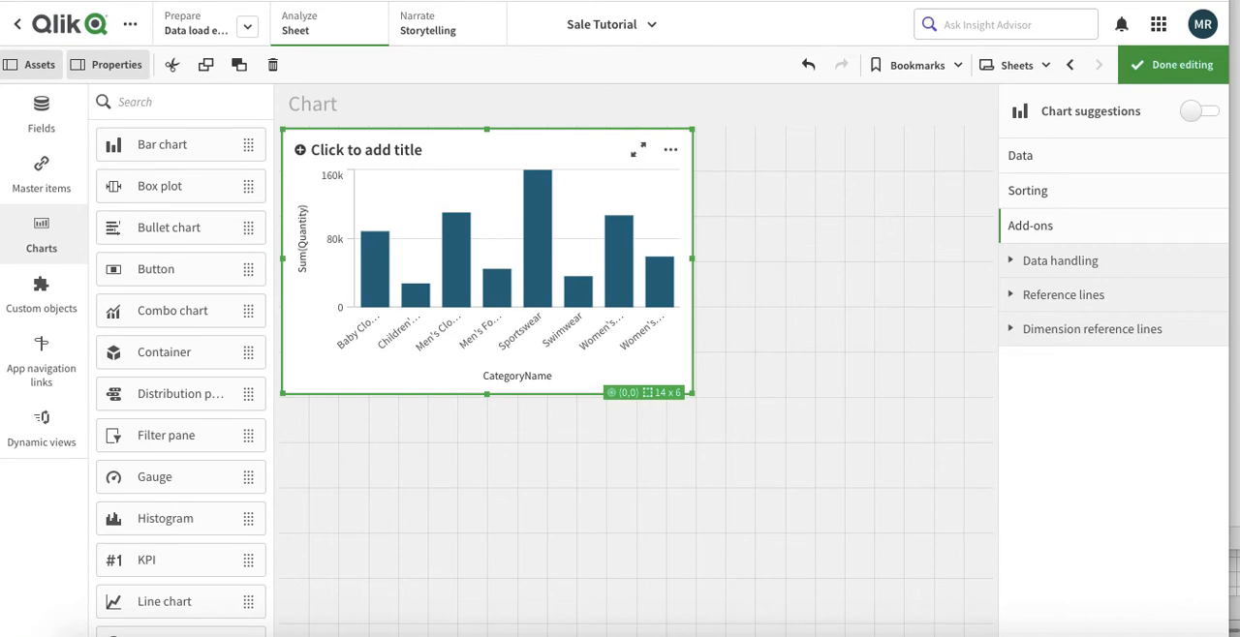
pyautogui.scroll(-3)
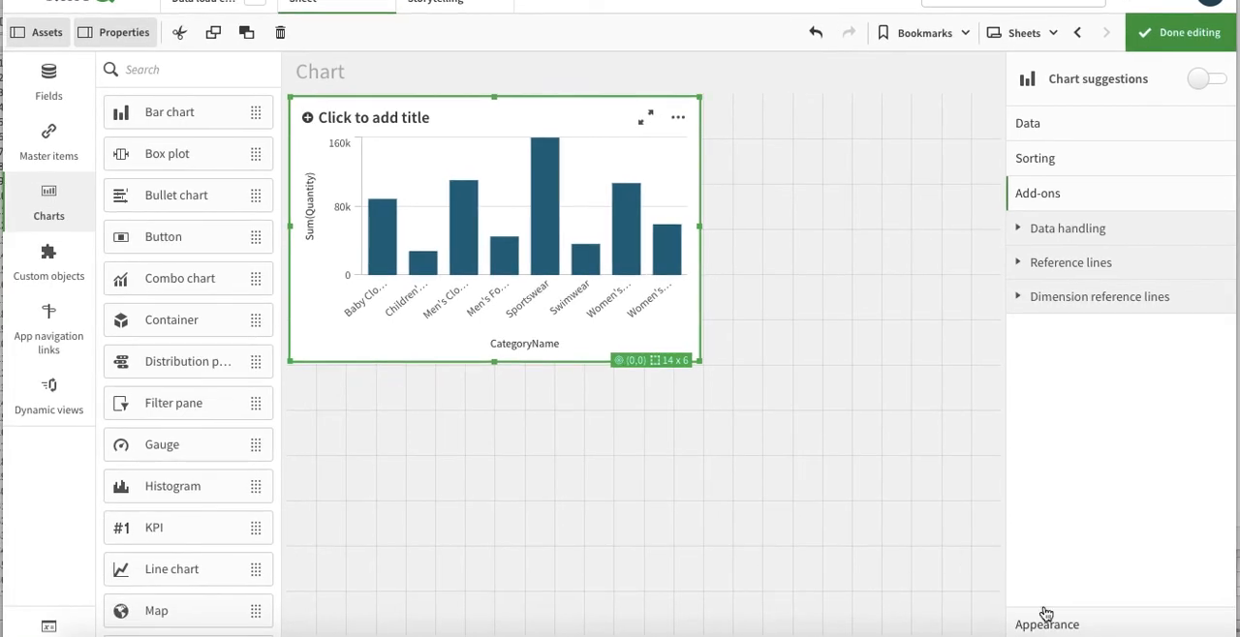
# Show the Data section of the chart properties with the CategoryName dimension
pyautogui.click(1027, 124)
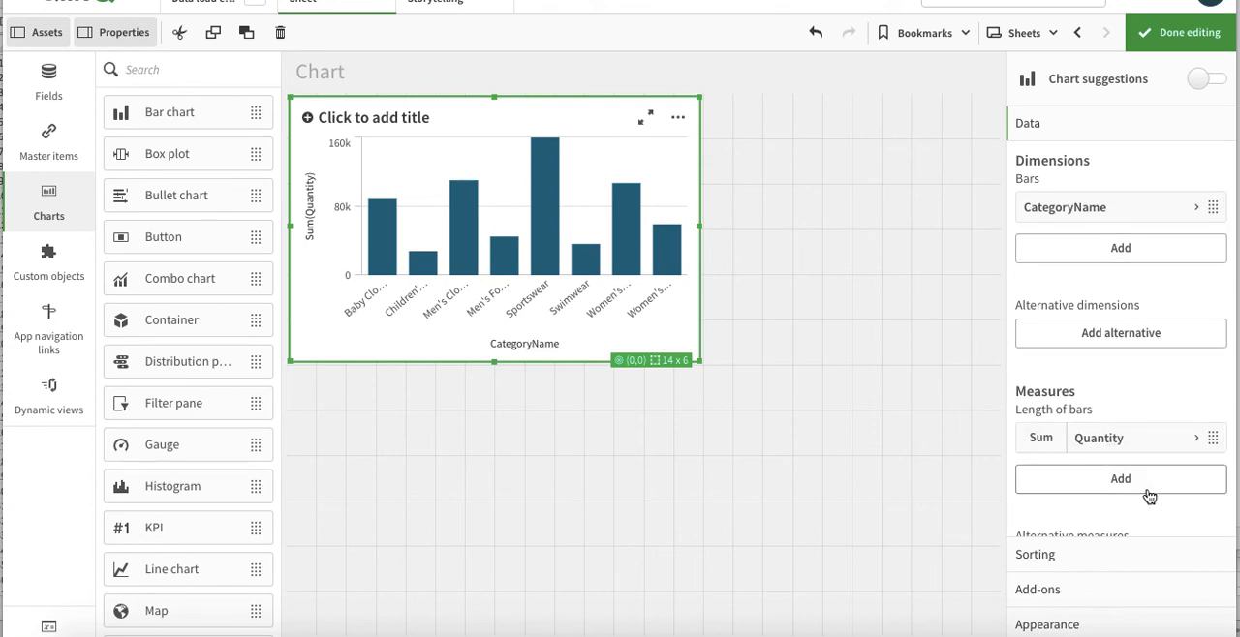
pyautogui.moveTo(1143, 362)
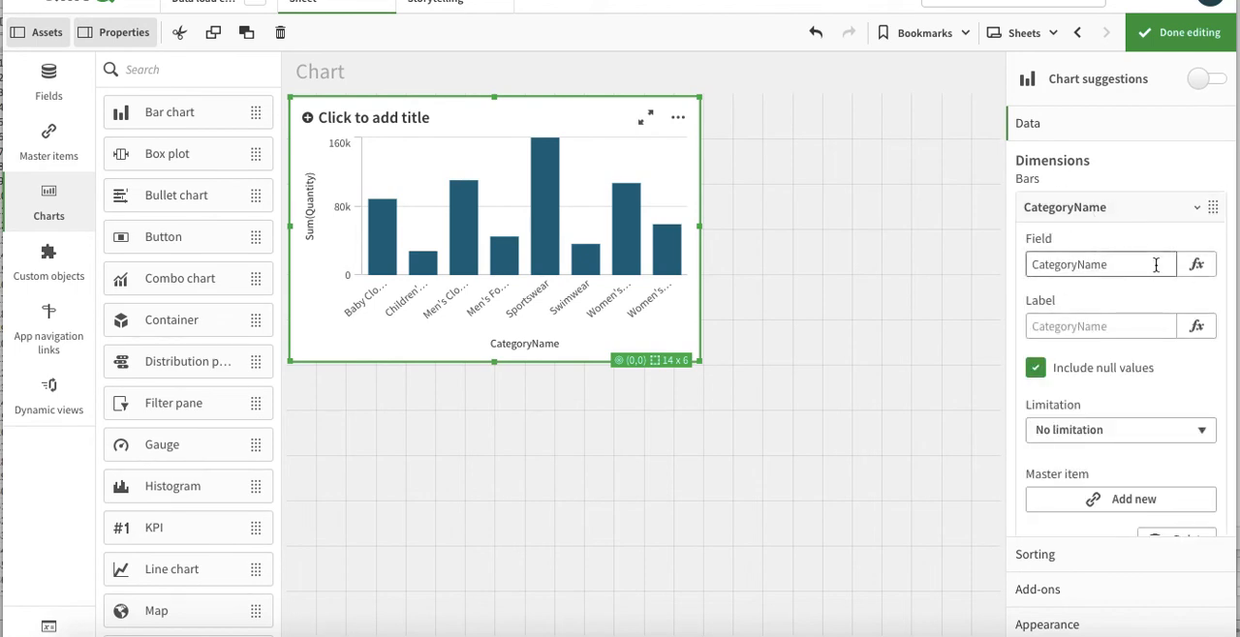
pyautogui.moveTo(1197, 264)
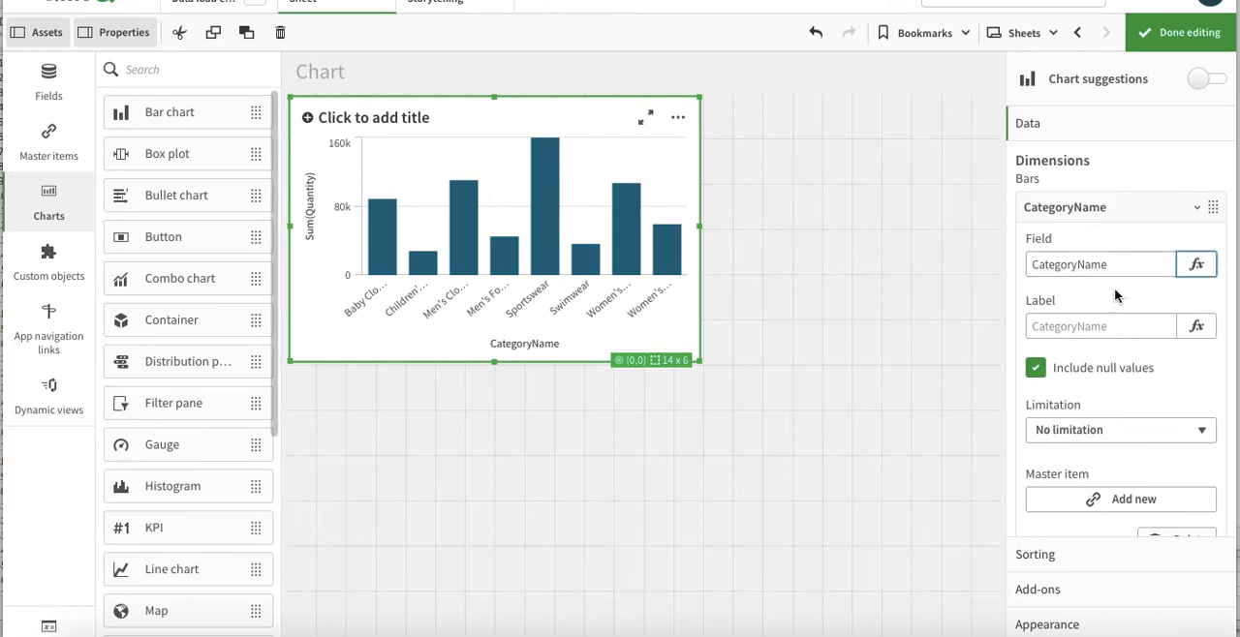
# Replace the dimension expression with =[First Name] & ' ' & [Last Name] using autocomplete
pyautogui.click(1195, 263)
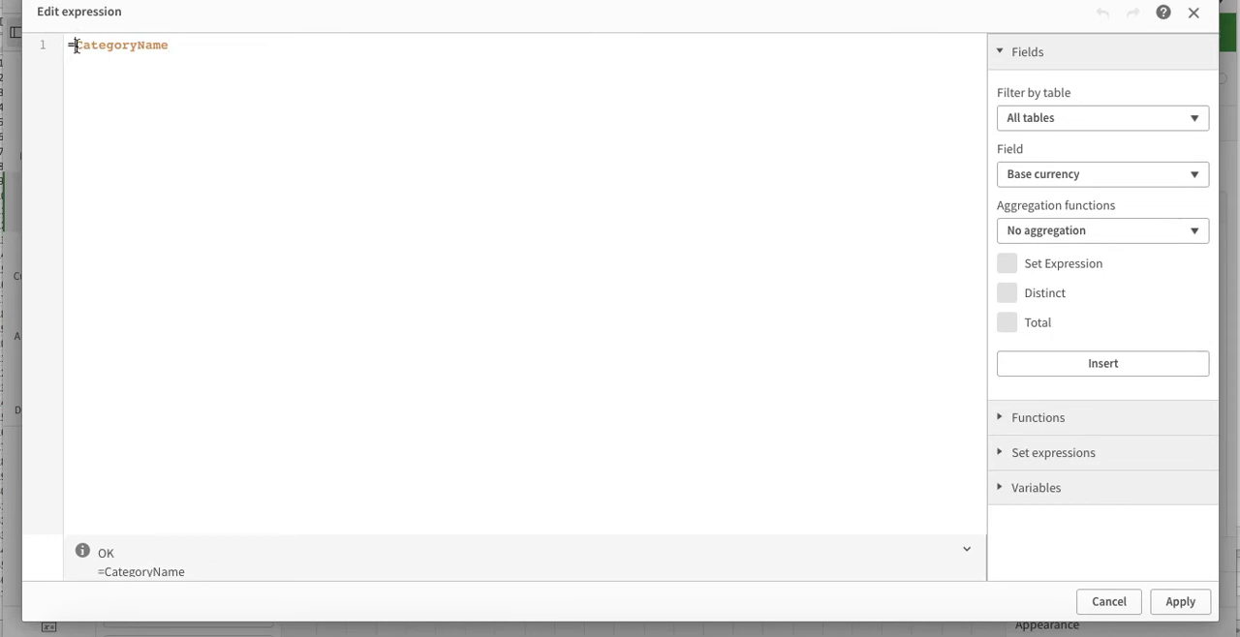
pyautogui.doubleClick(120, 45)
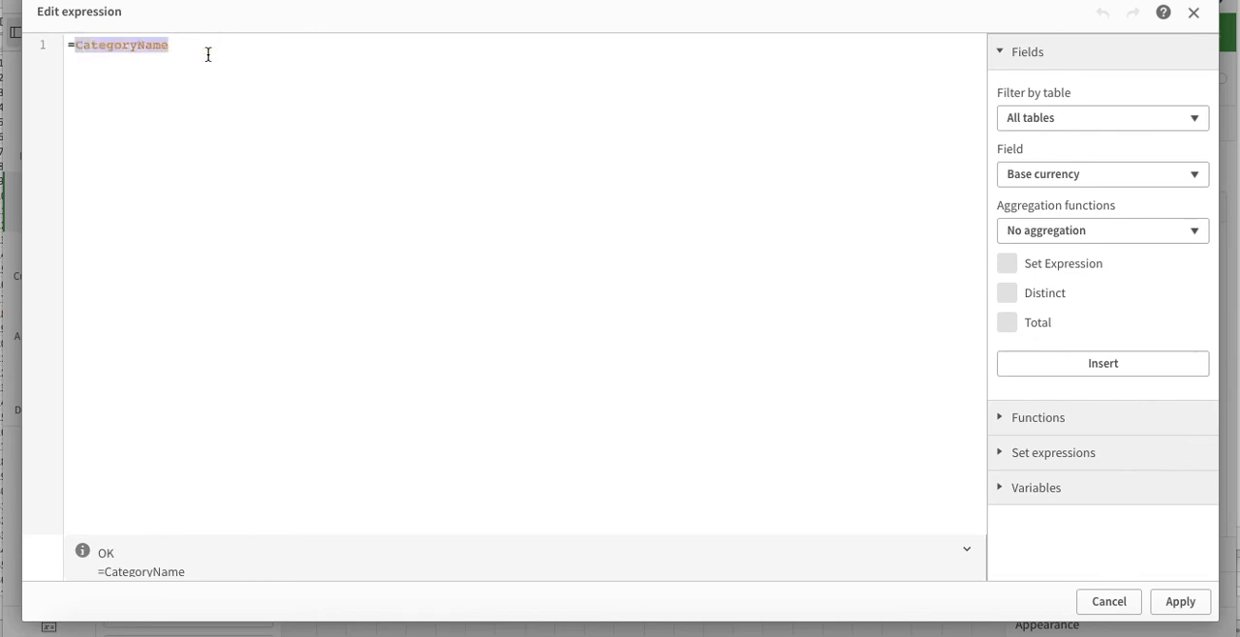
pyautogui.write('Fi')
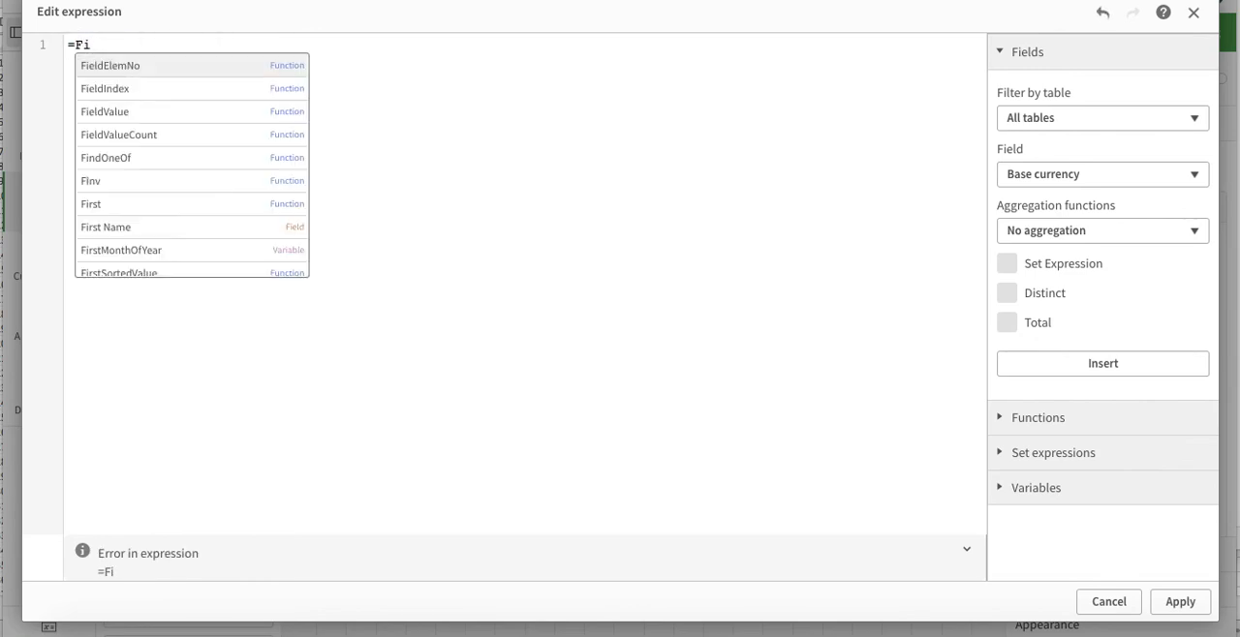
pyautogui.write('r')
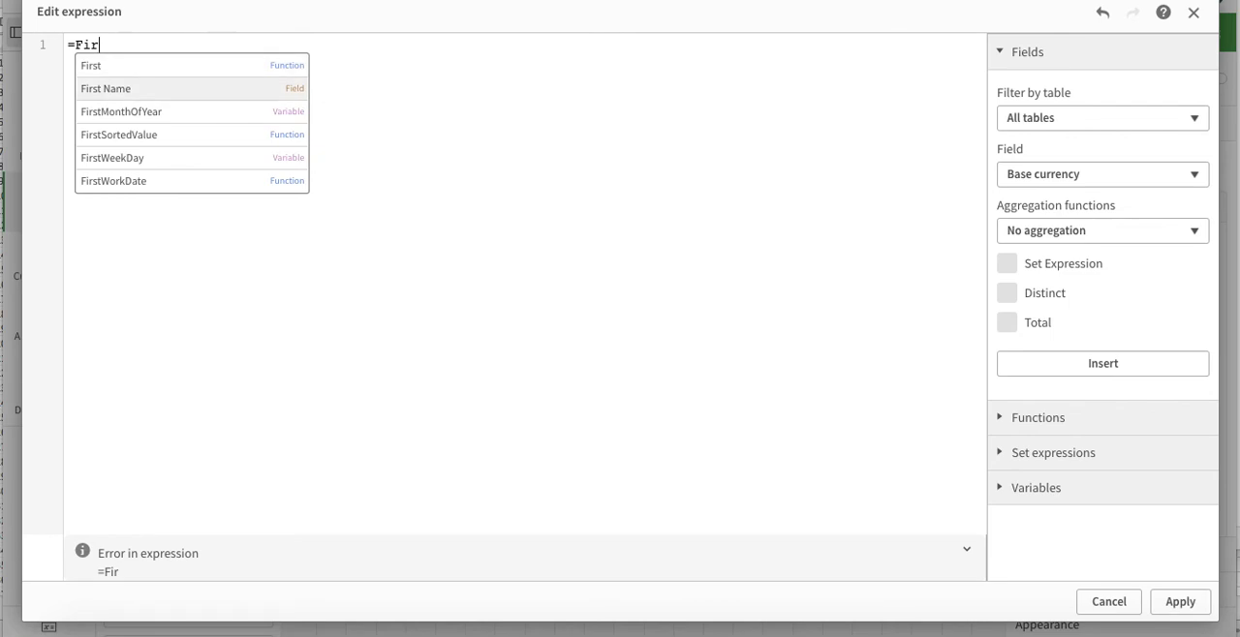
pyautogui.click(104, 89)
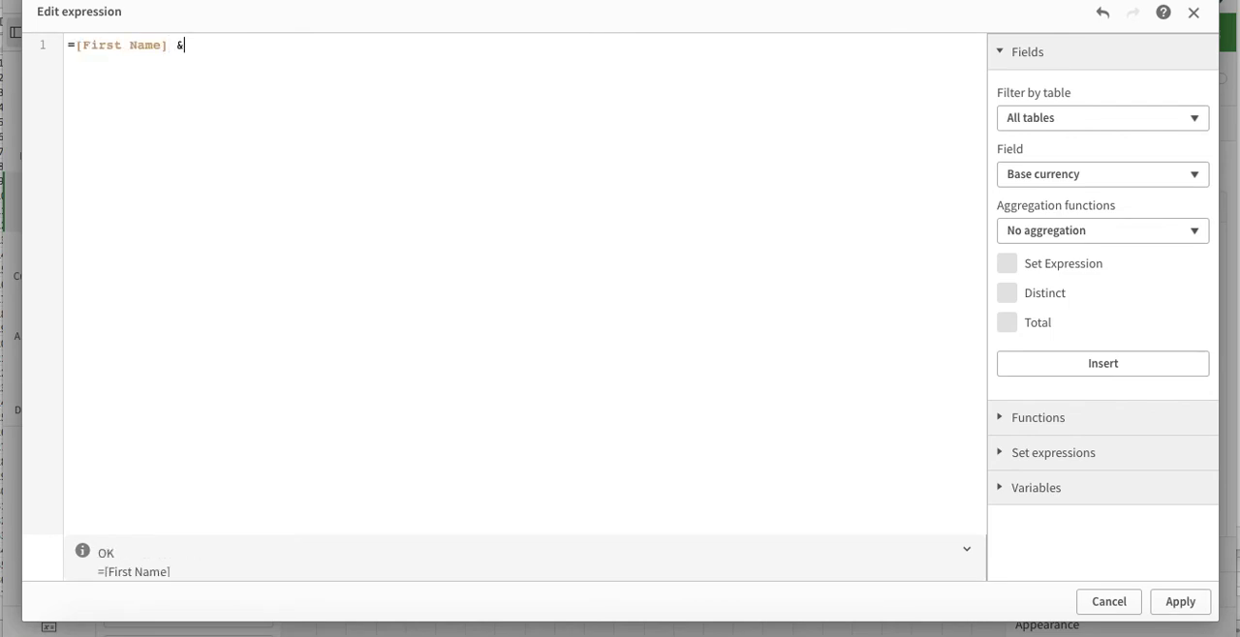
pyautogui.write("' '")
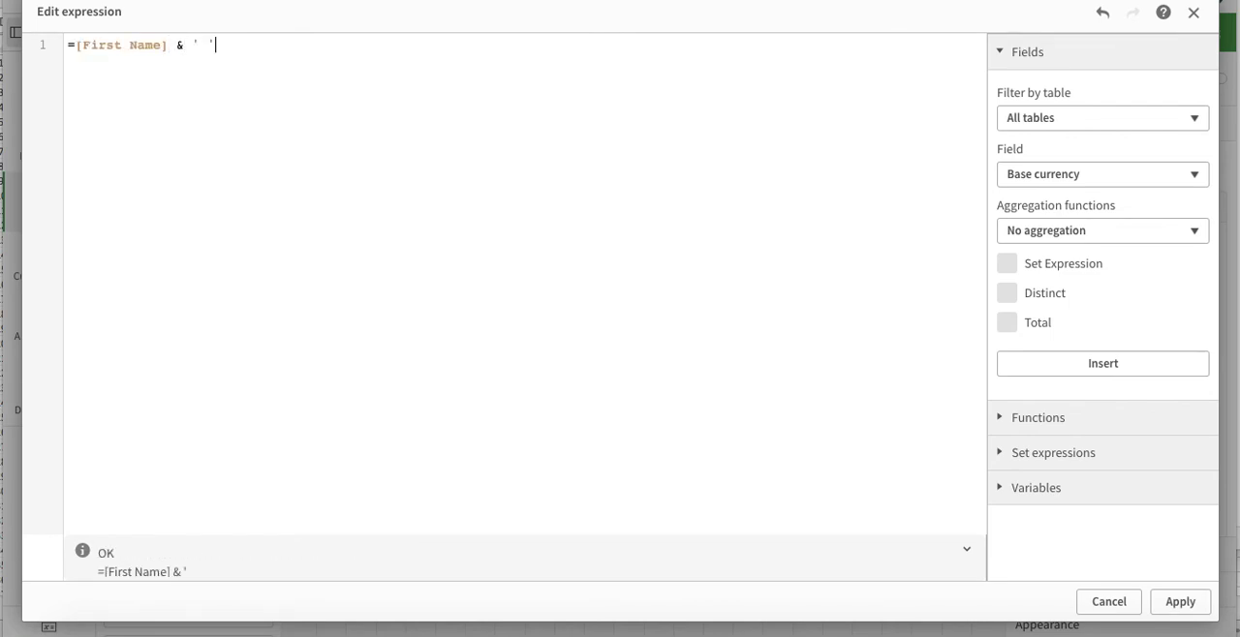
pyautogui.write('& L')
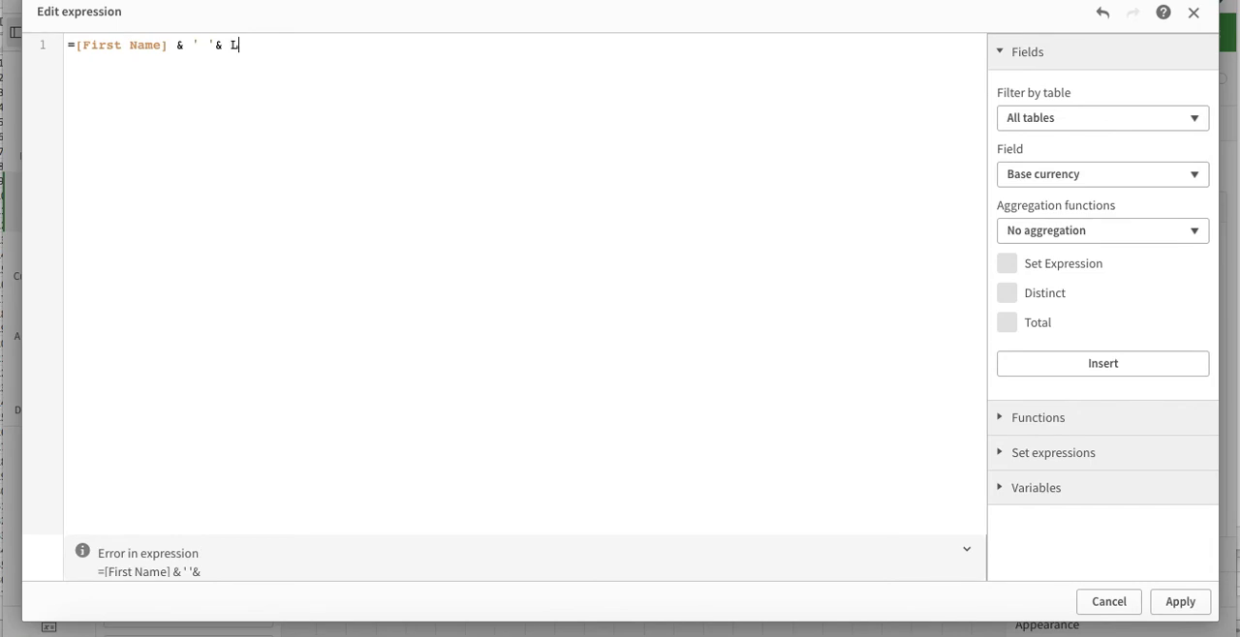
pyautogui.write('ast')
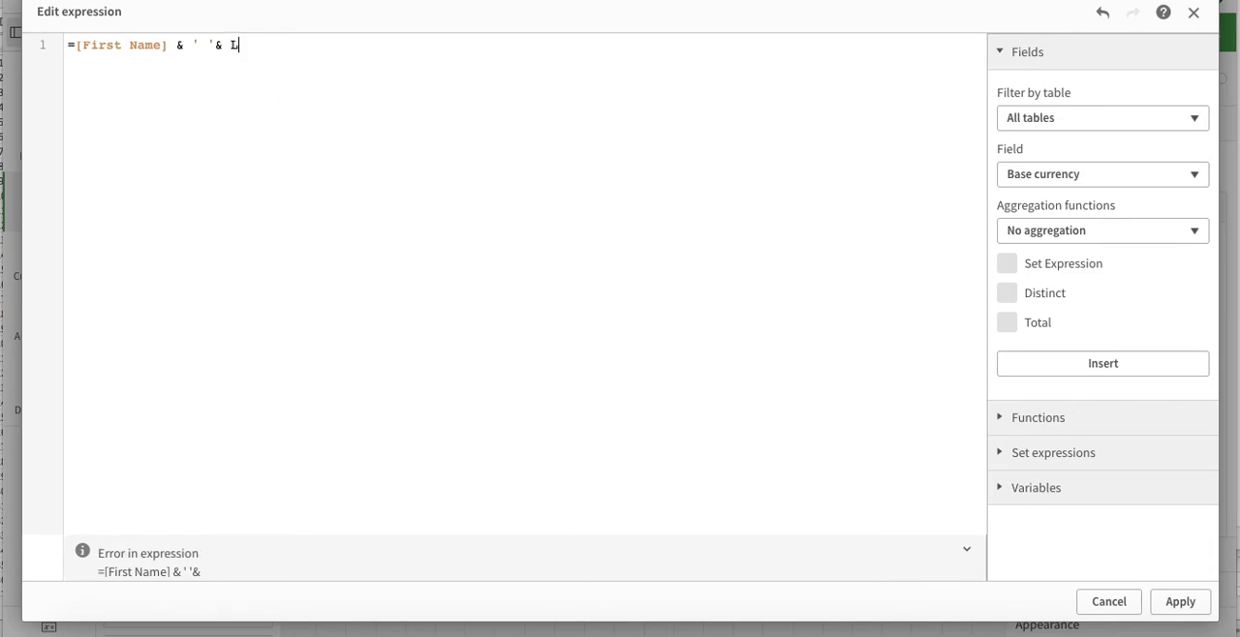
pyautogui.write('a')
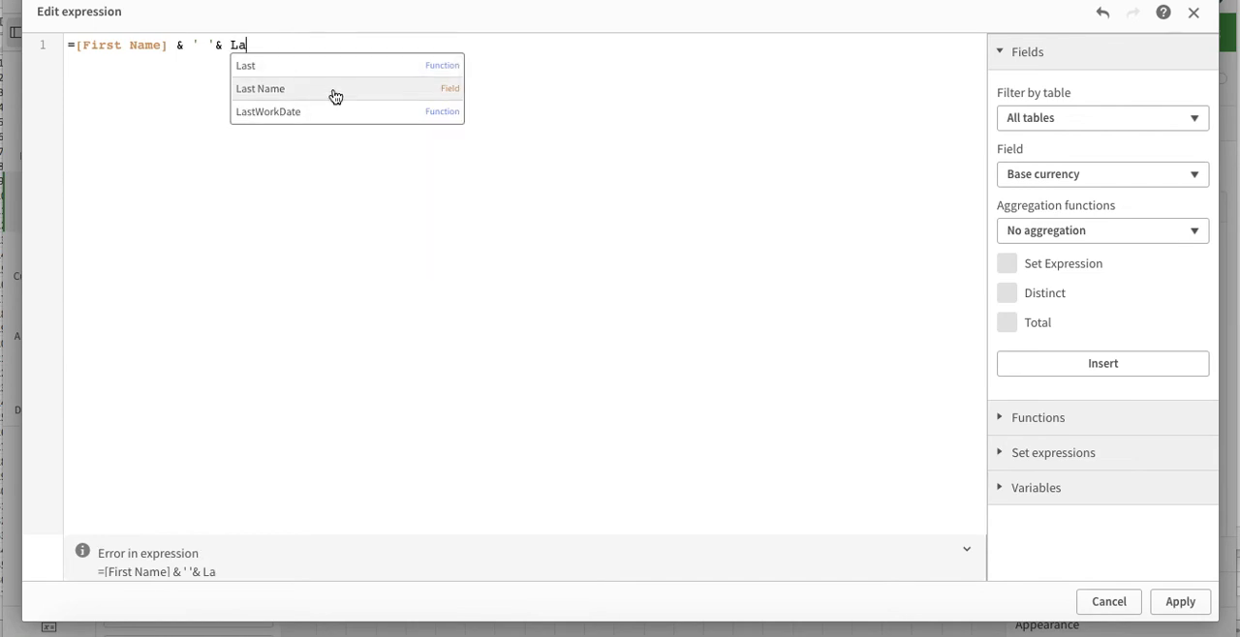
pyautogui.click(1108, 600)
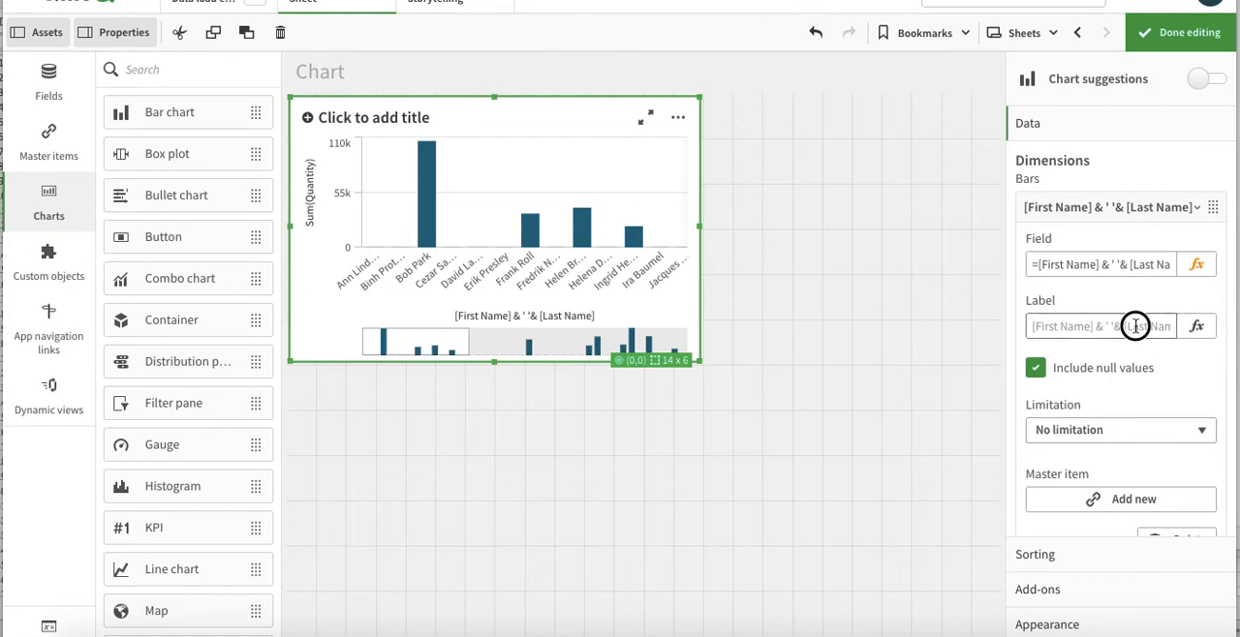
# Enter 'Full Name' as the dimension's label and confirm it
pyautogui.write('First')
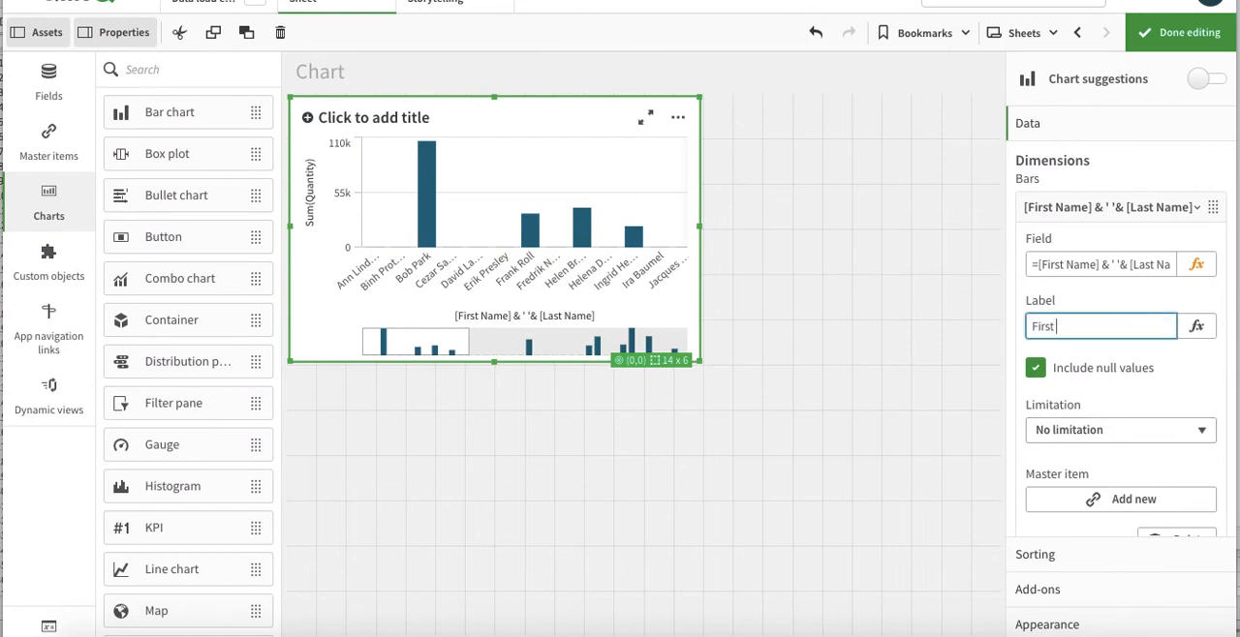
pyautogui.write('Full Name')
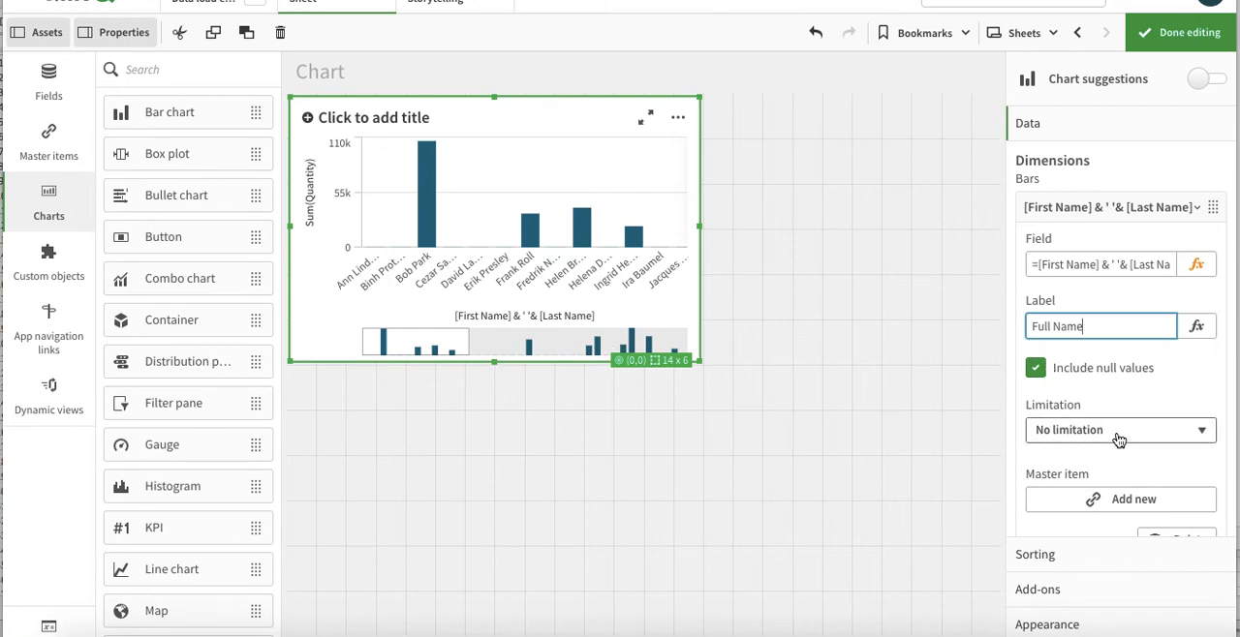
pyautogui.click(1034, 368)
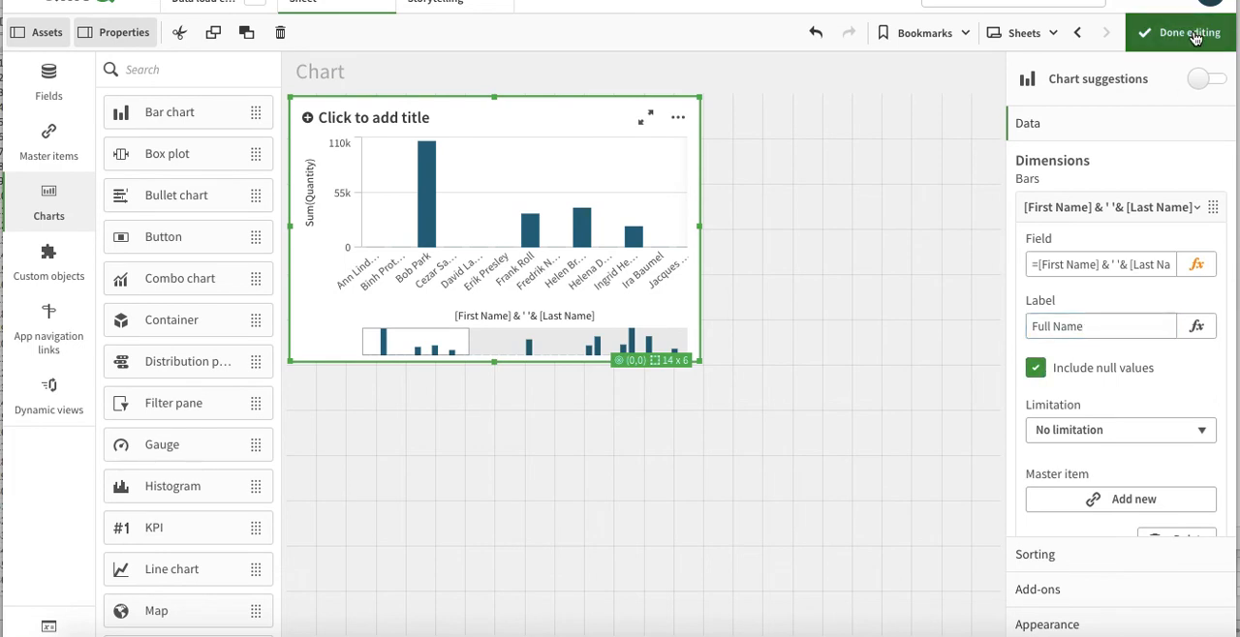
# Finish editing to view the chart with Full Name on its axis
pyautogui.click(1189, 31)
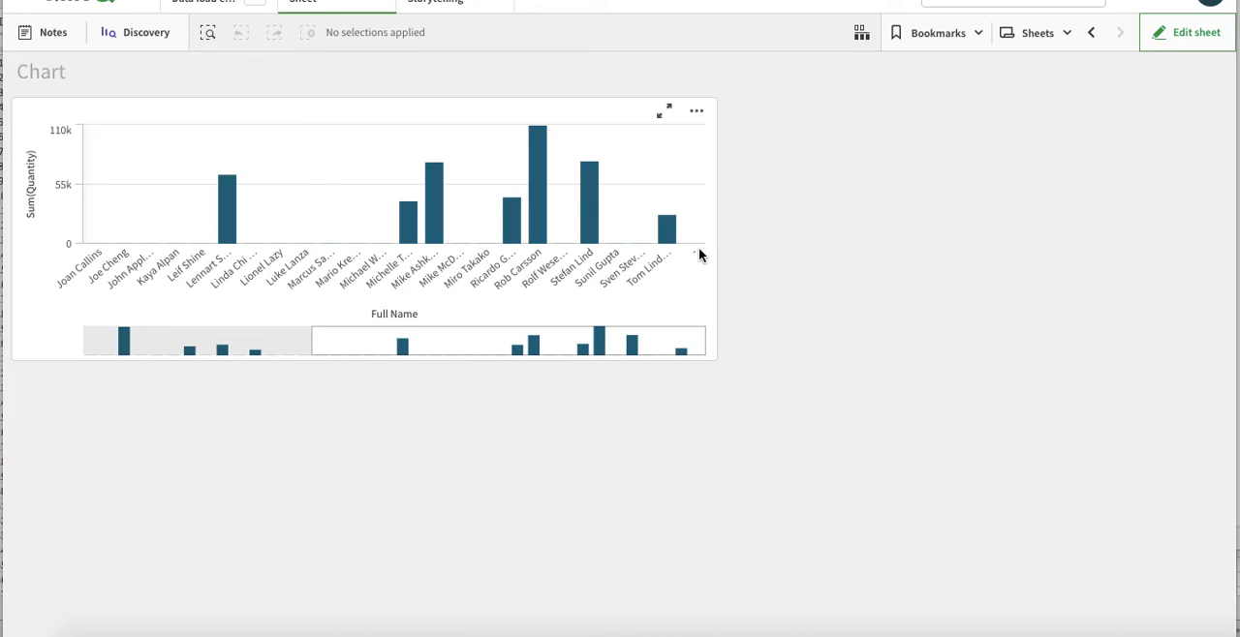
pyautogui.moveTo(538, 193)
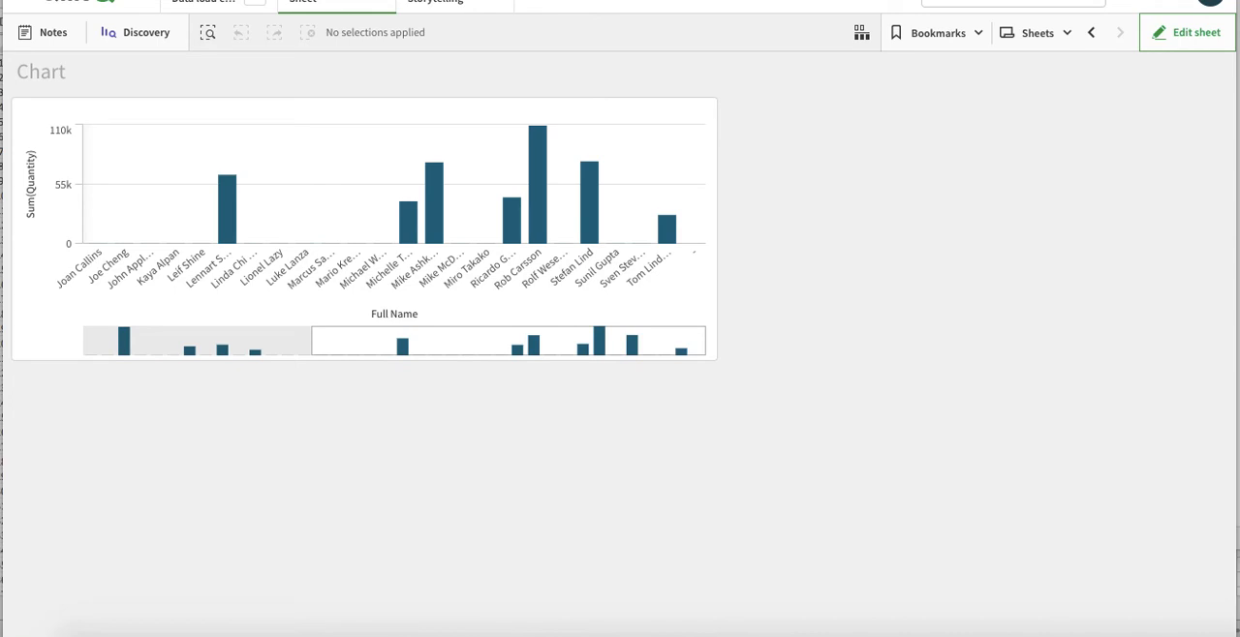
pyautogui.moveTo(538, 248)
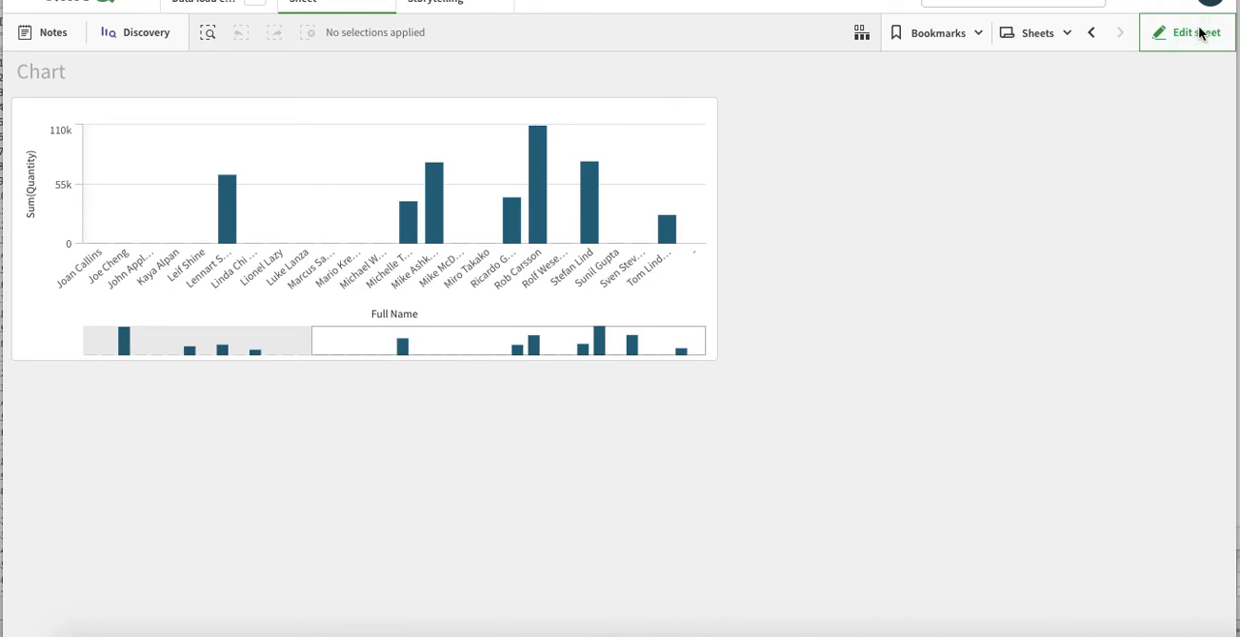
# Untick Include null values for the Full Name dimension, check the result, and resume editing
pyautogui.click(1186, 31)
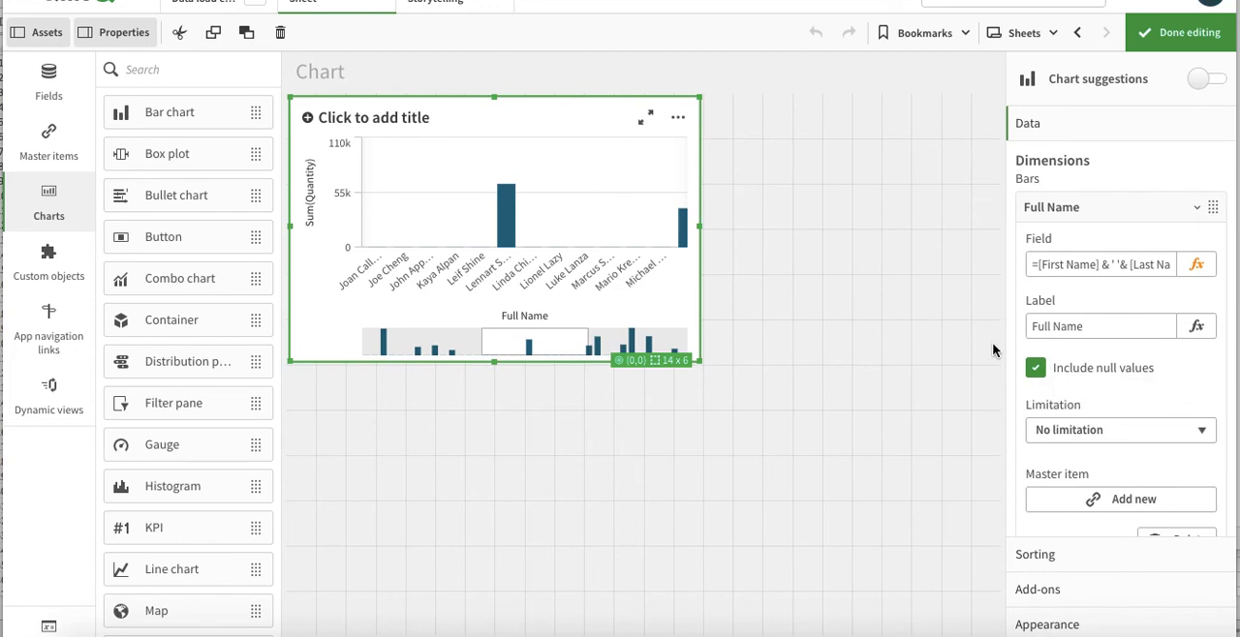
pyautogui.click(1034, 368)
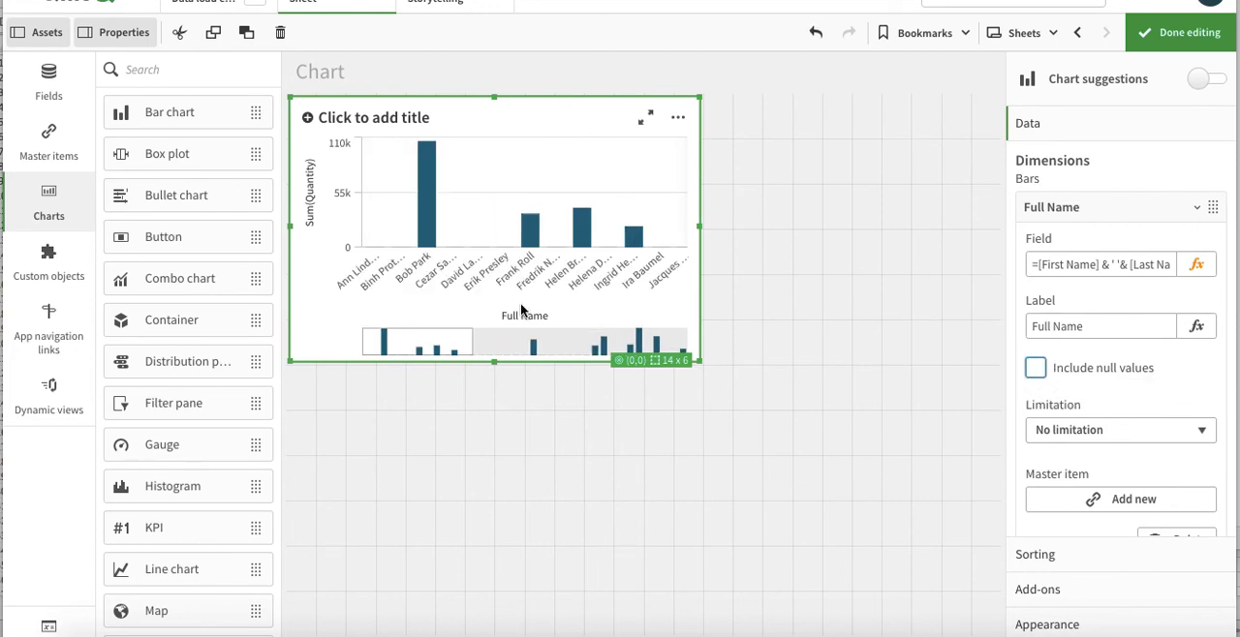
pyautogui.click(1180, 31)
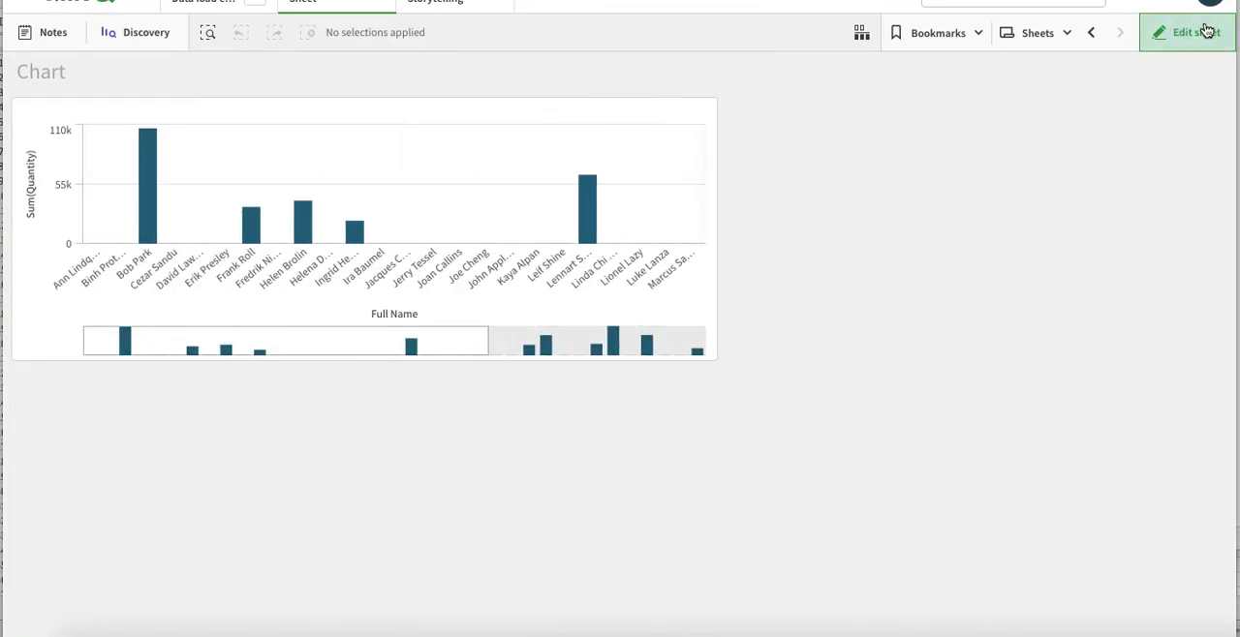
pyautogui.click(1185, 31)
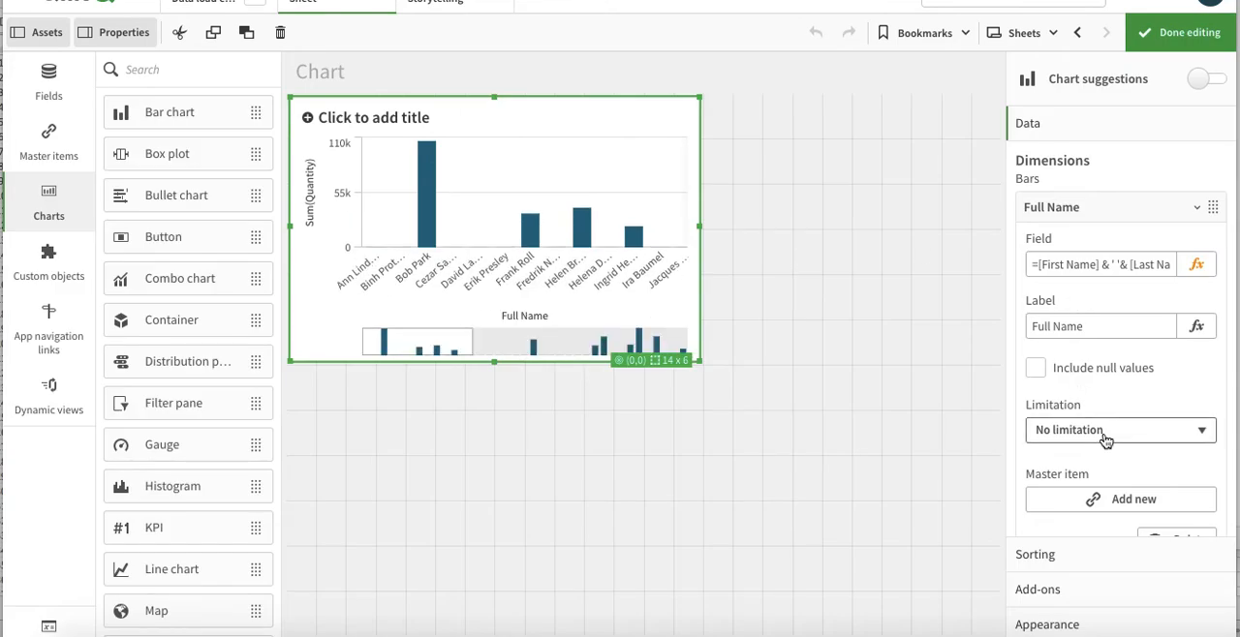
# Set Limitation to Fixed number, trying Bottom 20 before settling on Top 5
pyautogui.click(1120, 430)
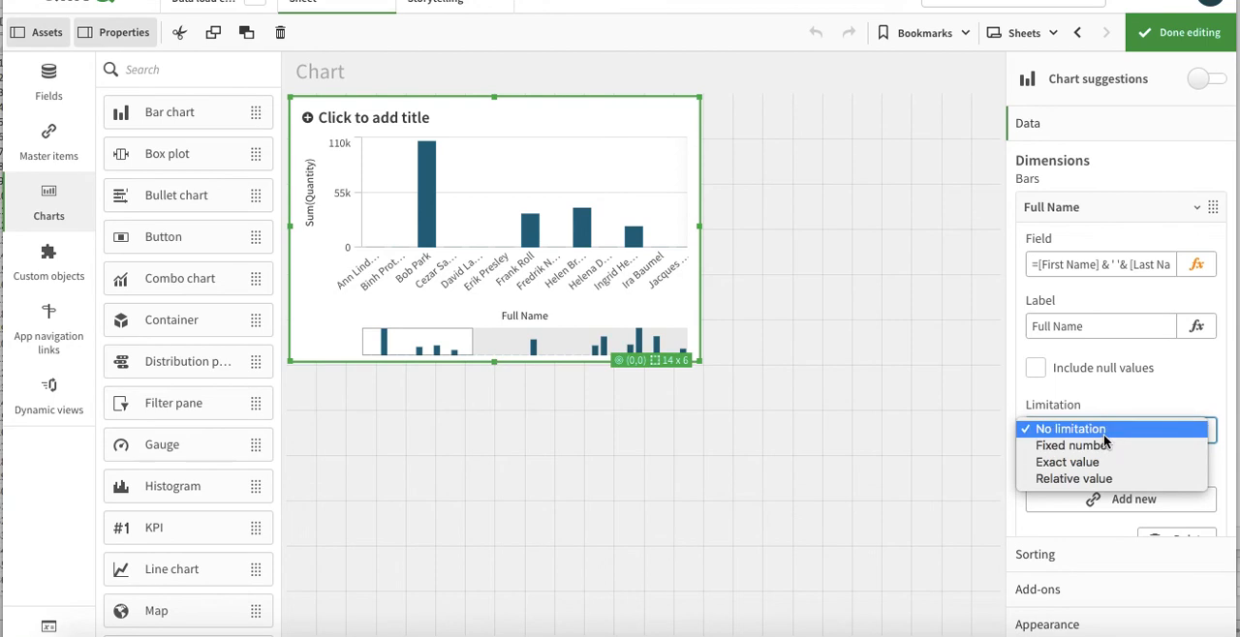
pyautogui.moveTo(1112, 240)
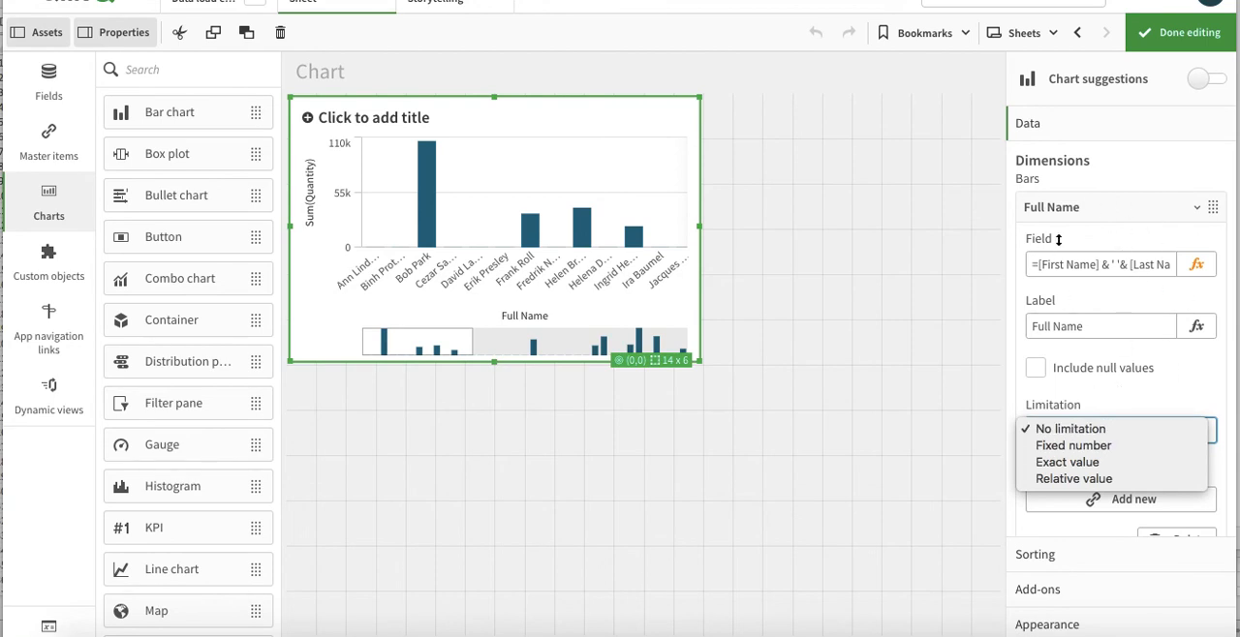
pyautogui.moveTo(1077, 401)
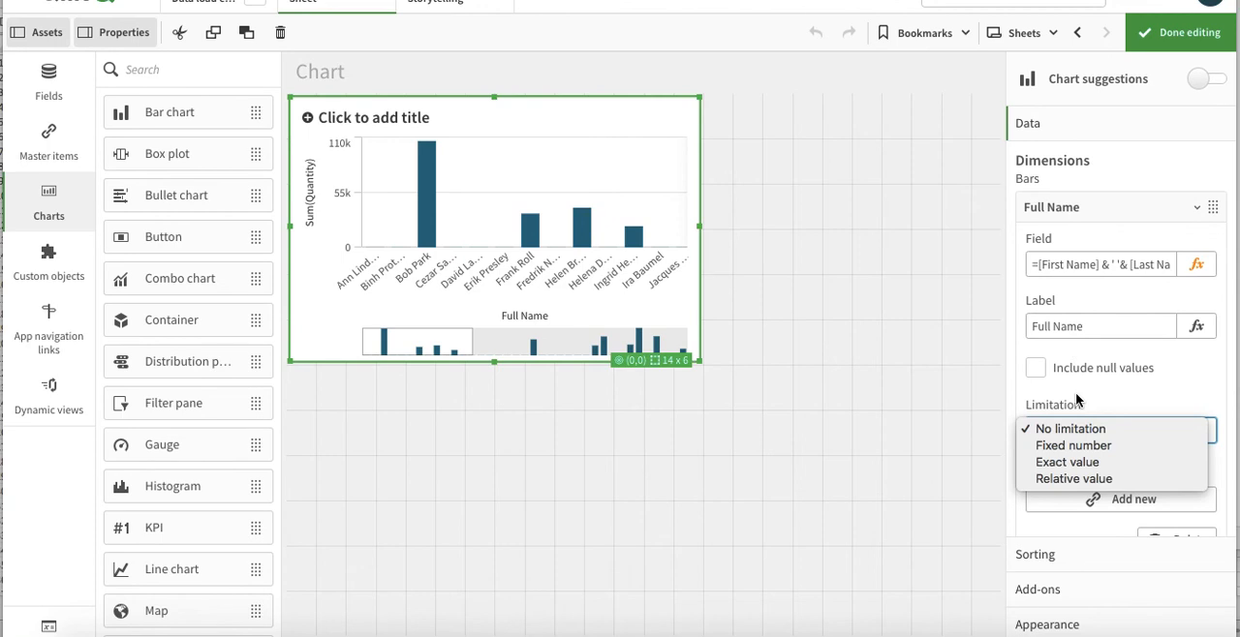
pyautogui.moveTo(1073, 445)
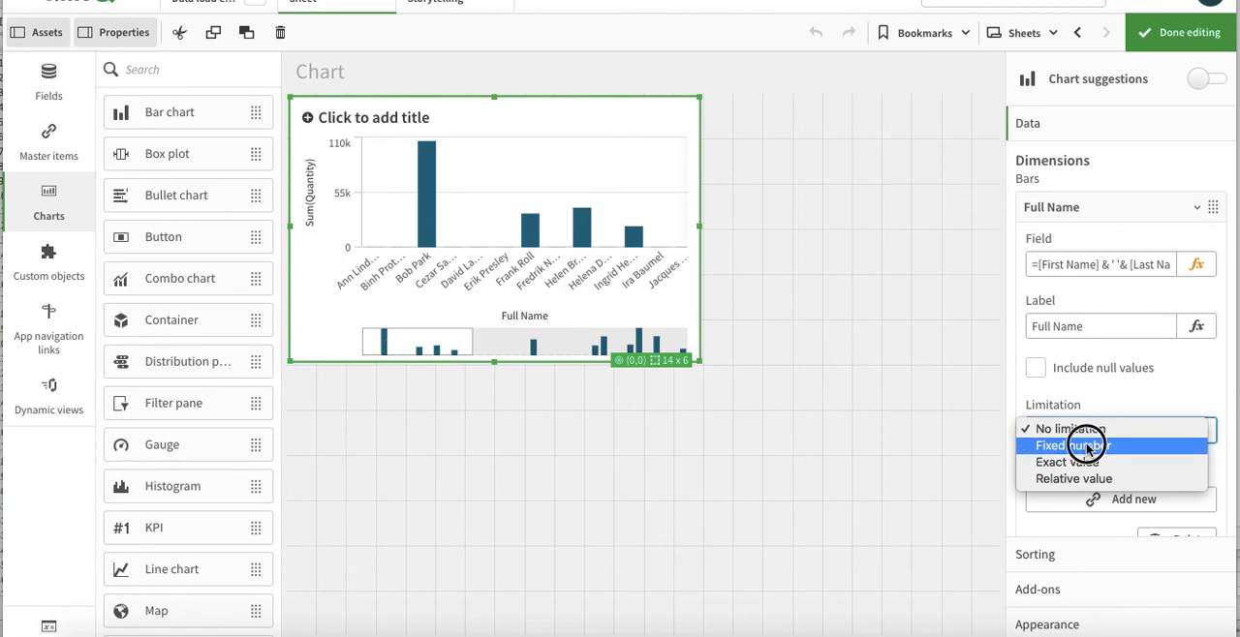
pyautogui.click(1071, 445)
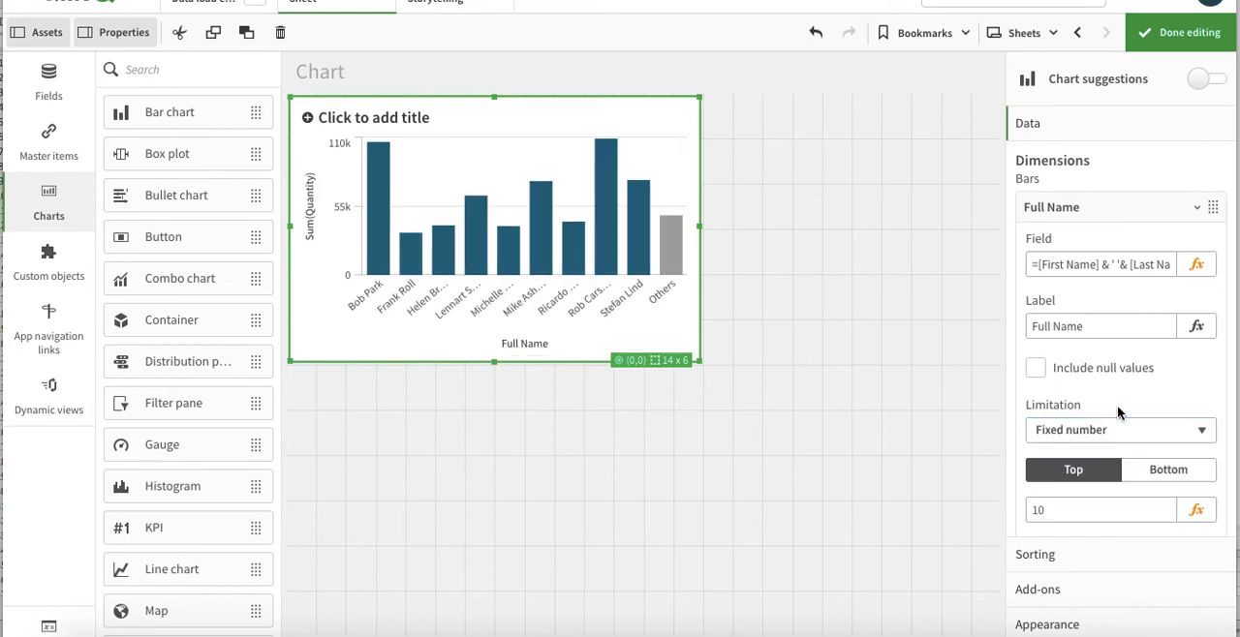
pyautogui.click(1100, 509)
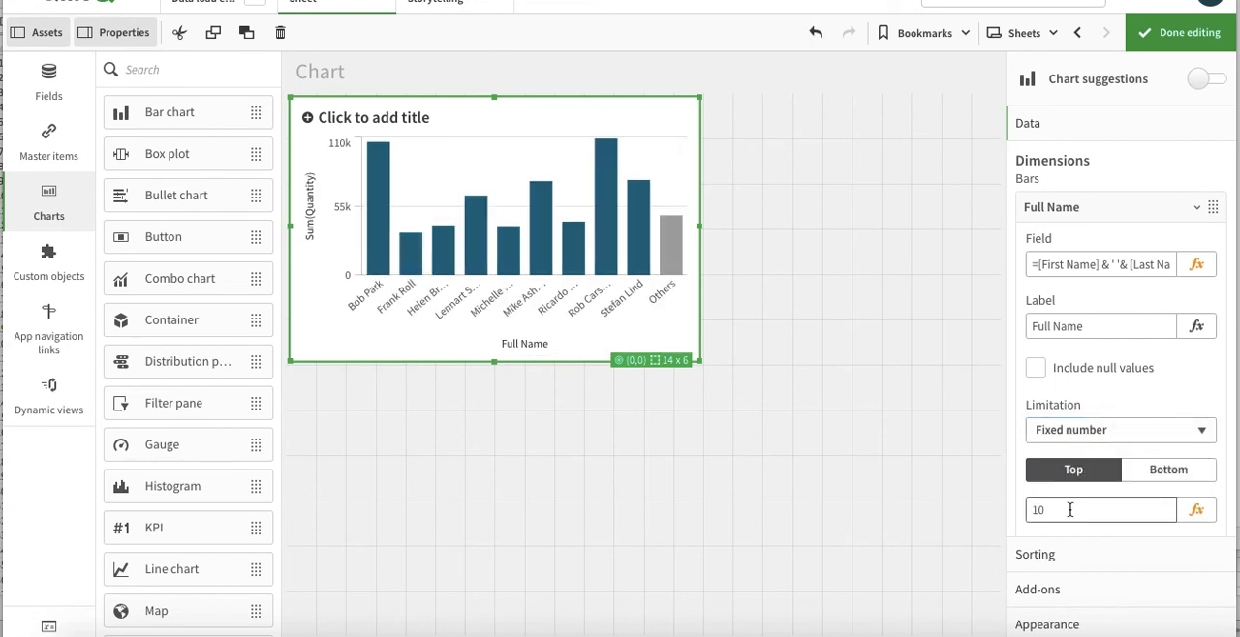
pyautogui.click(1100, 512)
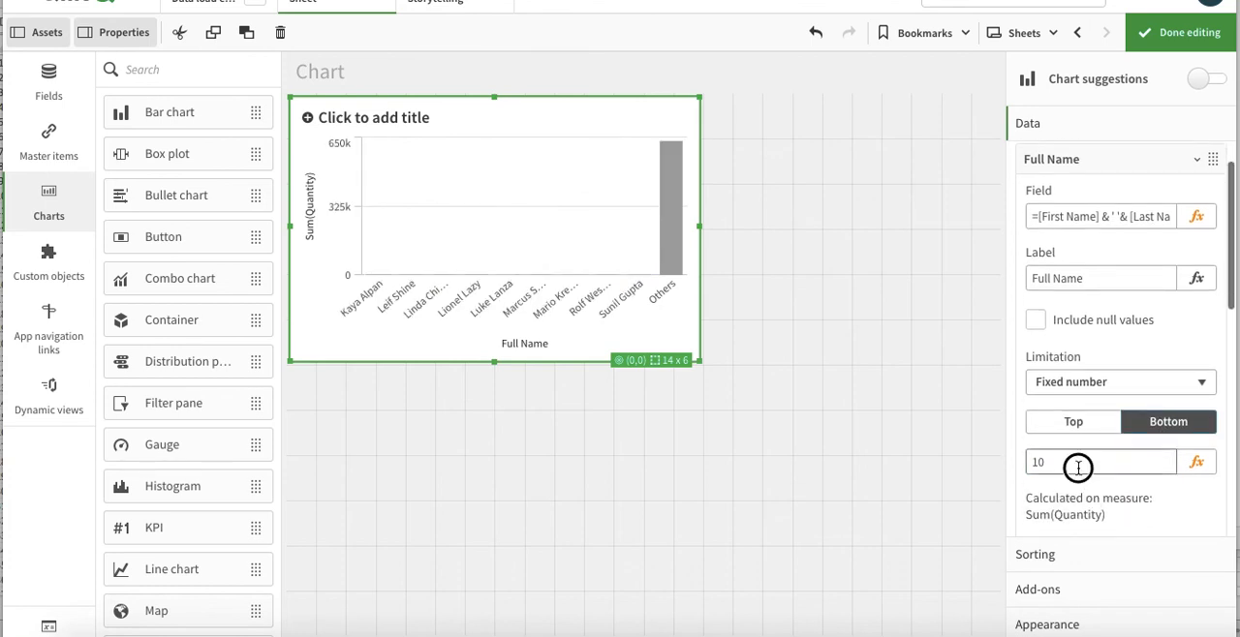
pyautogui.write('20')
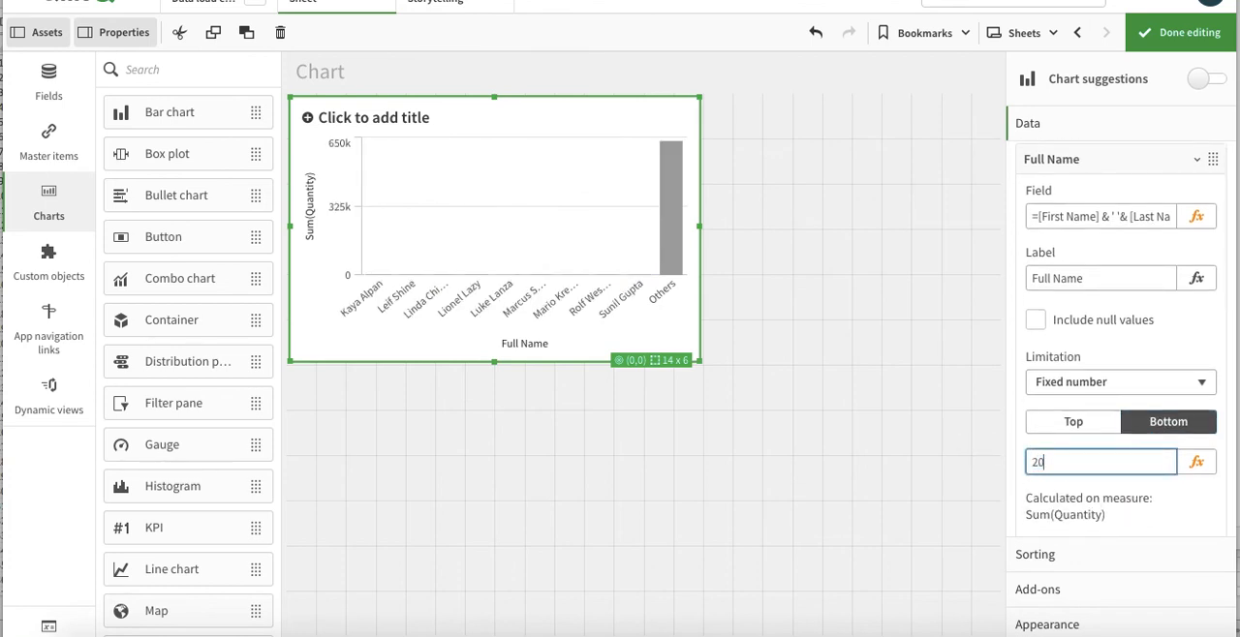
pyautogui.click(1073, 422)
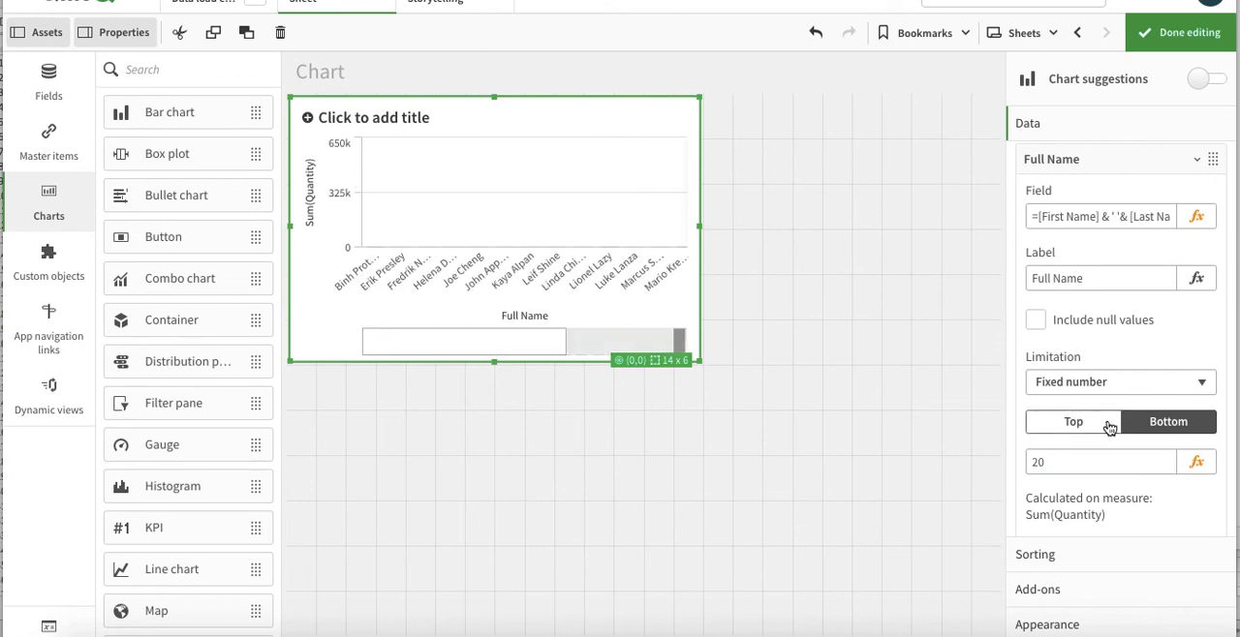
pyautogui.click(1073, 423)
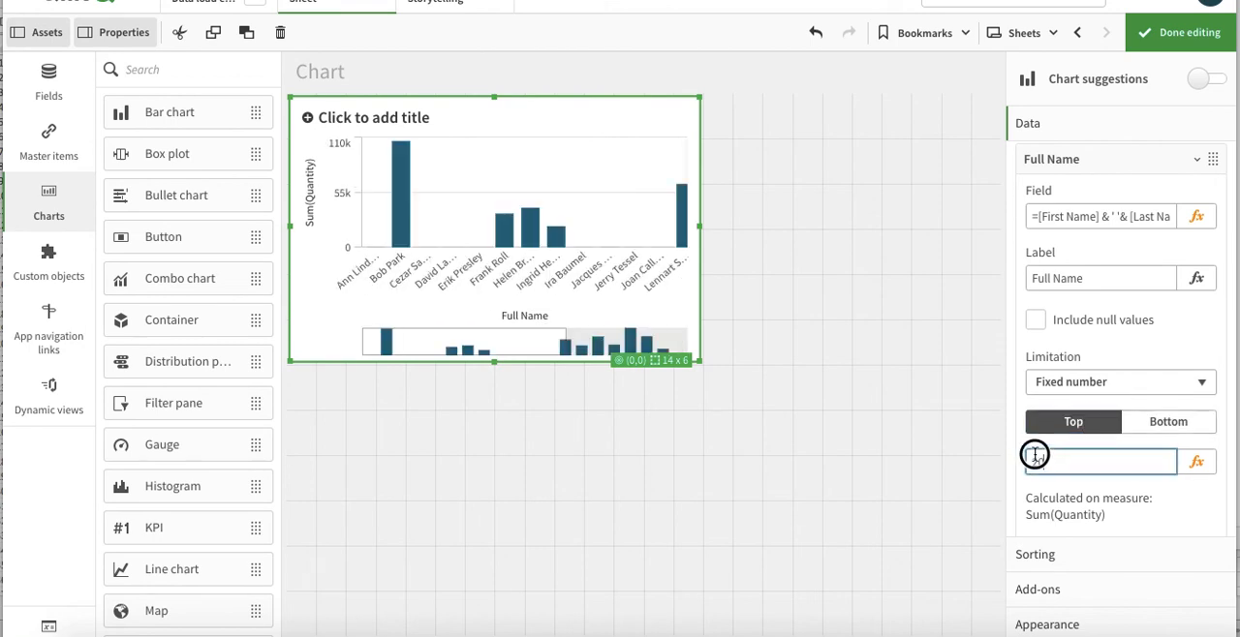
pyautogui.write('5')
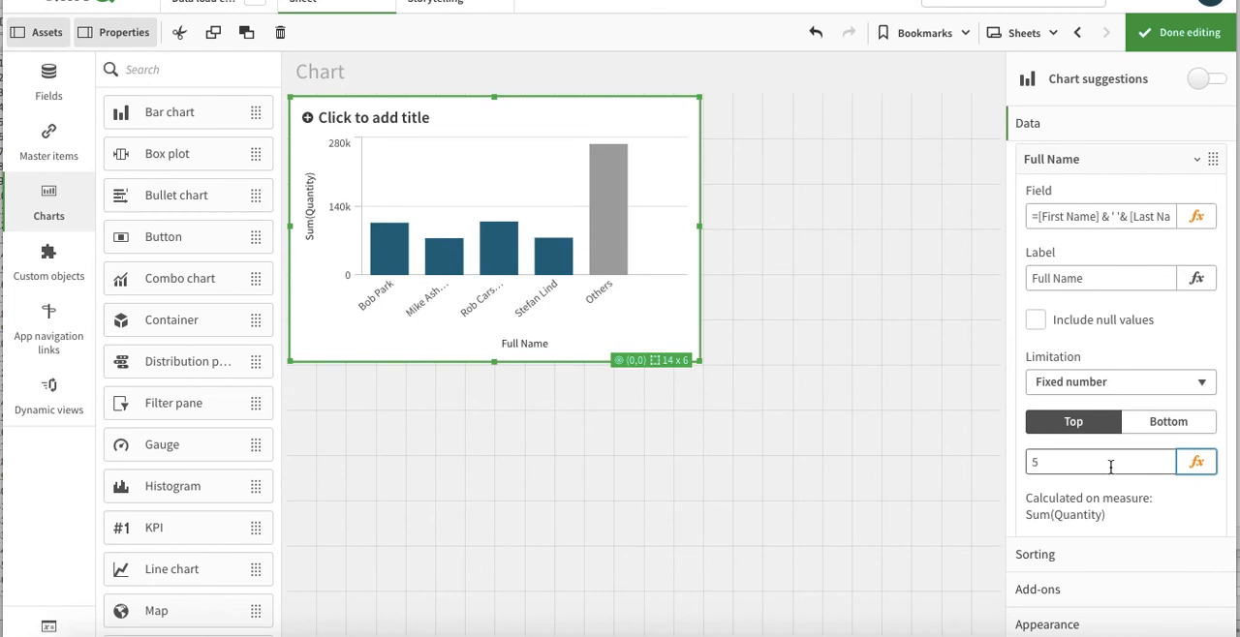
pyautogui.moveTo(620, 260)
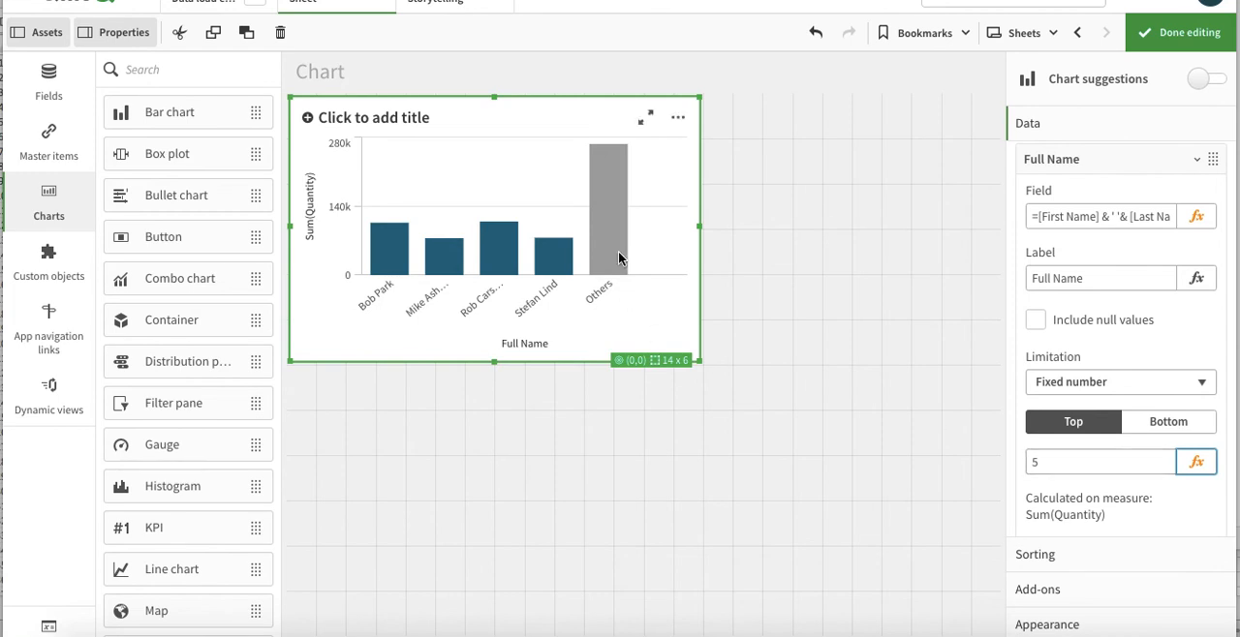
pyautogui.moveTo(600, 273)
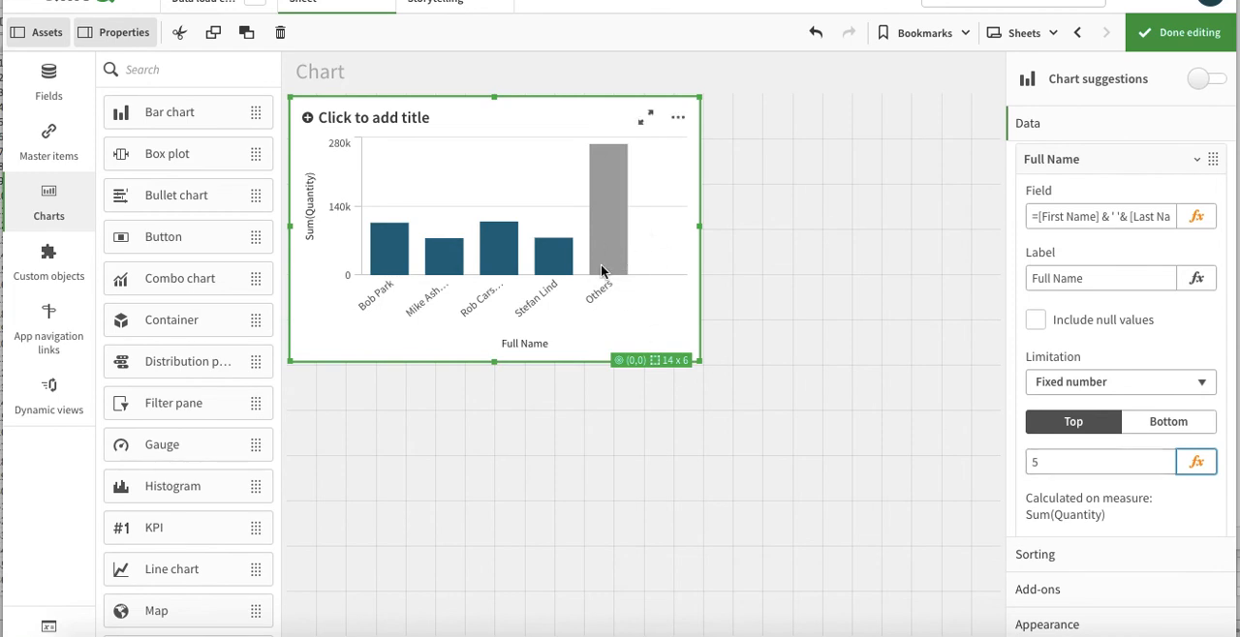
pyautogui.moveTo(558, 289)
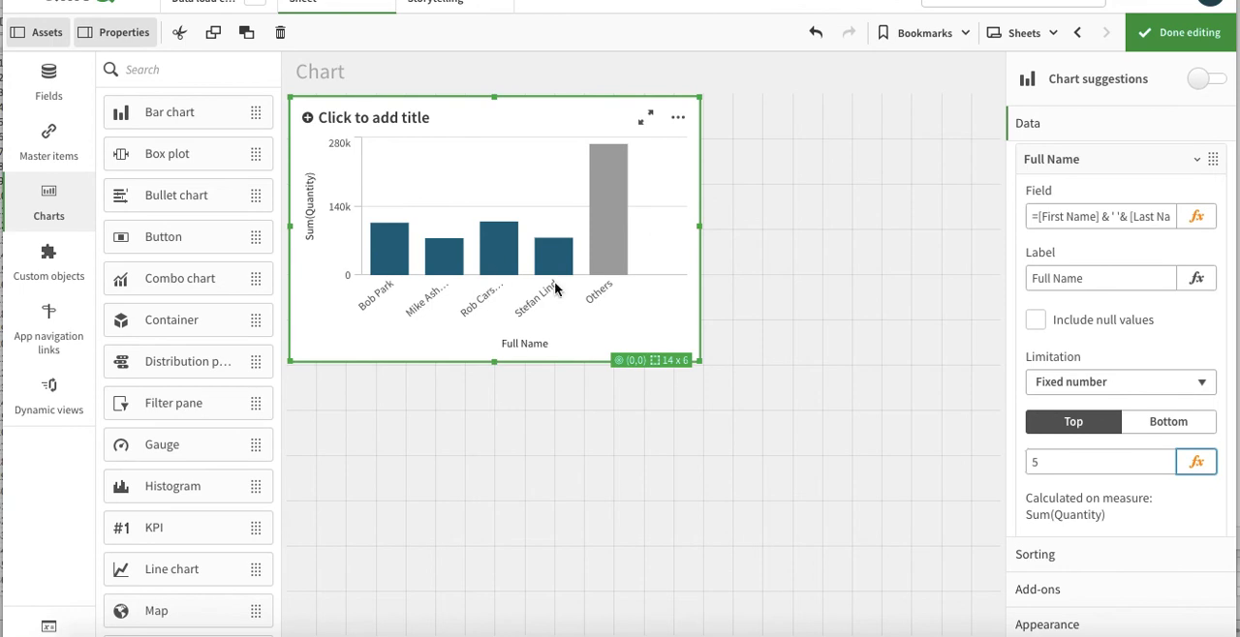
# Uncheck Show others so no combined Others bar appears
pyautogui.click(1100, 461)
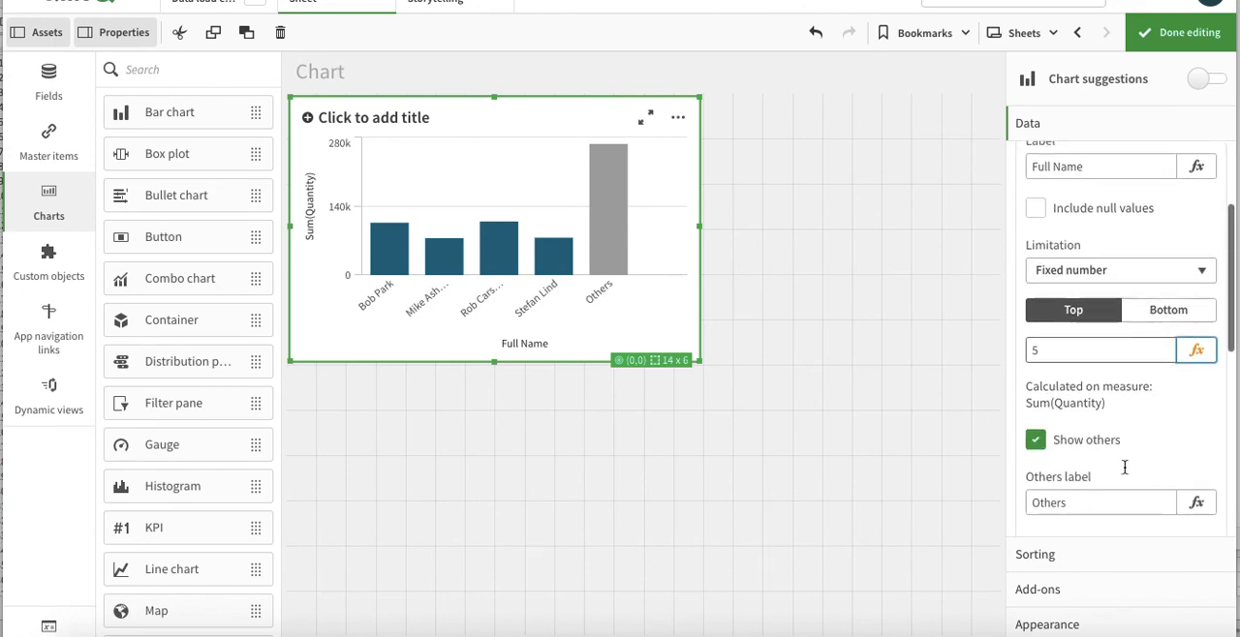
pyautogui.moveTo(1124, 472)
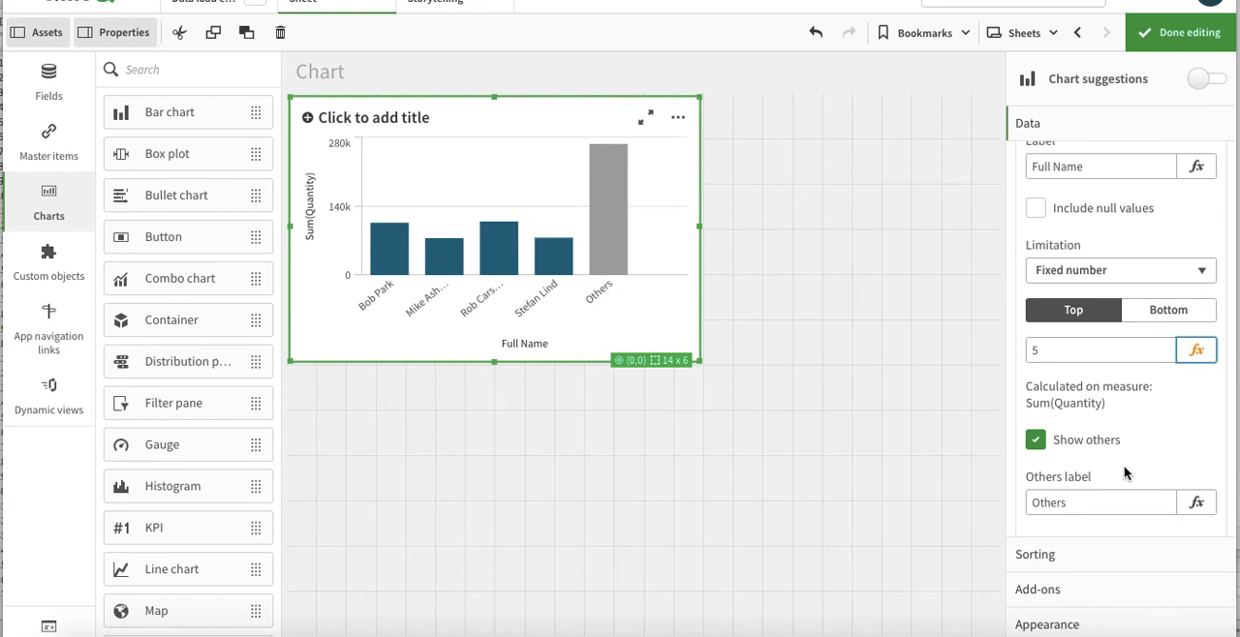
pyautogui.click(1034, 440)
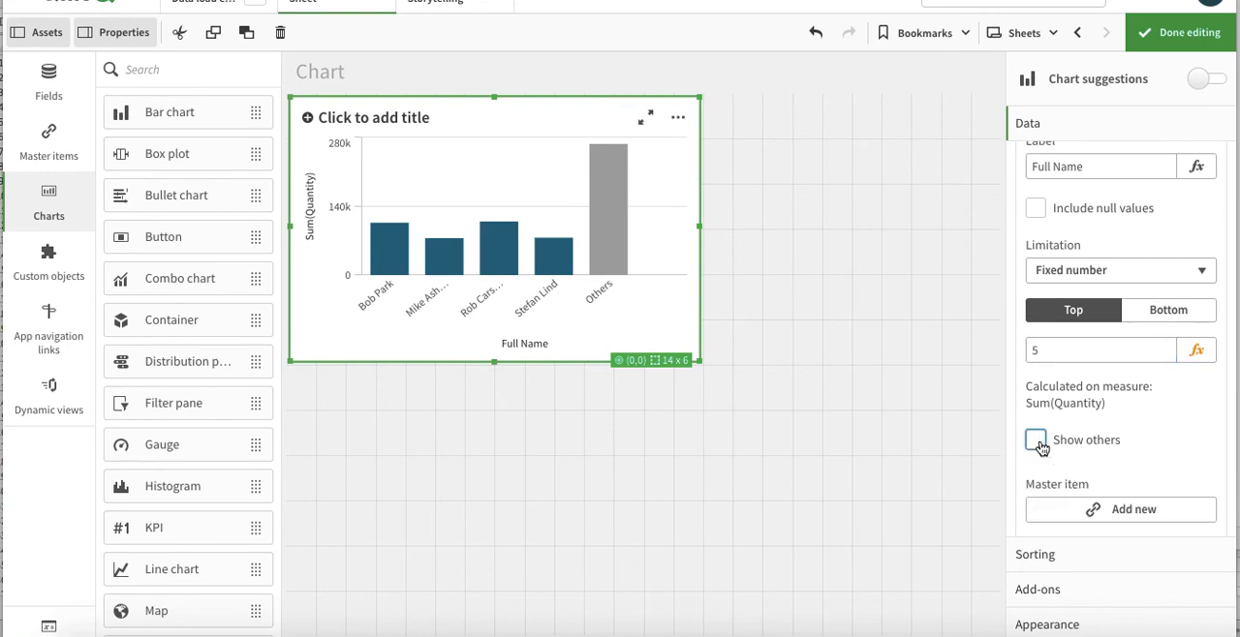
pyautogui.click(1034, 440)
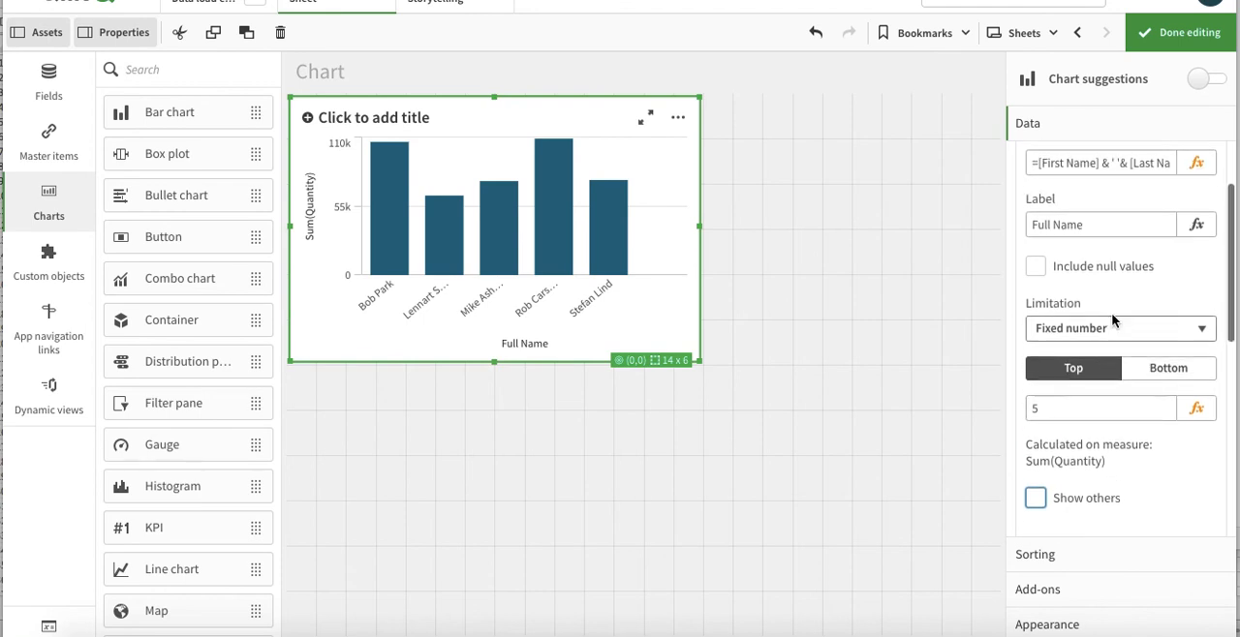
# Change Limitation to Exact value >= 1000, apply it by leaving the chart, then reselect it
pyautogui.click(1120, 327)
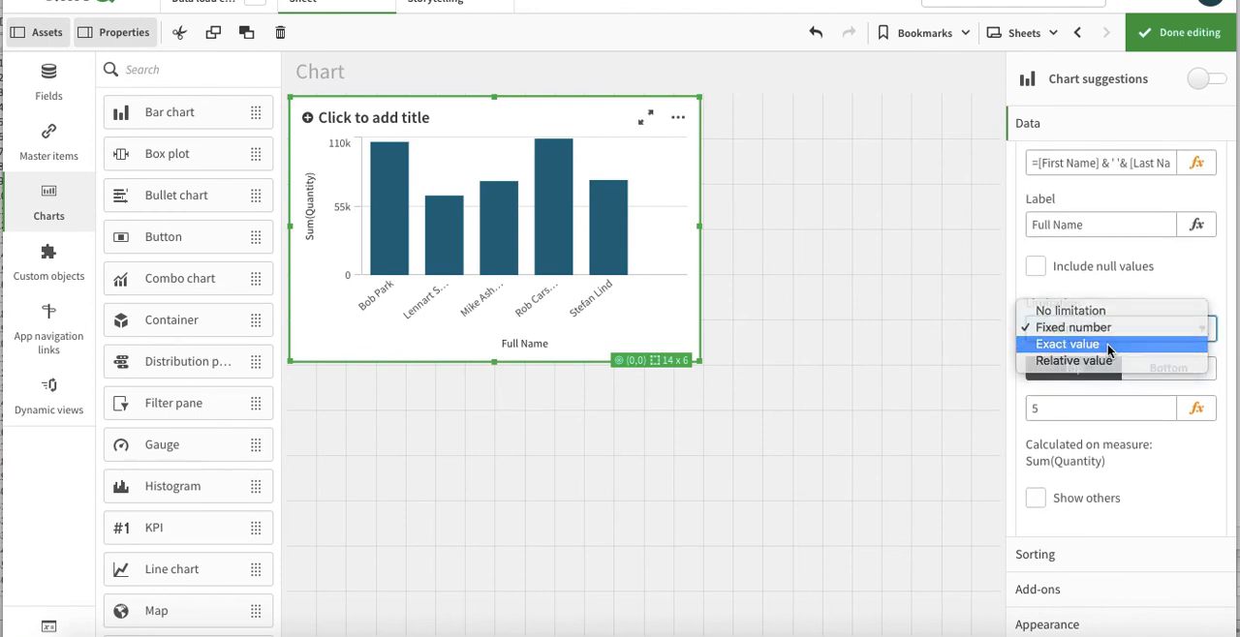
pyautogui.click(1066, 345)
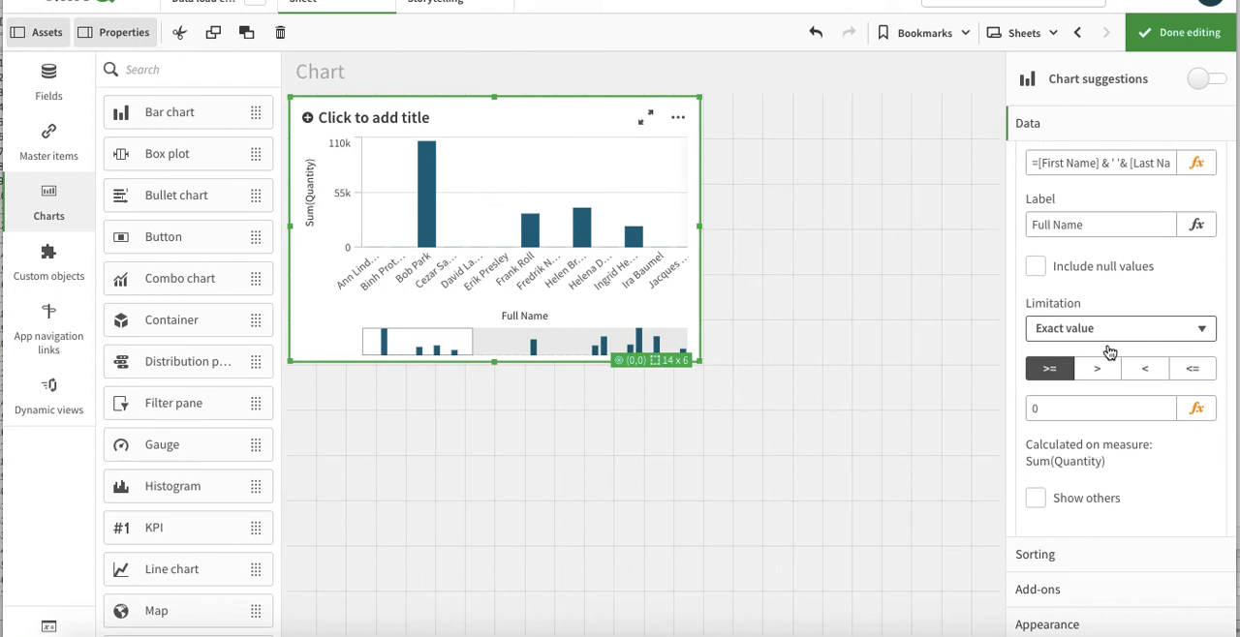
pyautogui.moveTo(486, 217)
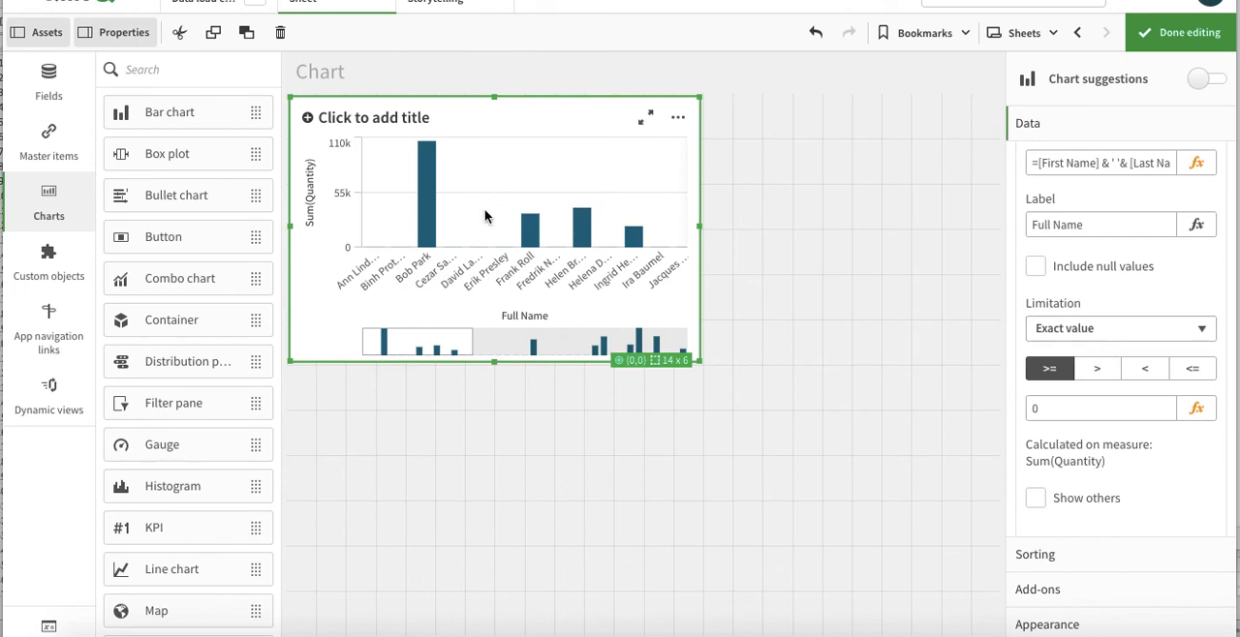
pyautogui.moveTo(499, 225)
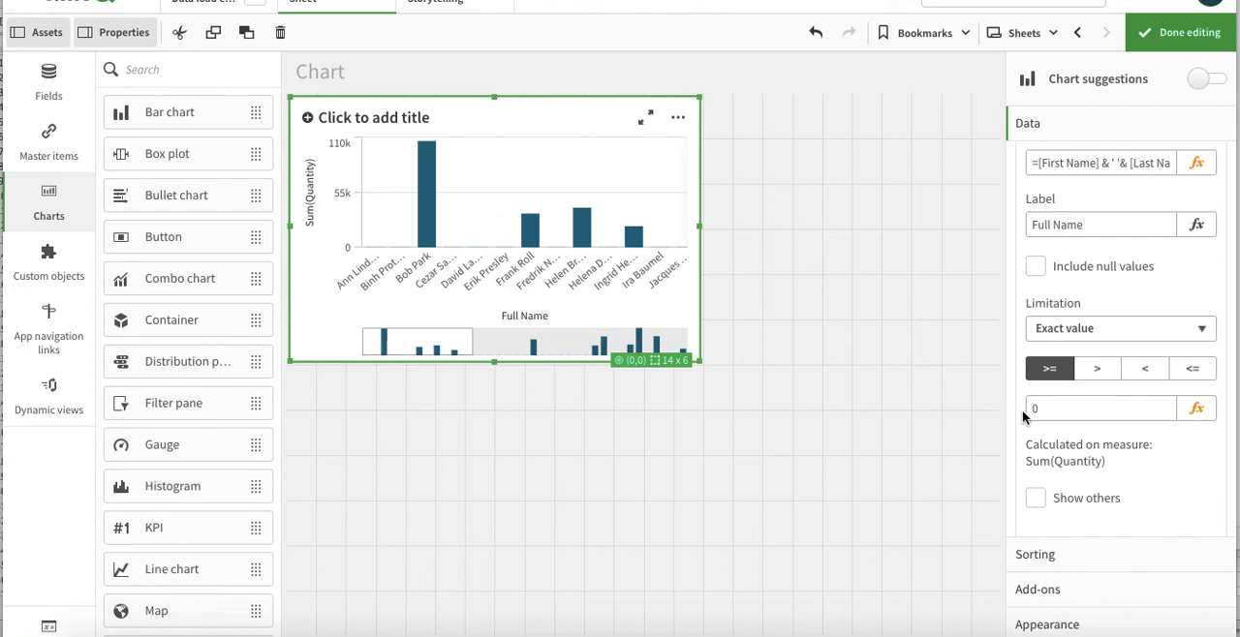
pyautogui.write('1000')
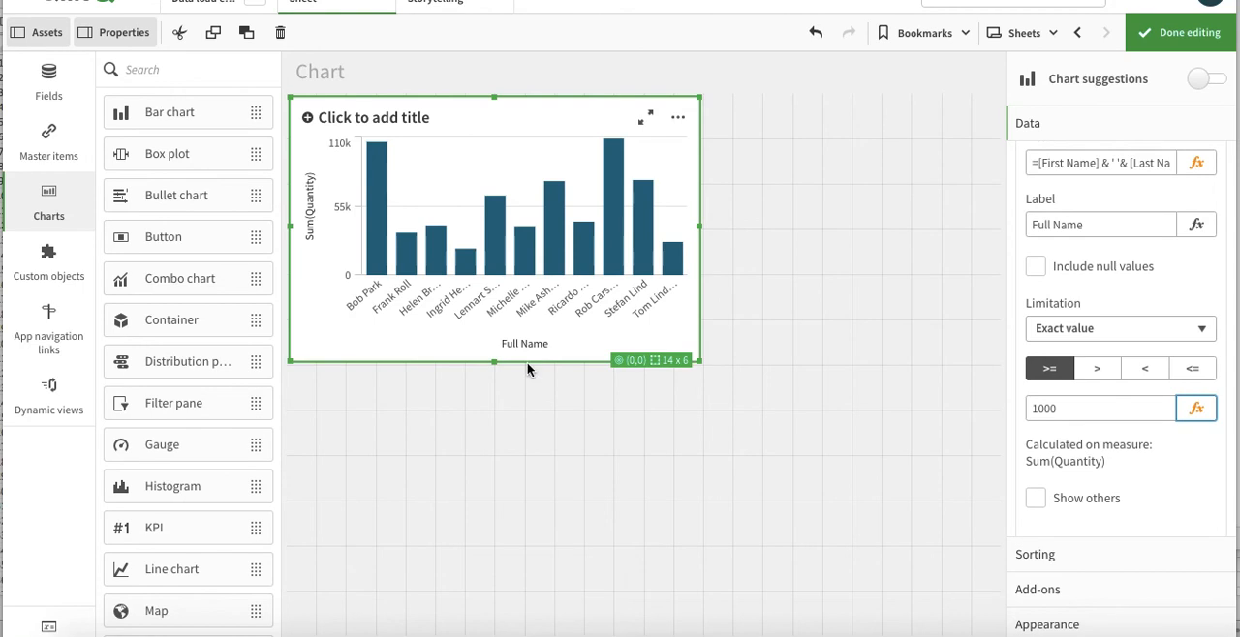
pyautogui.moveTo(434, 259)
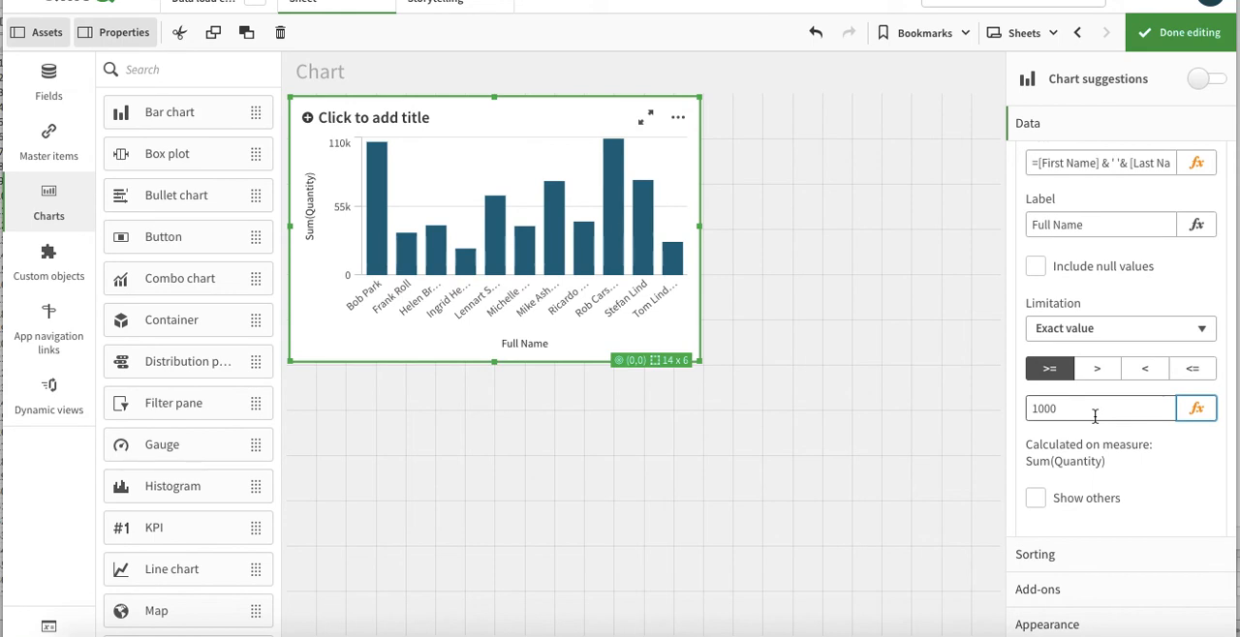
pyautogui.click(1120, 329)
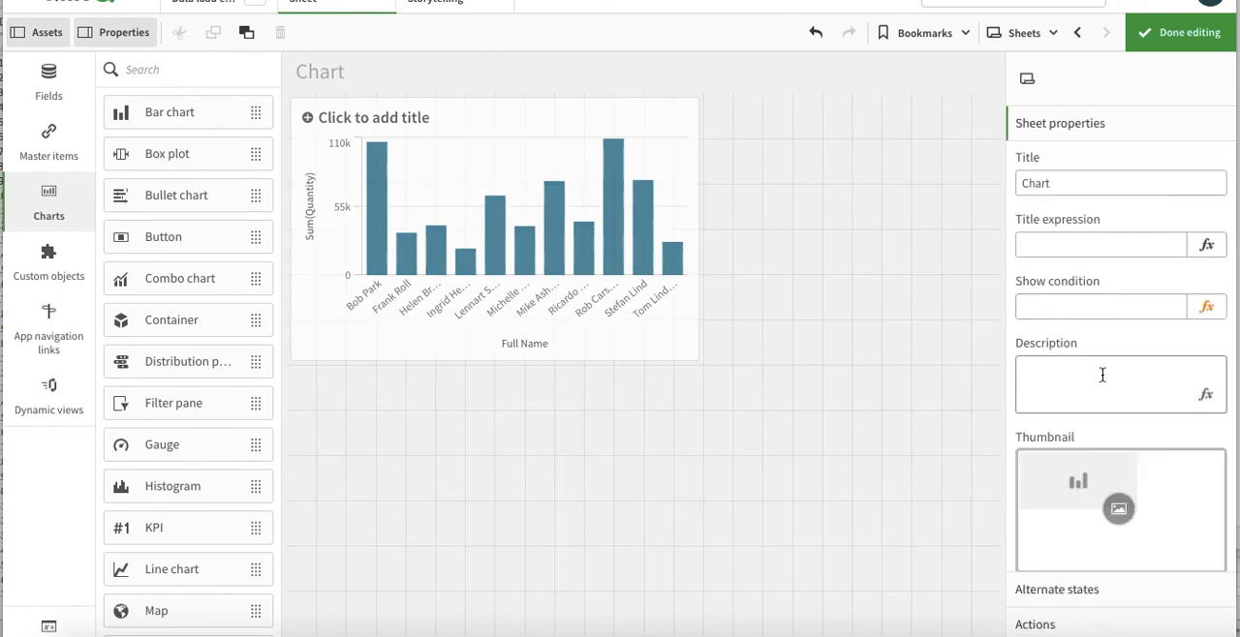
pyautogui.click(494, 232)
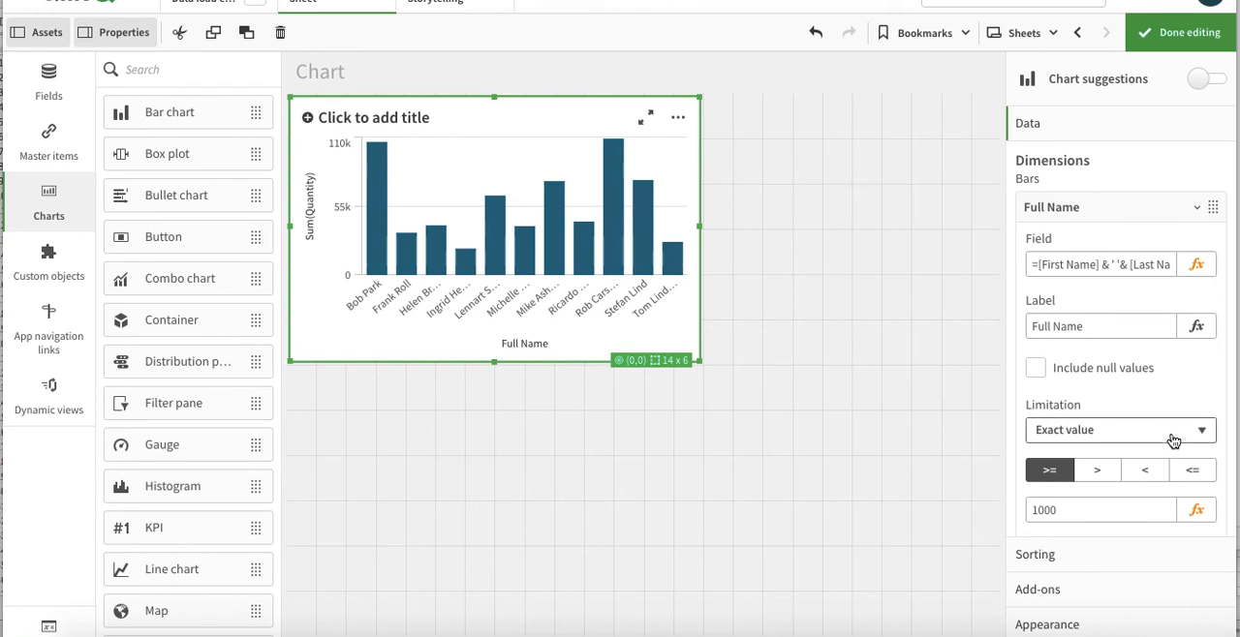
# Limit Full Name by relative value, trying a threshold of 10 then >= 5% of Quantity
pyautogui.click(1120, 430)
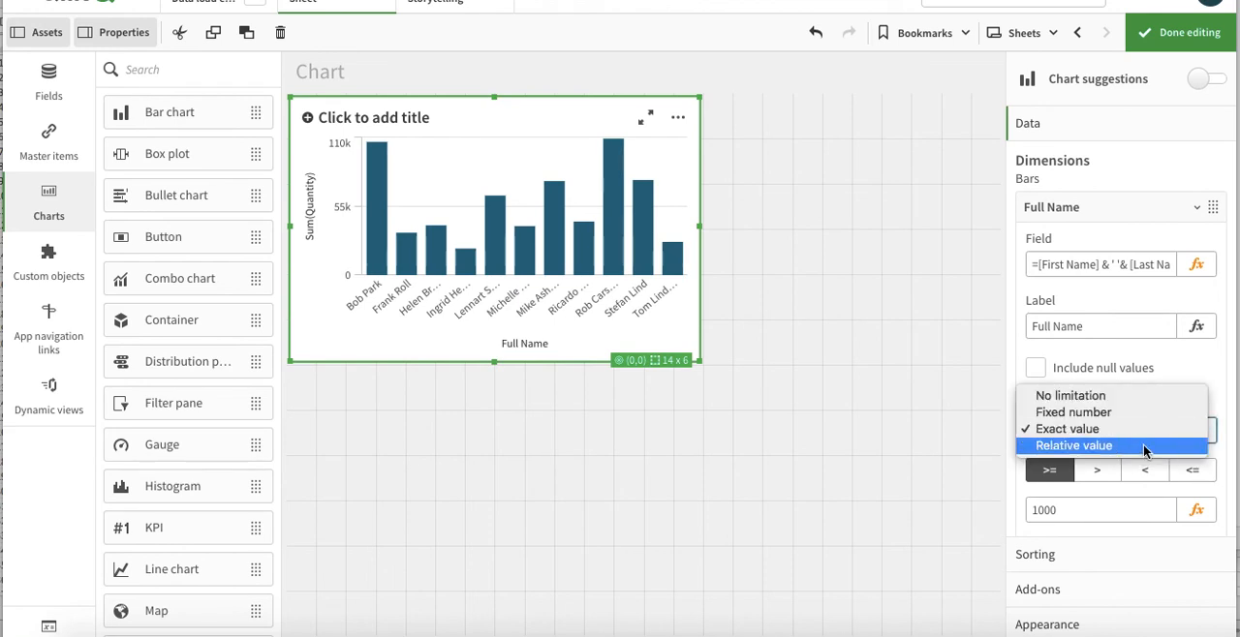
pyautogui.click(1073, 446)
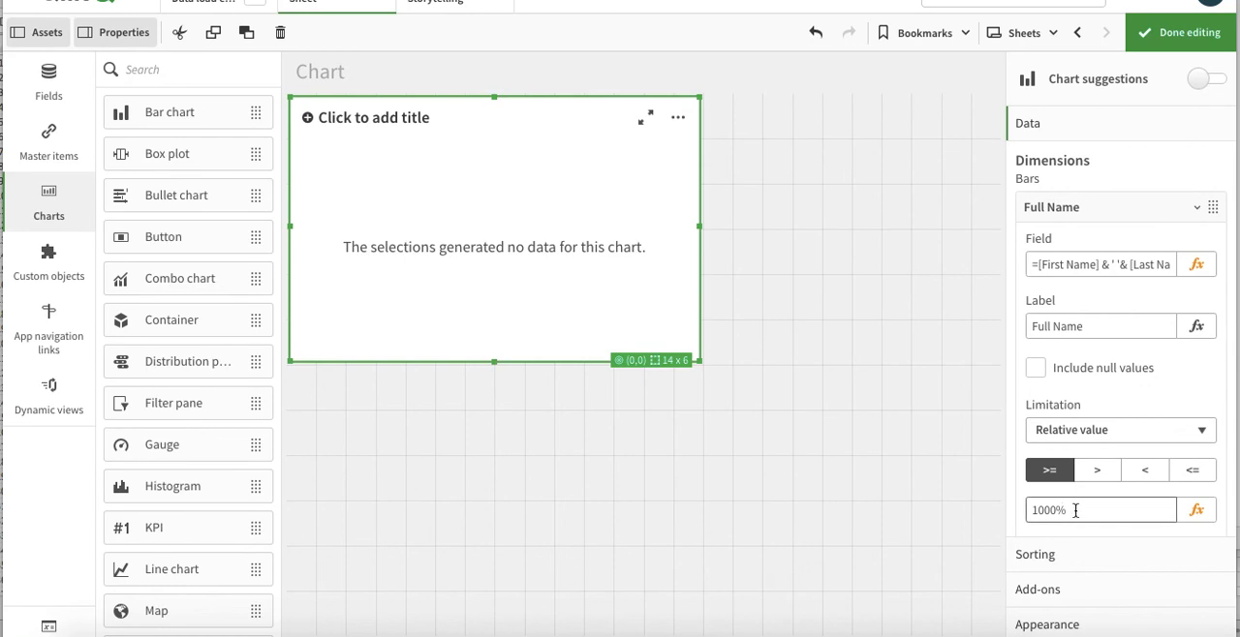
pyautogui.write('10')
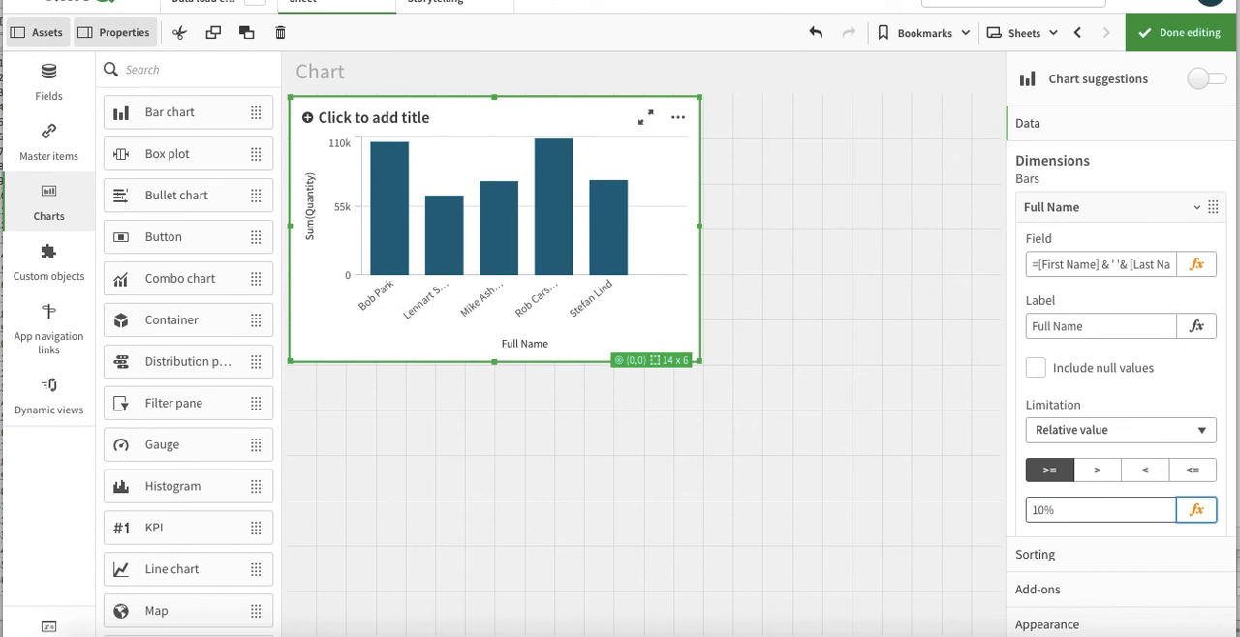
pyautogui.click(1100, 511)
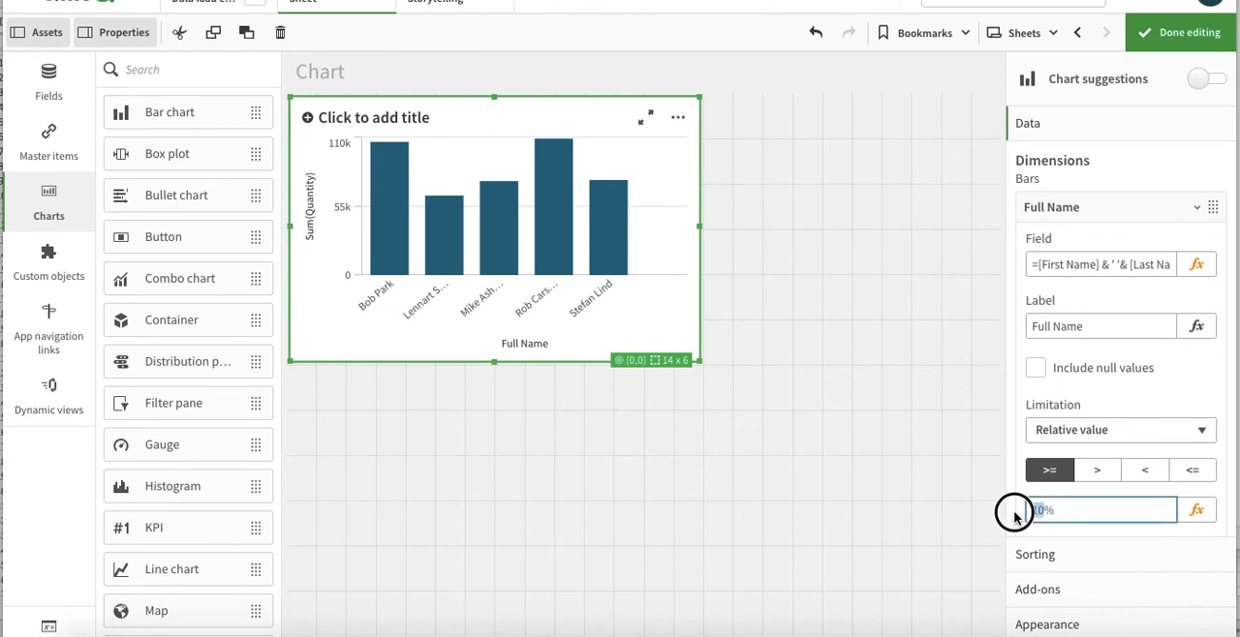
pyautogui.write('5%')
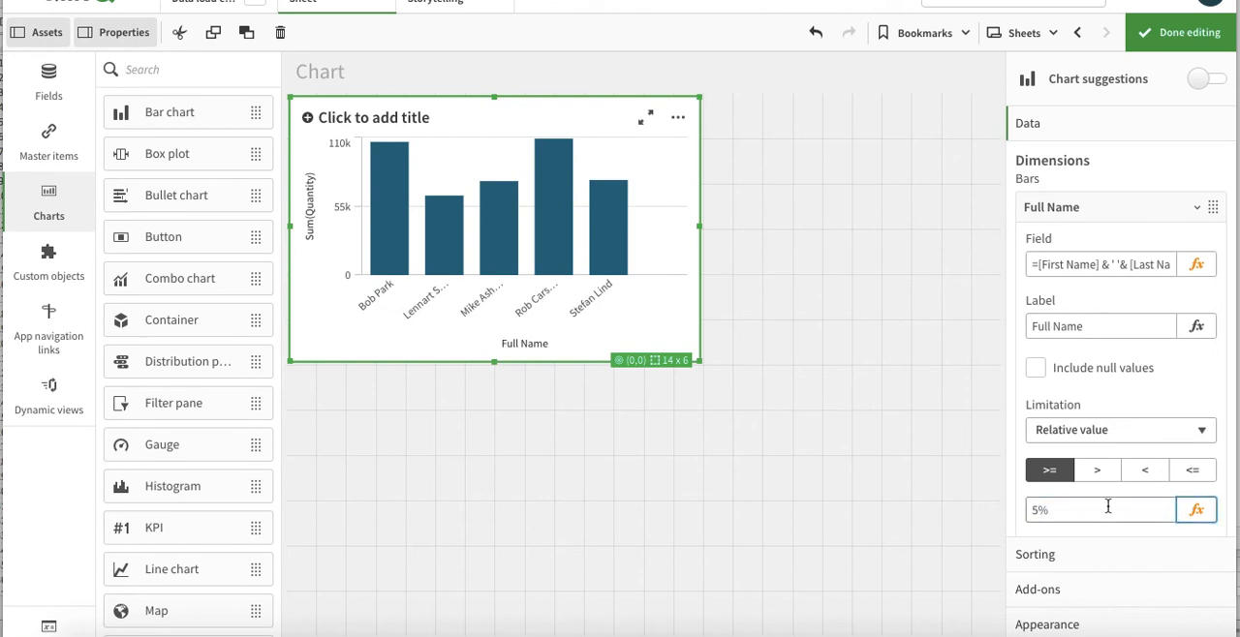
pyautogui.click(1100, 509)
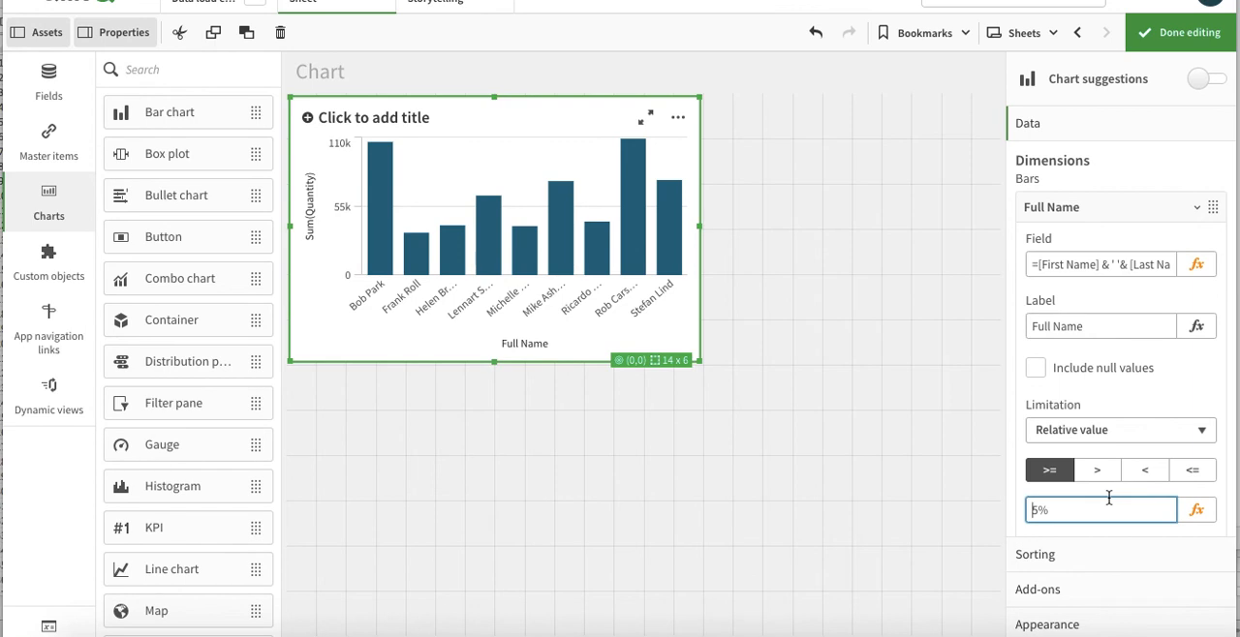
# Set the limitation back to No limitation so every full name shows
pyautogui.scroll(-3)
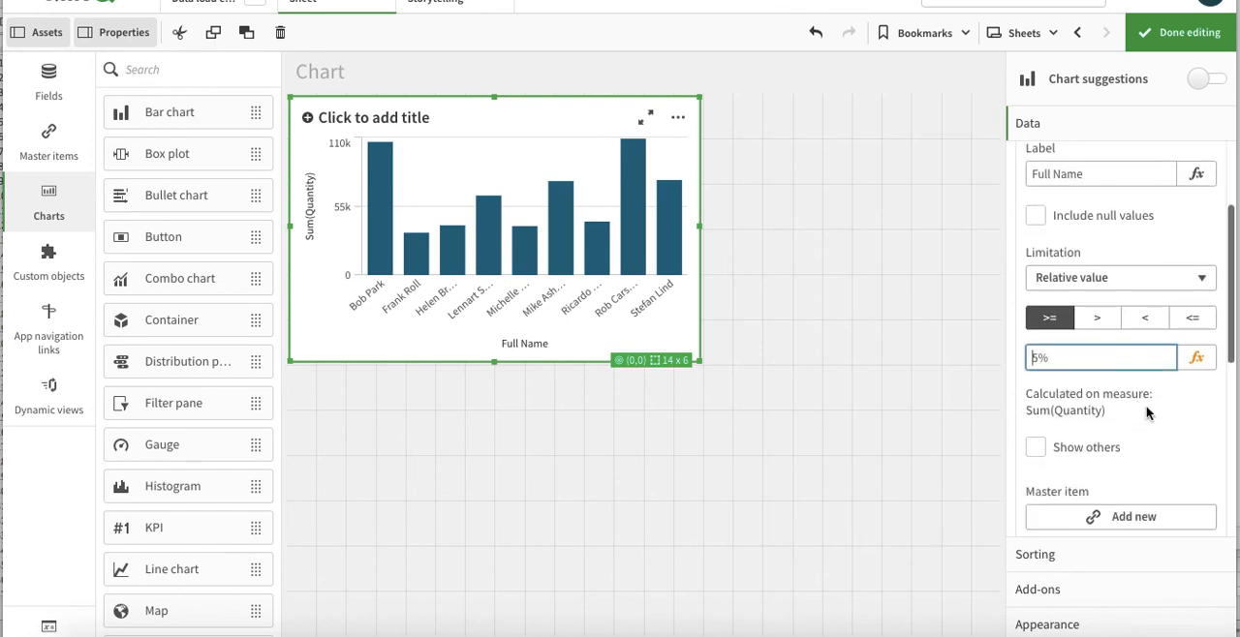
pyautogui.click(1120, 279)
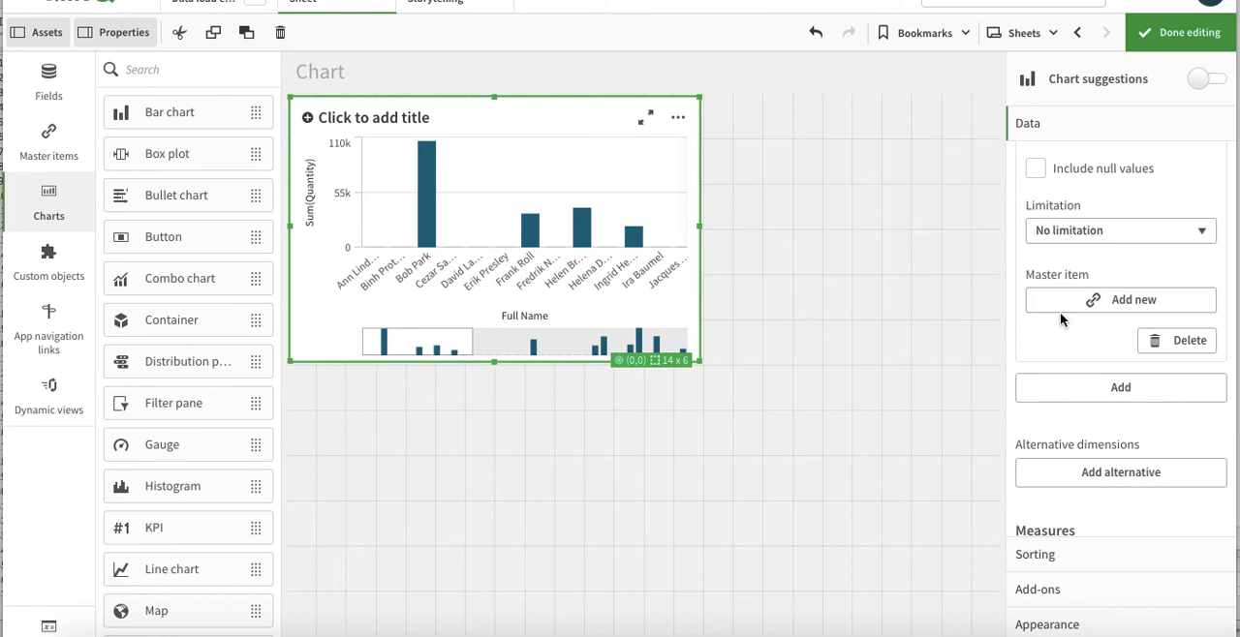
# Create Full Name as a new master dimension and link the chart's dimension to it
pyautogui.click(1104, 153)
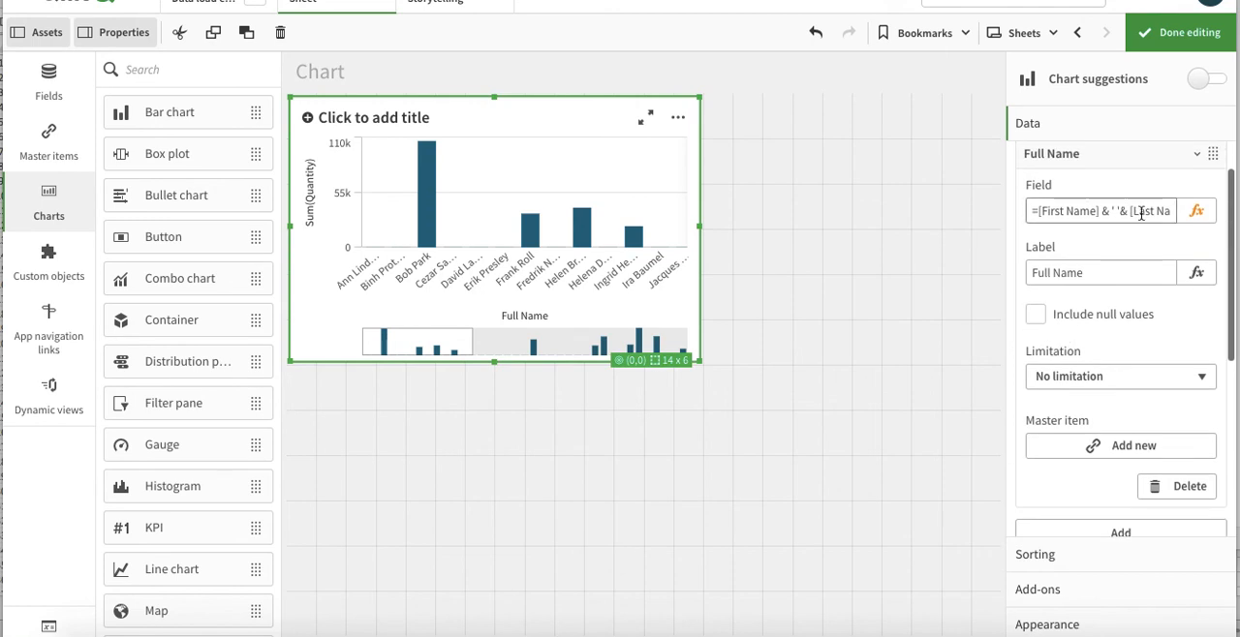
pyautogui.moveTo(1197, 211)
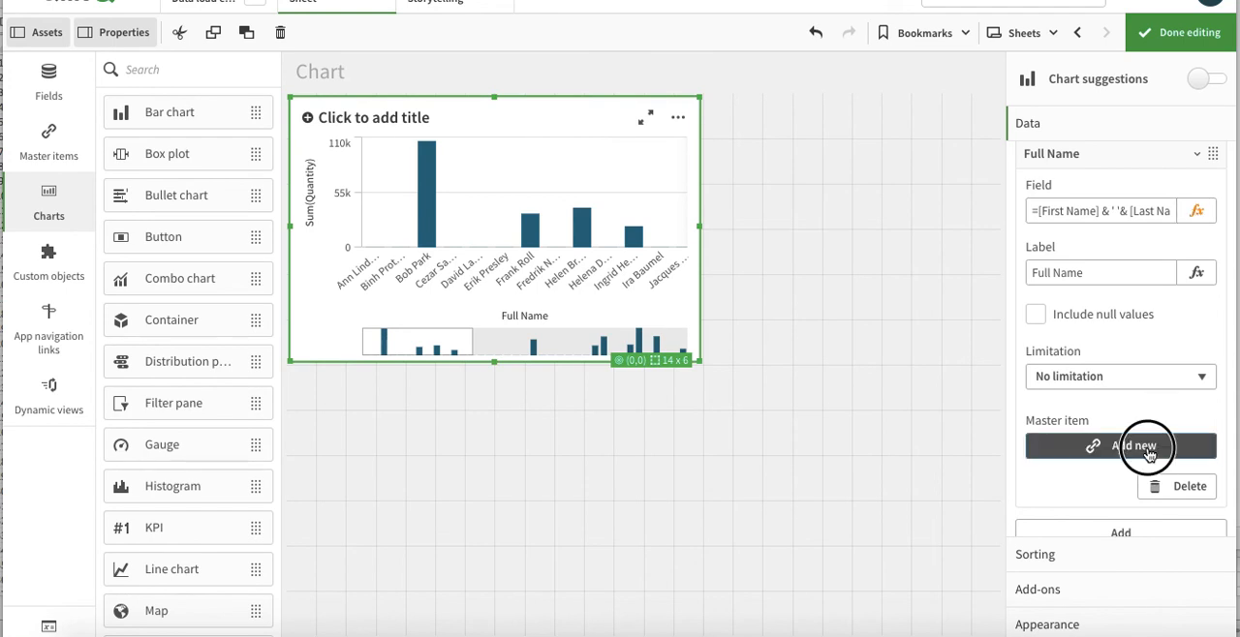
pyautogui.click(1120, 446)
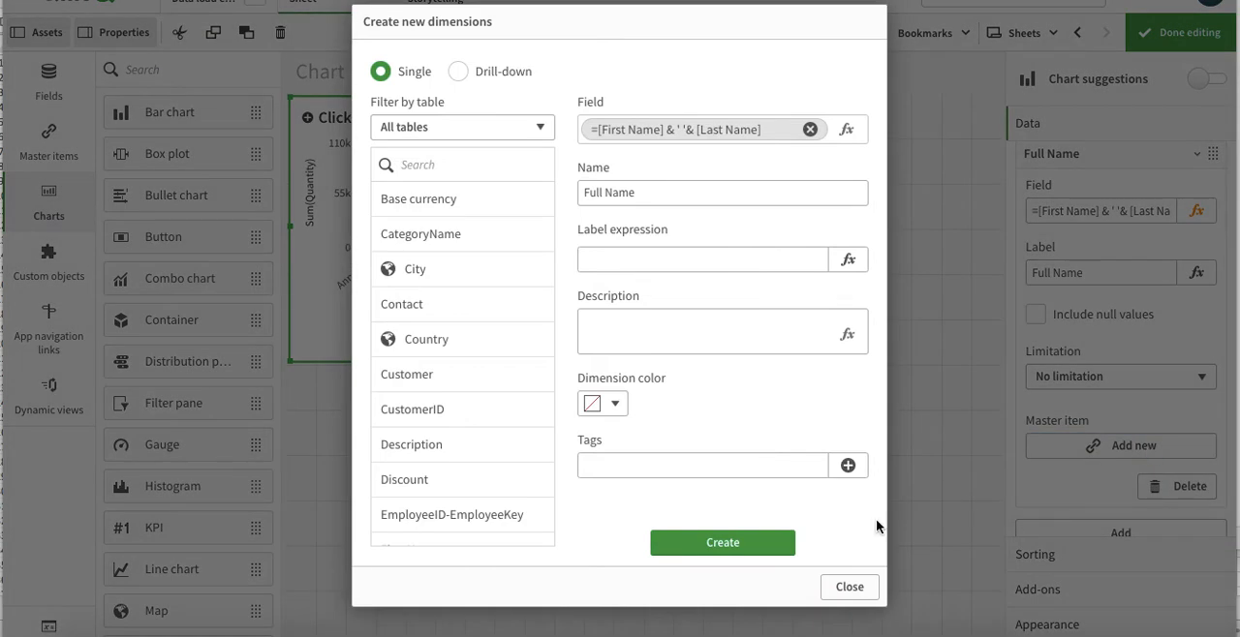
pyautogui.moveTo(484, 234)
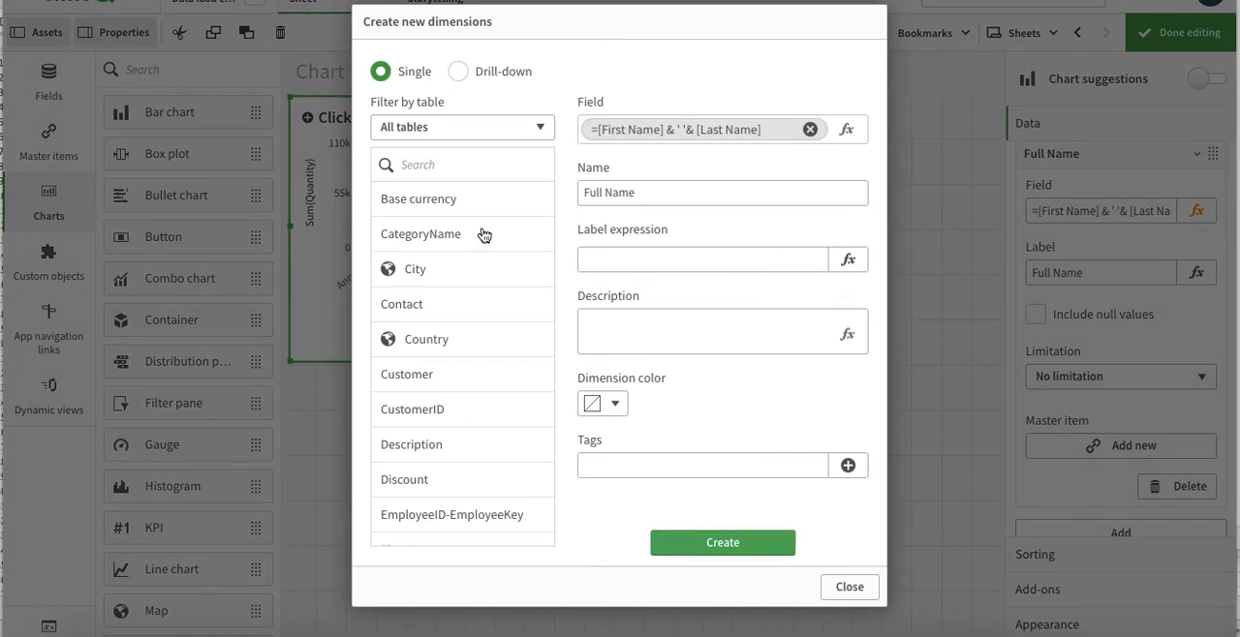
pyautogui.moveTo(649, 379)
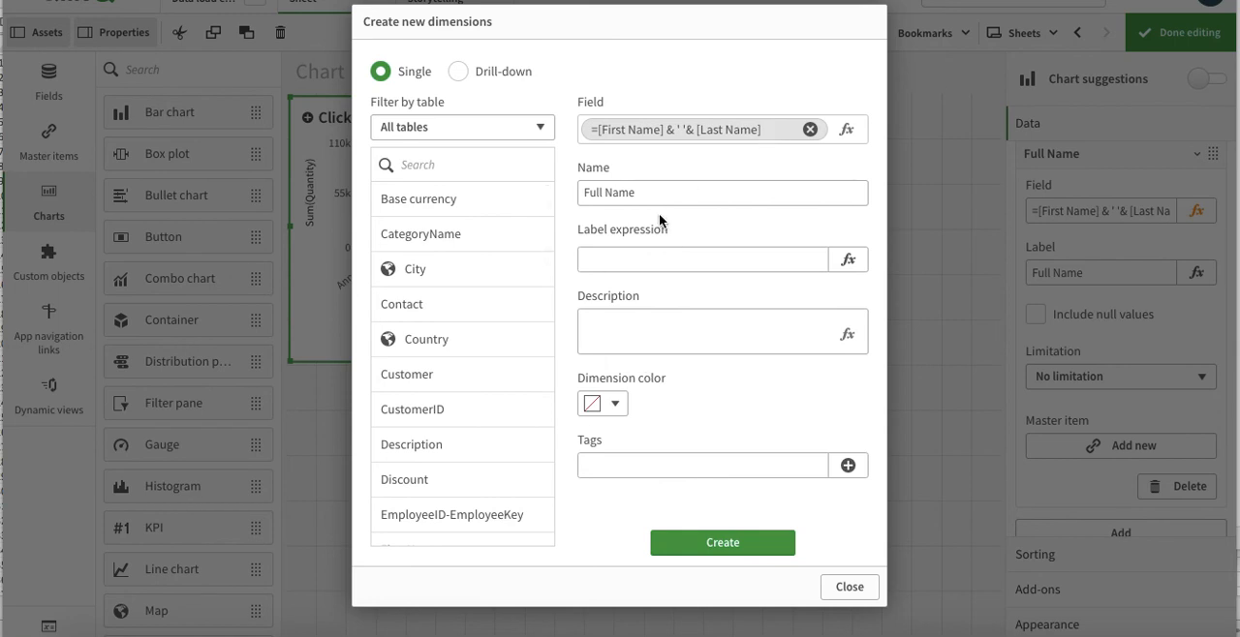
pyautogui.moveTo(732, 525)
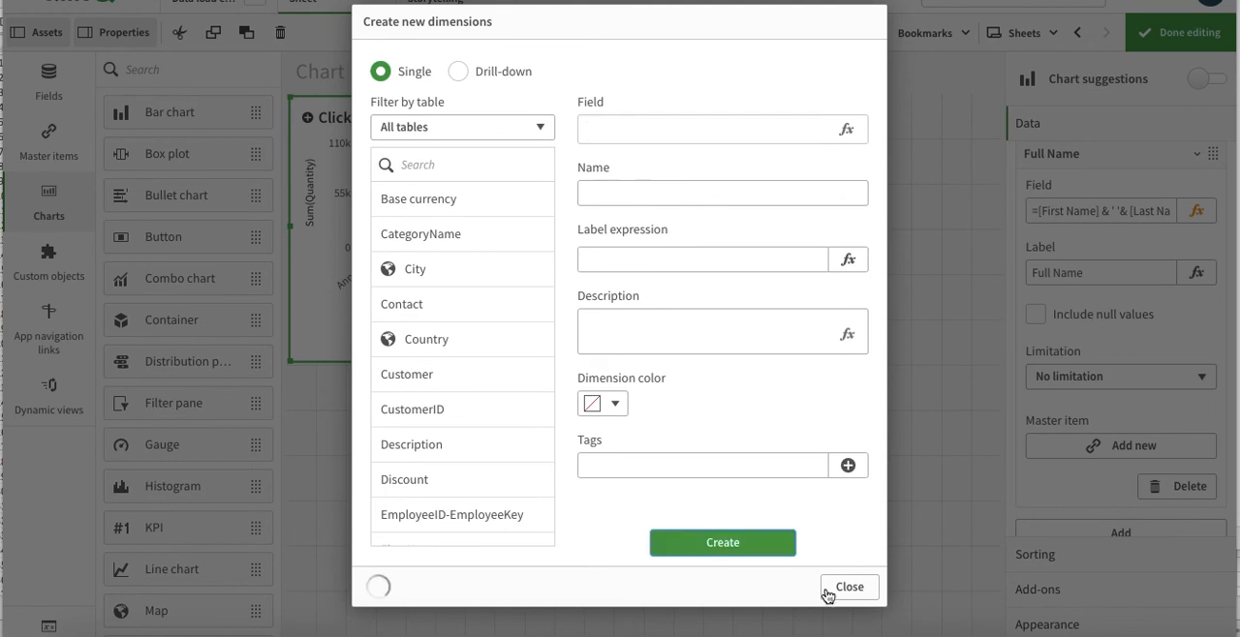
pyautogui.click(720, 542)
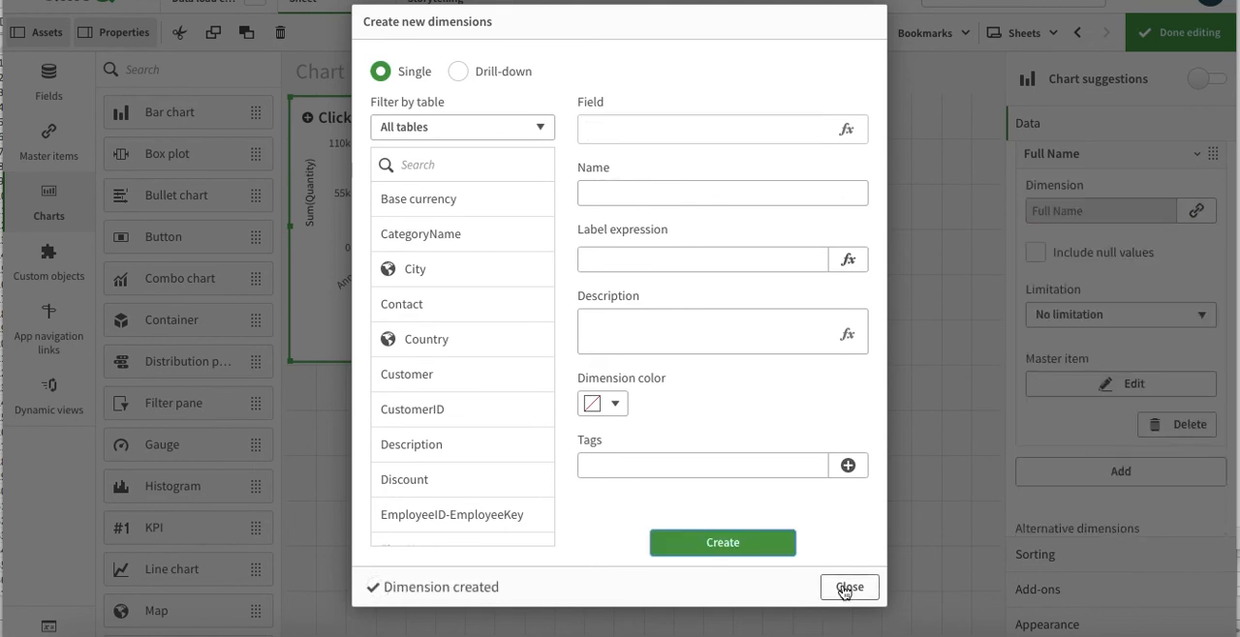
pyautogui.click(849, 587)
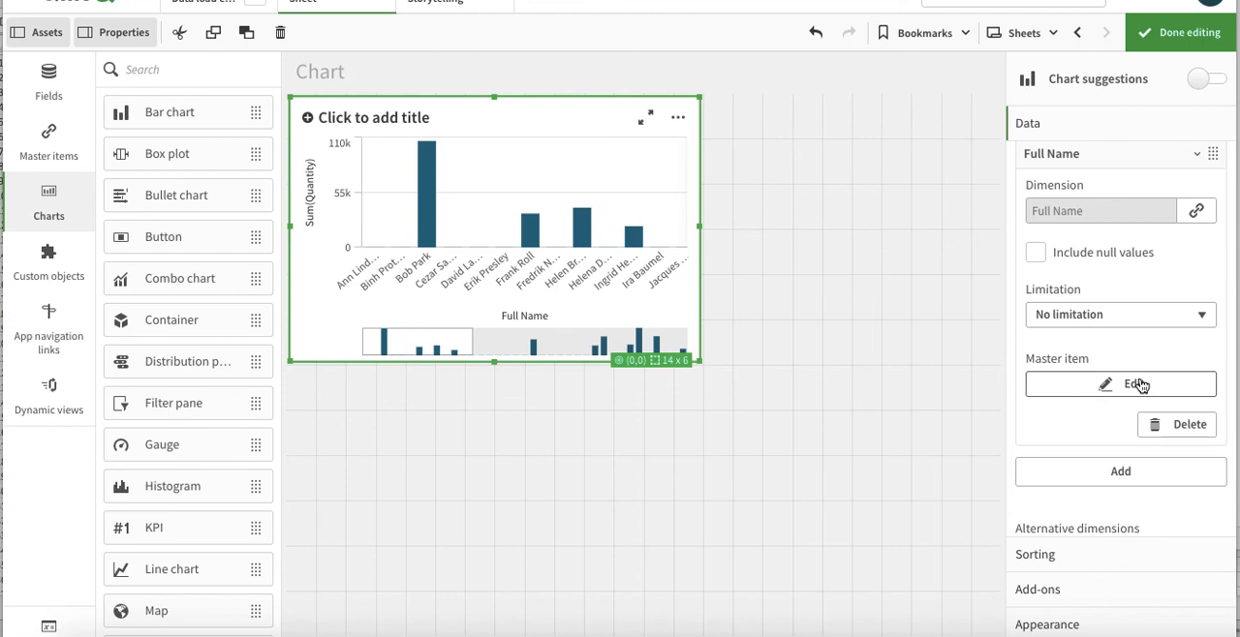
# Review the Value colors of the Full Name master dimension and cancel without saving
pyautogui.click(1119, 384)
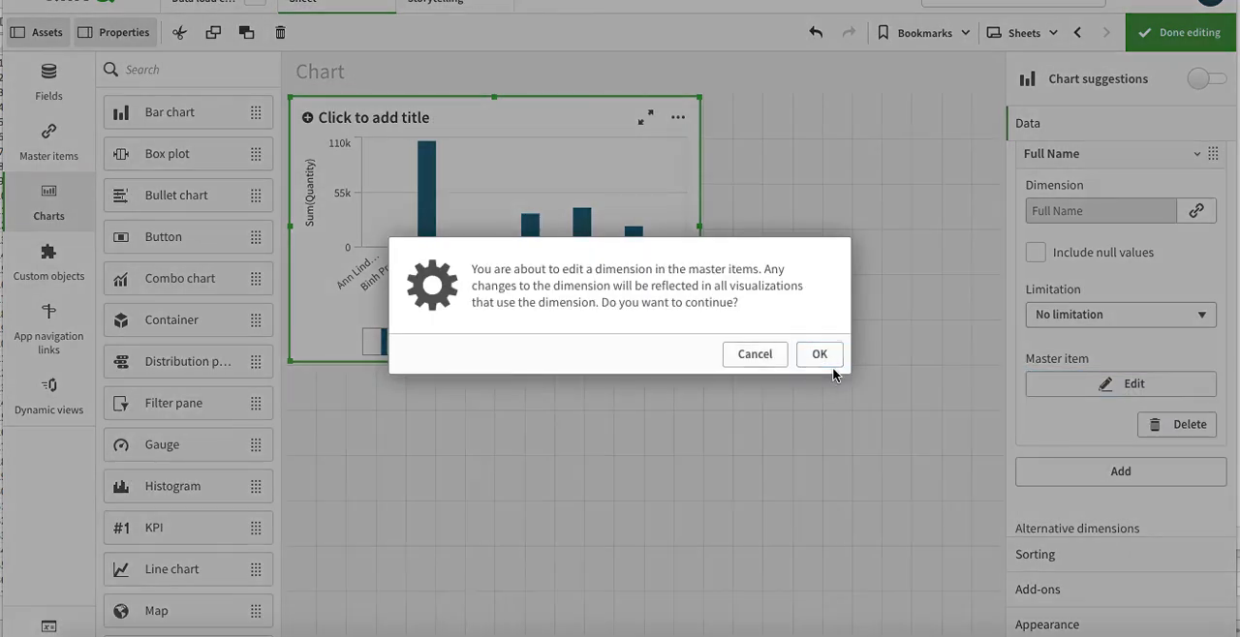
pyautogui.click(817, 353)
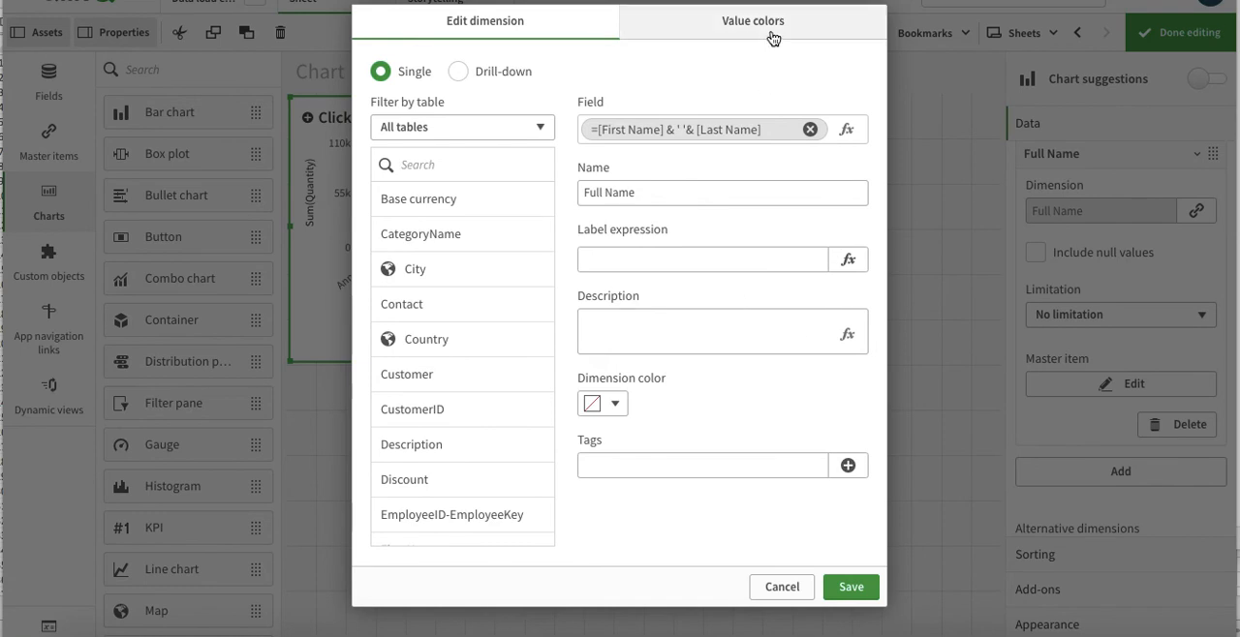
pyautogui.moveTo(771, 37)
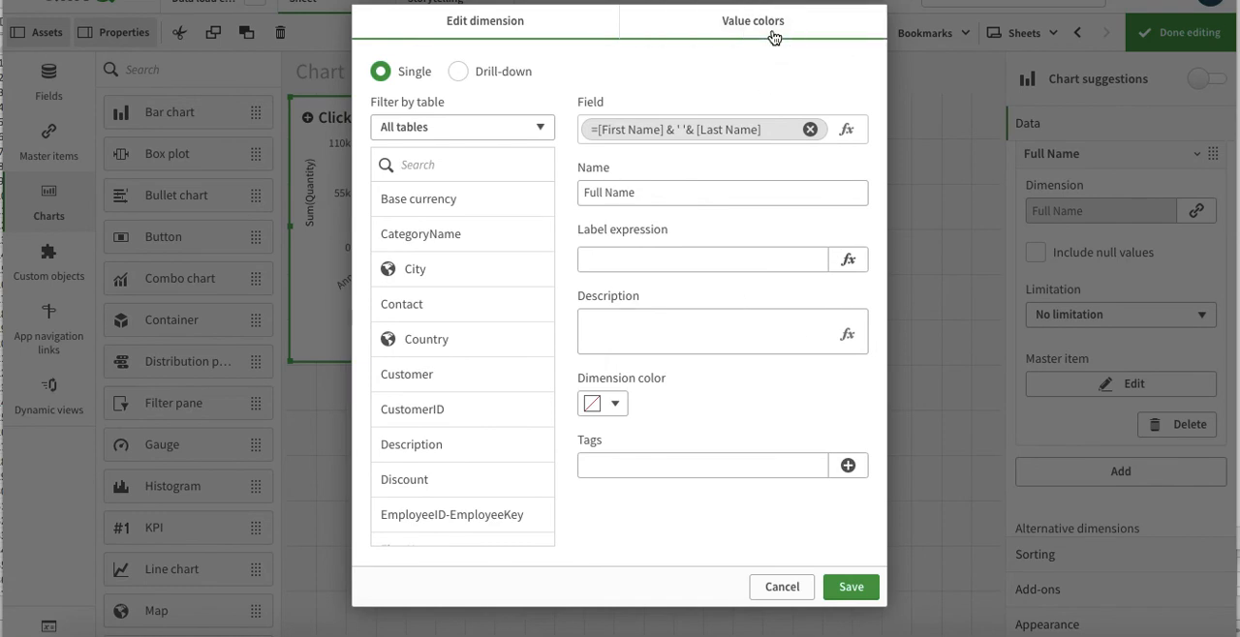
pyautogui.click(752, 19)
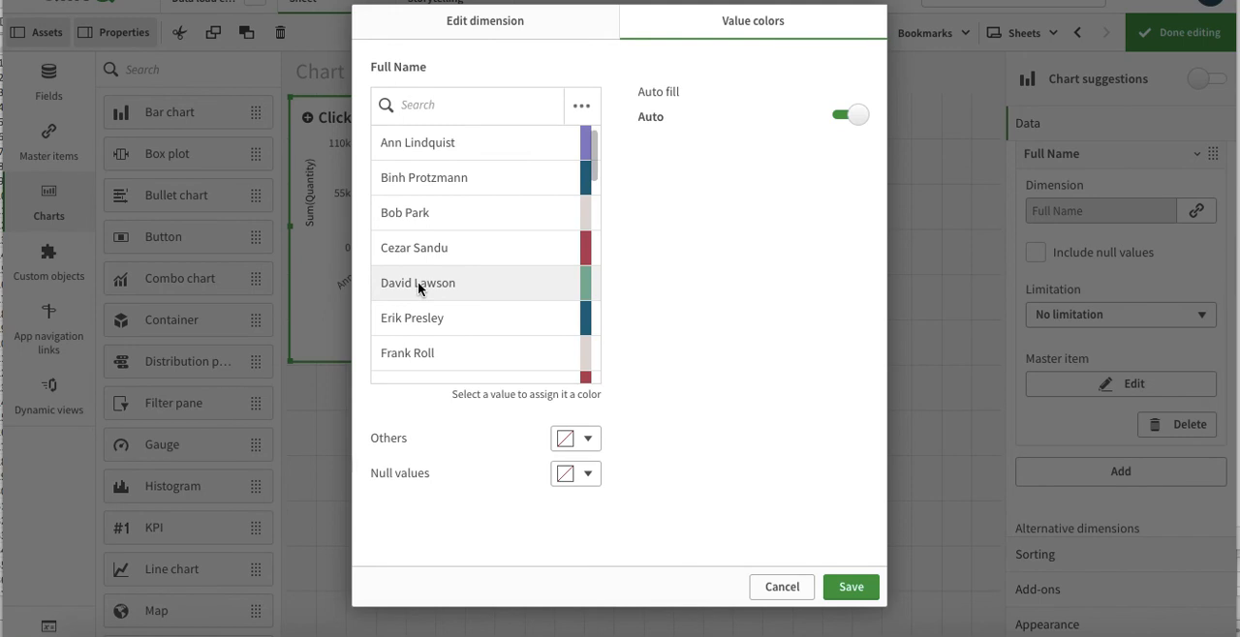
pyautogui.scroll(-3)
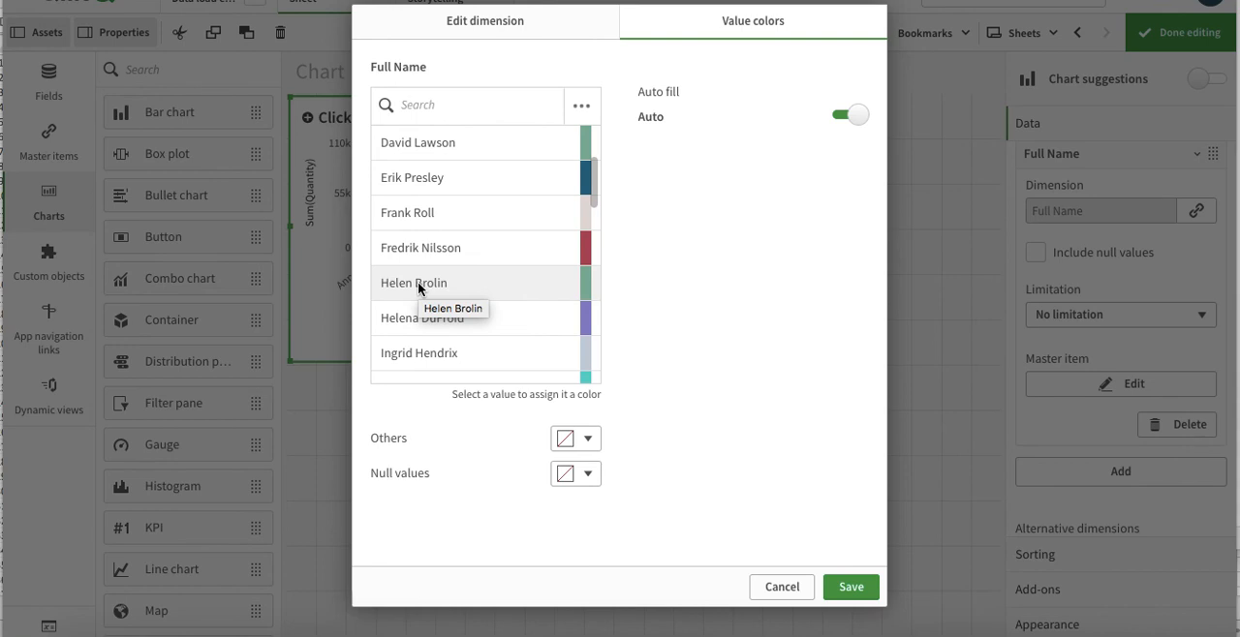
pyautogui.moveTo(753, 585)
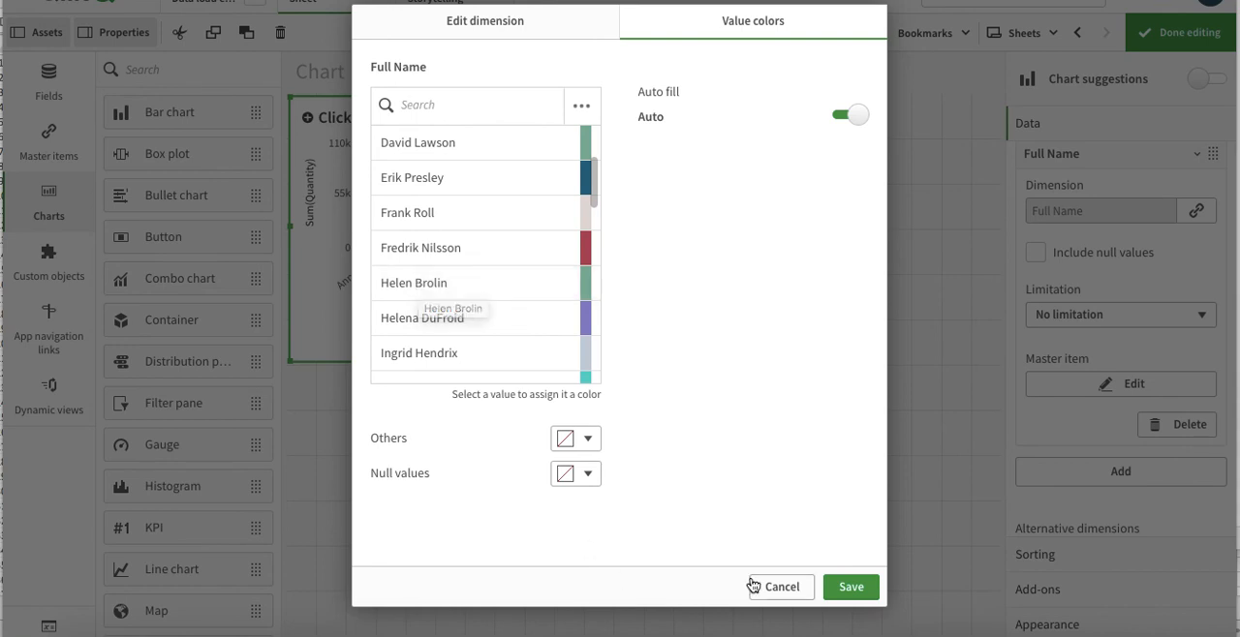
pyautogui.click(778, 585)
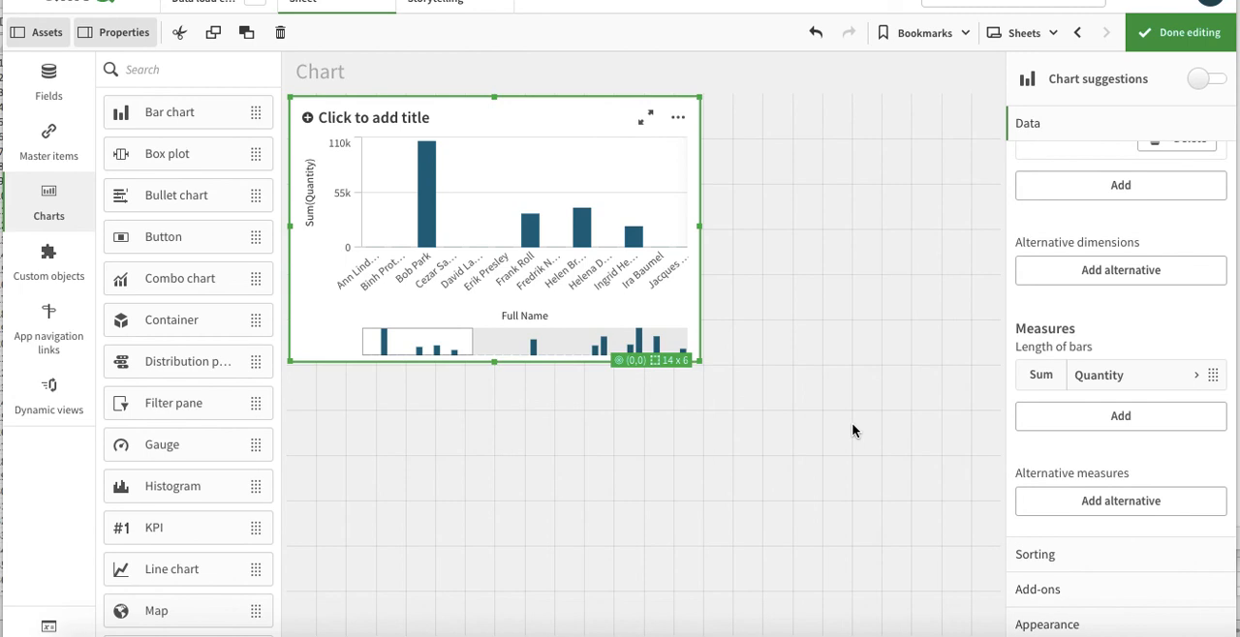
pyautogui.moveTo(1058, 380)
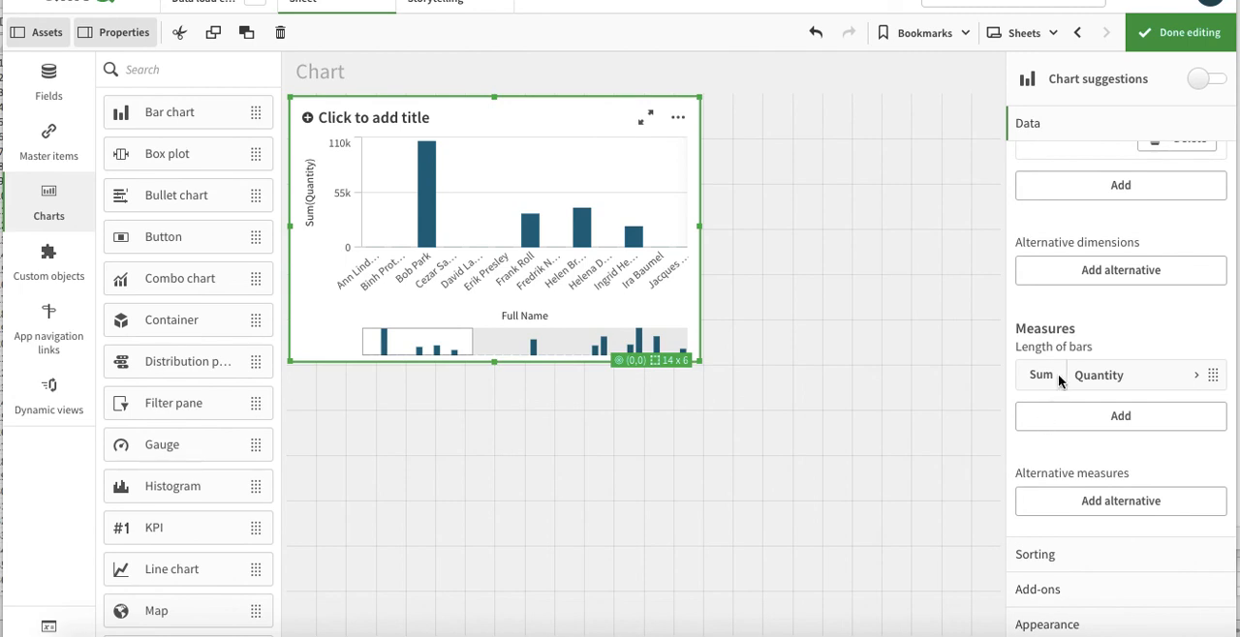
pyautogui.moveTo(1104, 389)
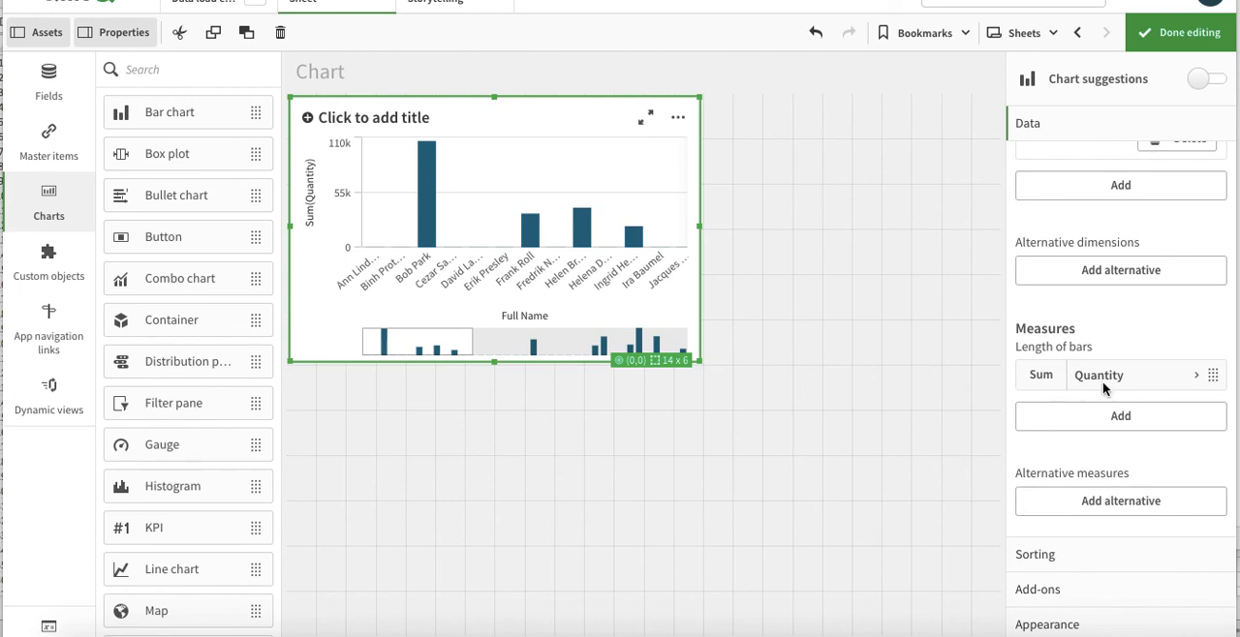
# Expand the Quantity measure and browse its expression editor, keeping Sum(Quantity)
pyautogui.click(1127, 376)
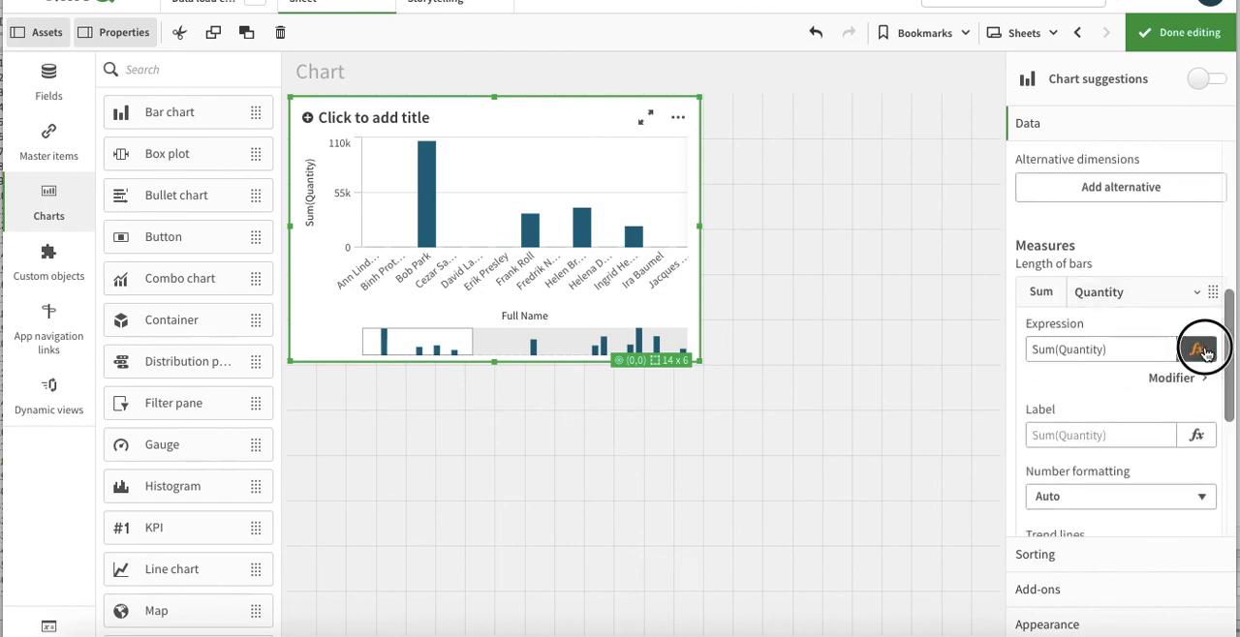
pyautogui.click(1205, 349)
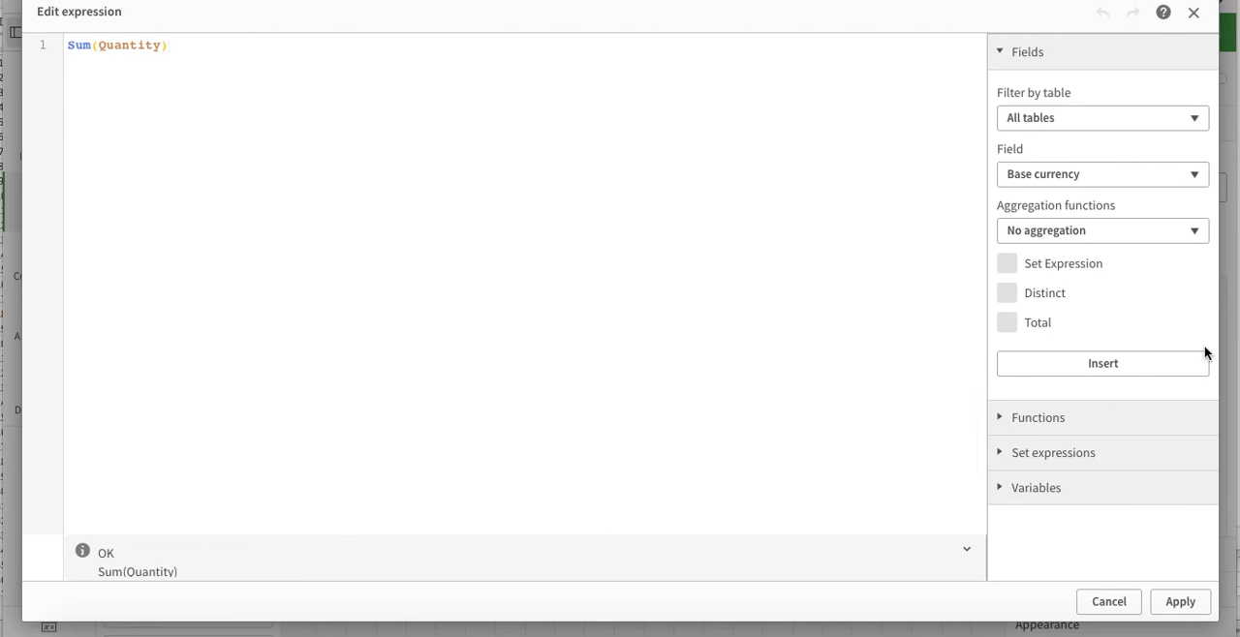
pyautogui.moveTo(520, 244)
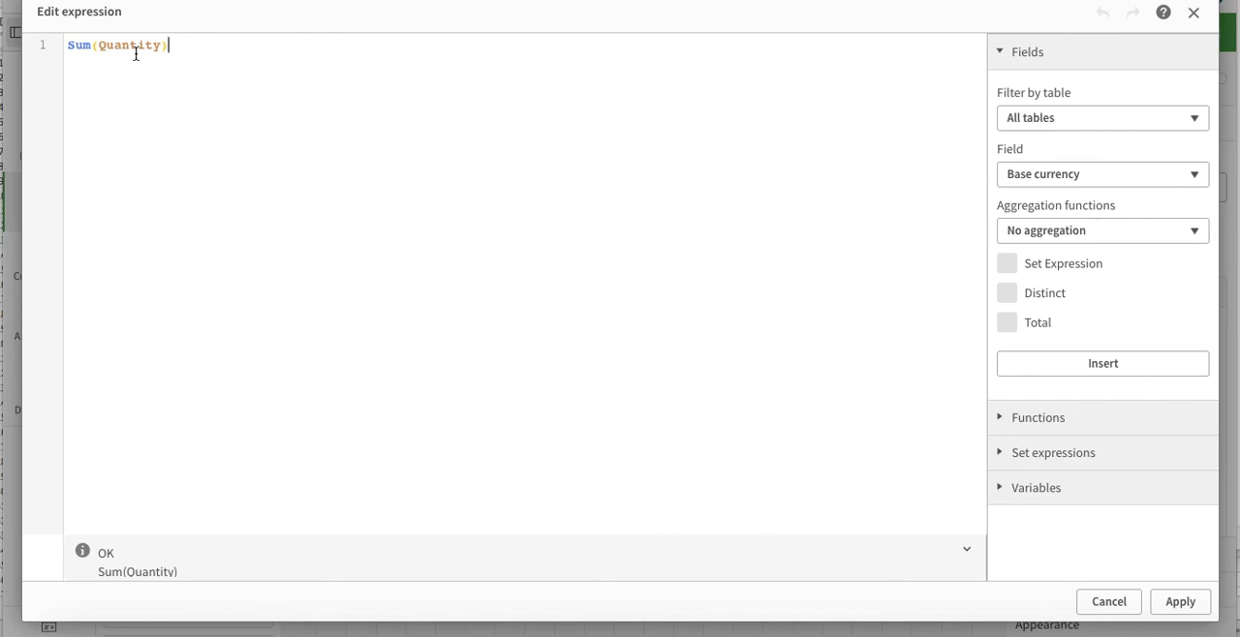
pyautogui.moveTo(653, 310)
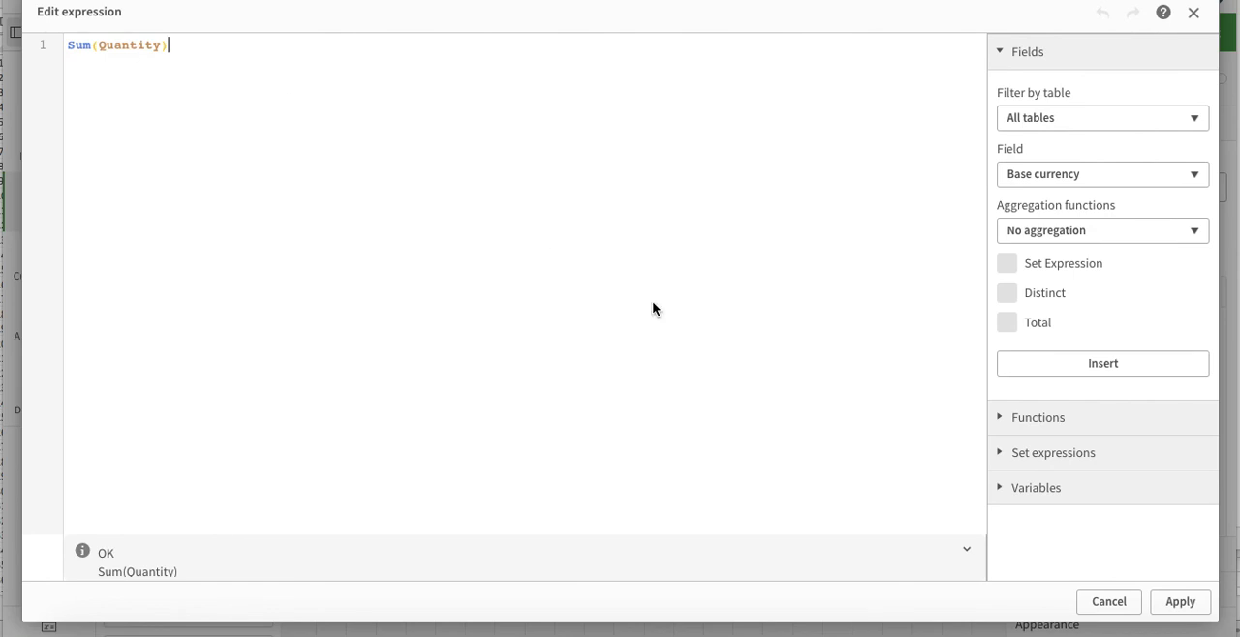
pyautogui.click(1100, 118)
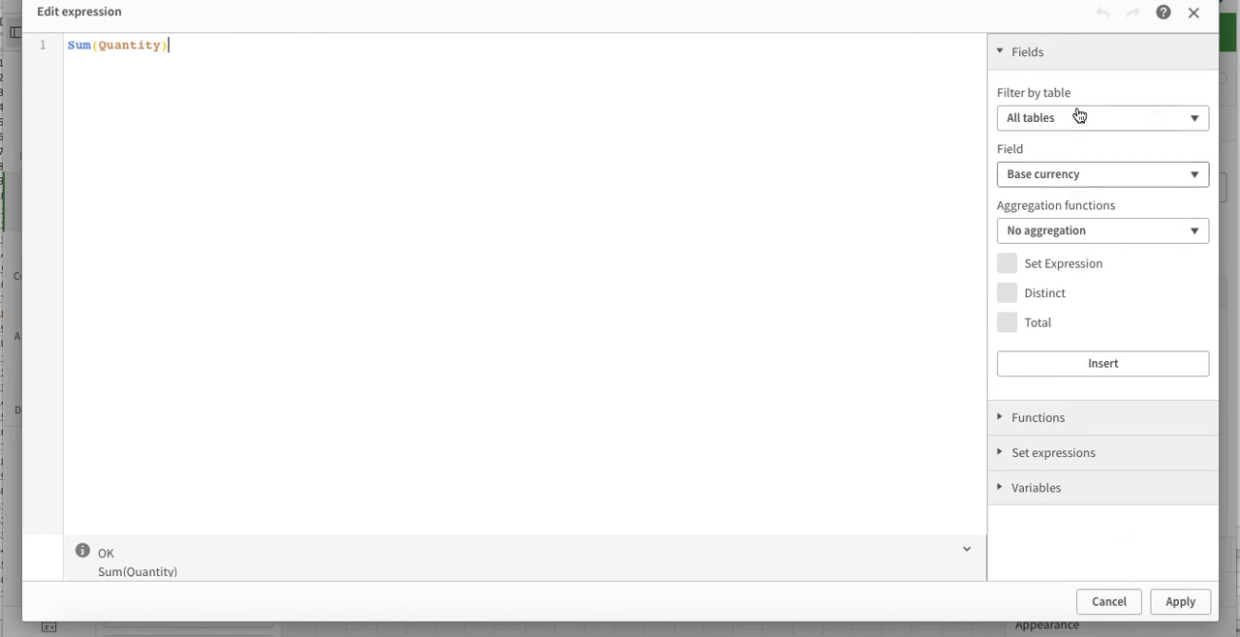
pyautogui.click(1100, 229)
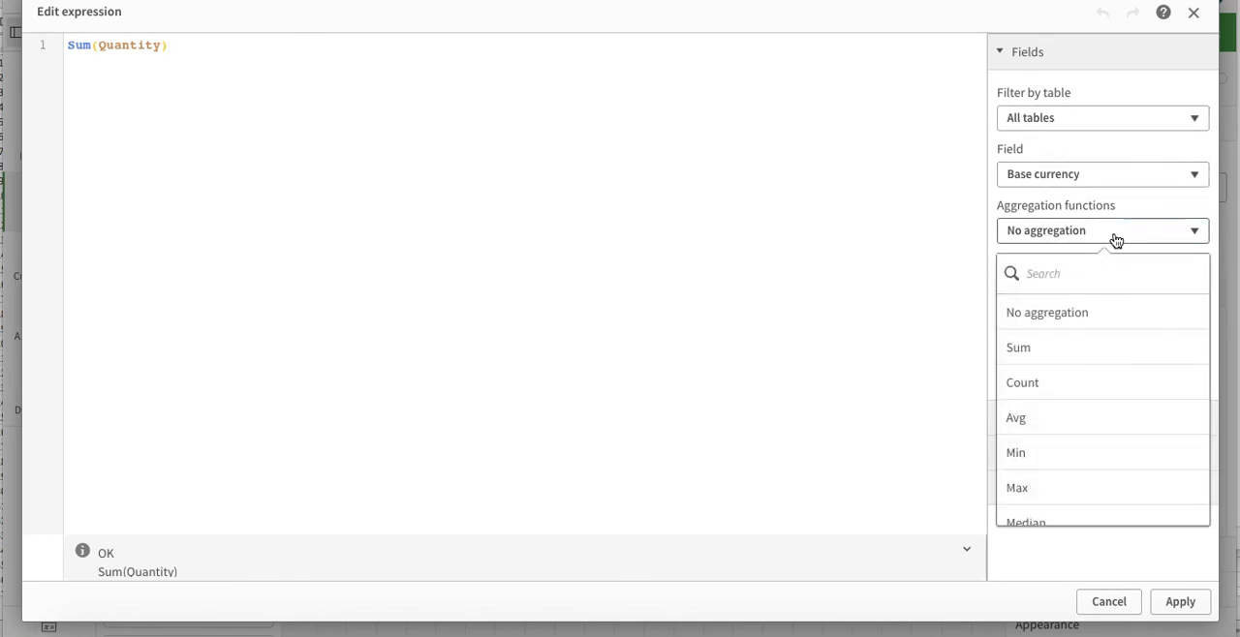
pyautogui.scroll(-3)
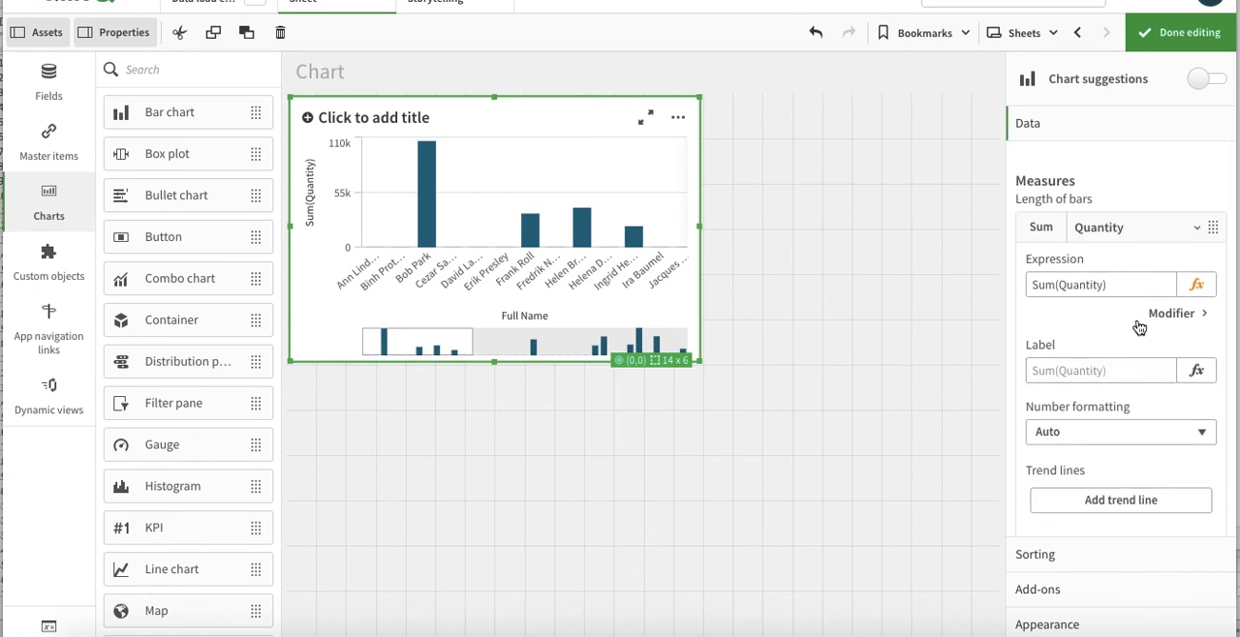
# Set the measure label to the expression ='Sales'&sum(Quantity) and apply it
pyautogui.click(1101, 370)
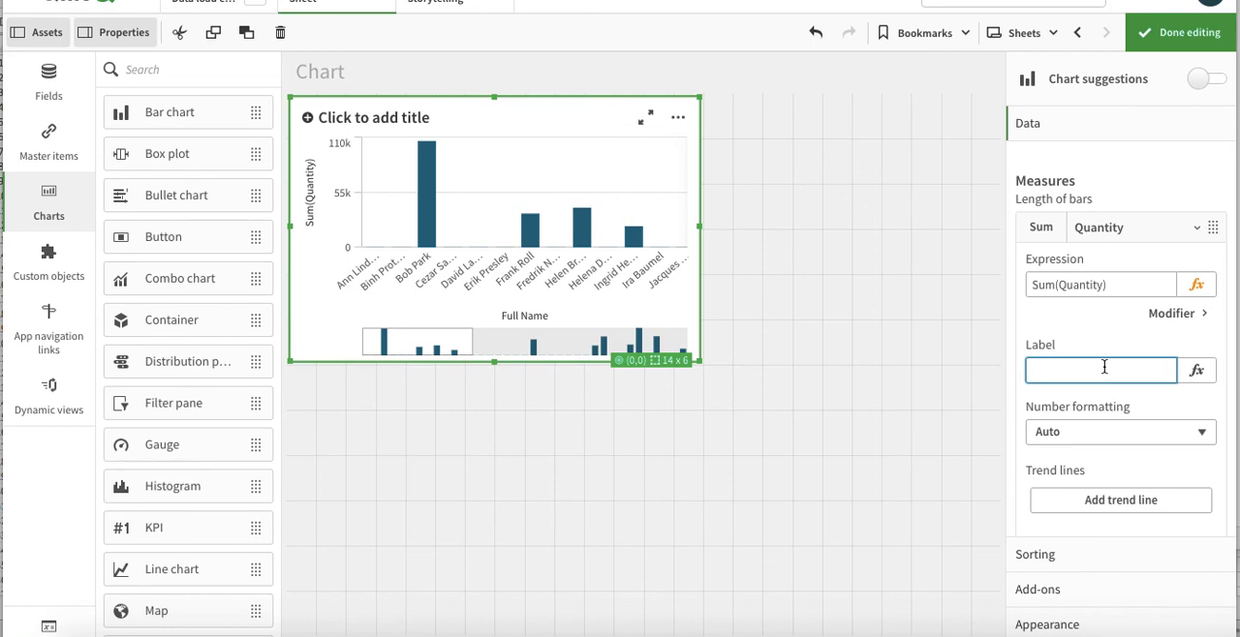
pyautogui.click(1197, 370)
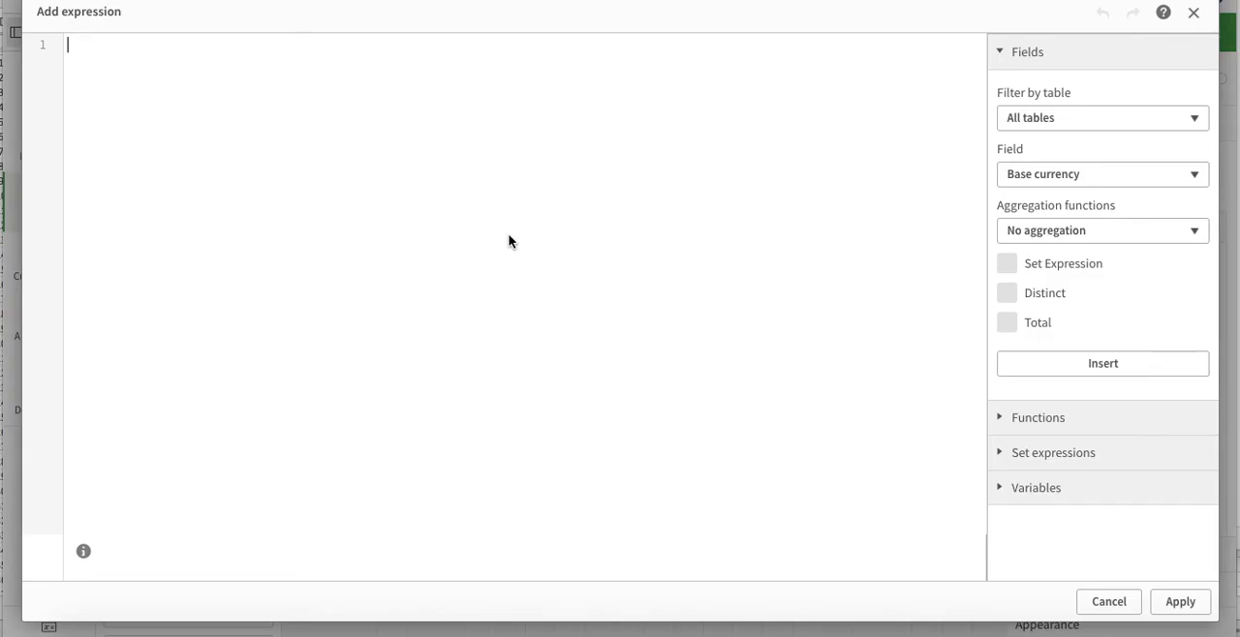
pyautogui.write('=')
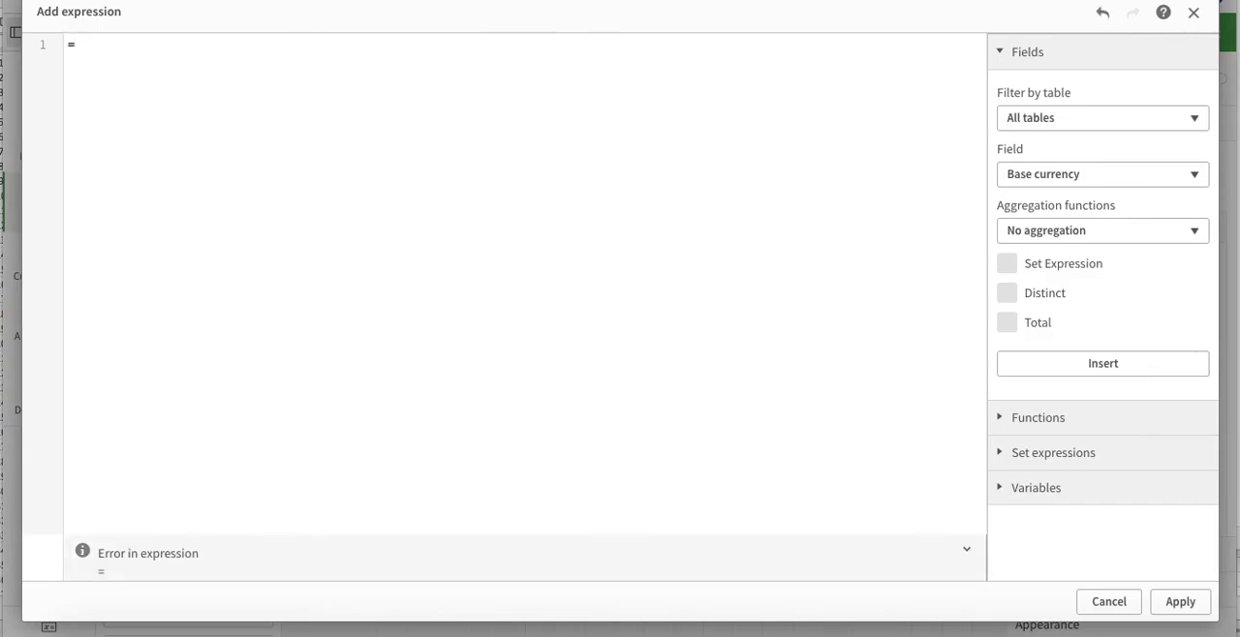
pyautogui.write('S')
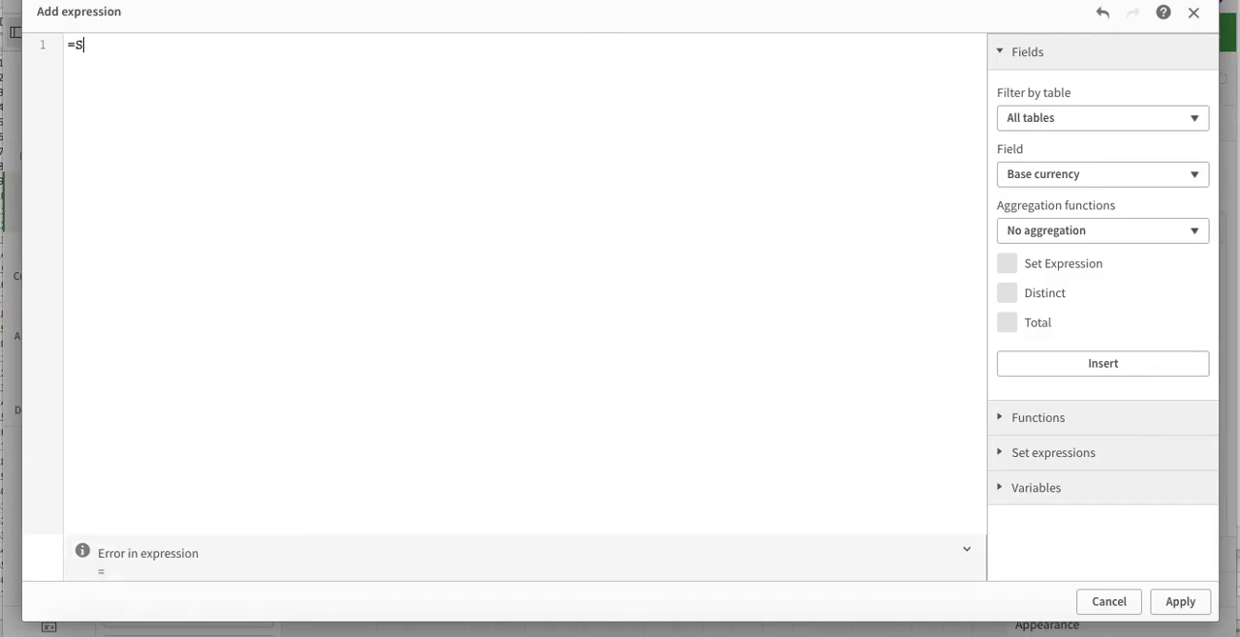
pyautogui.write('ales =')
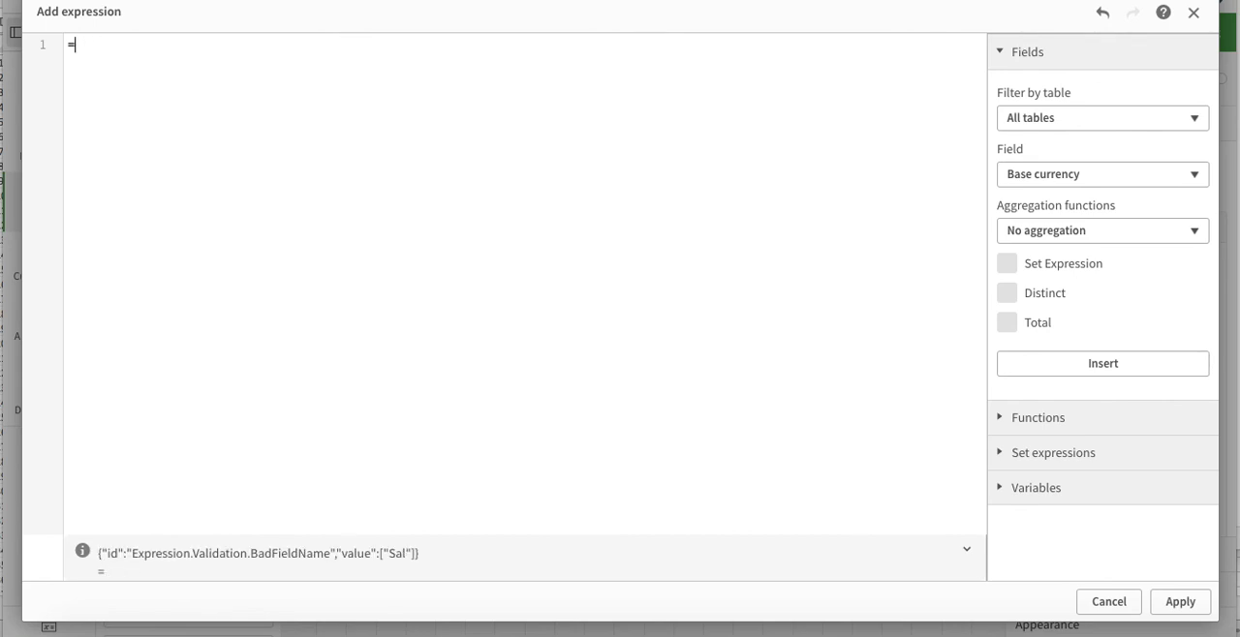
pyautogui.write("'s")
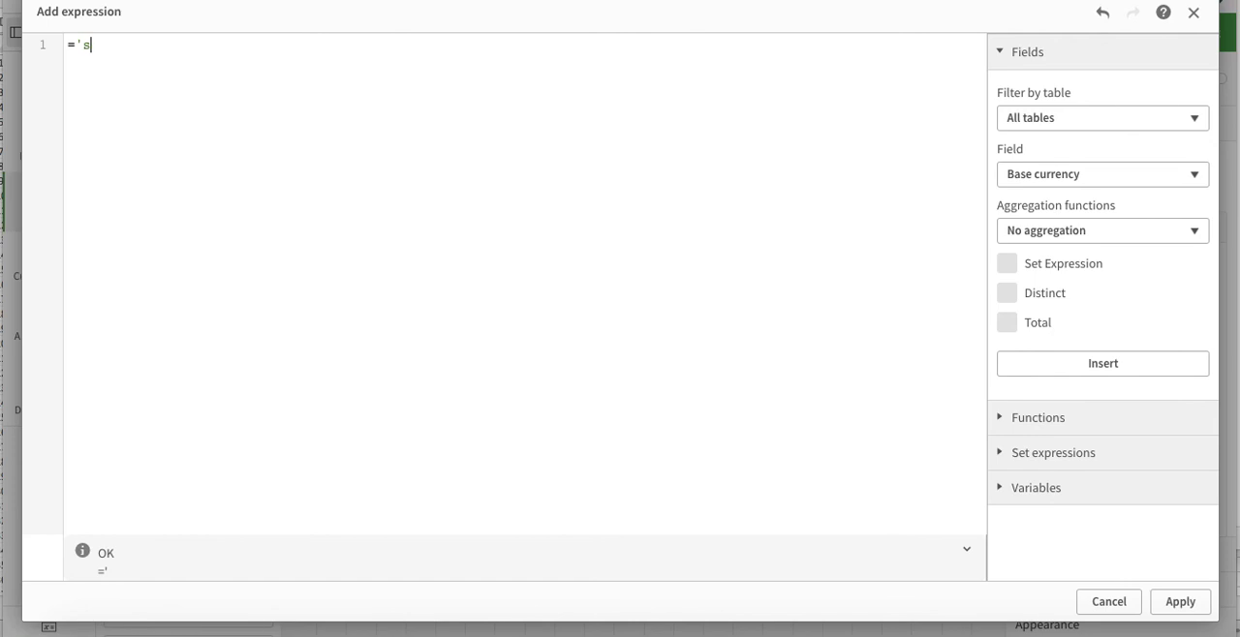
pyautogui.write('ales')
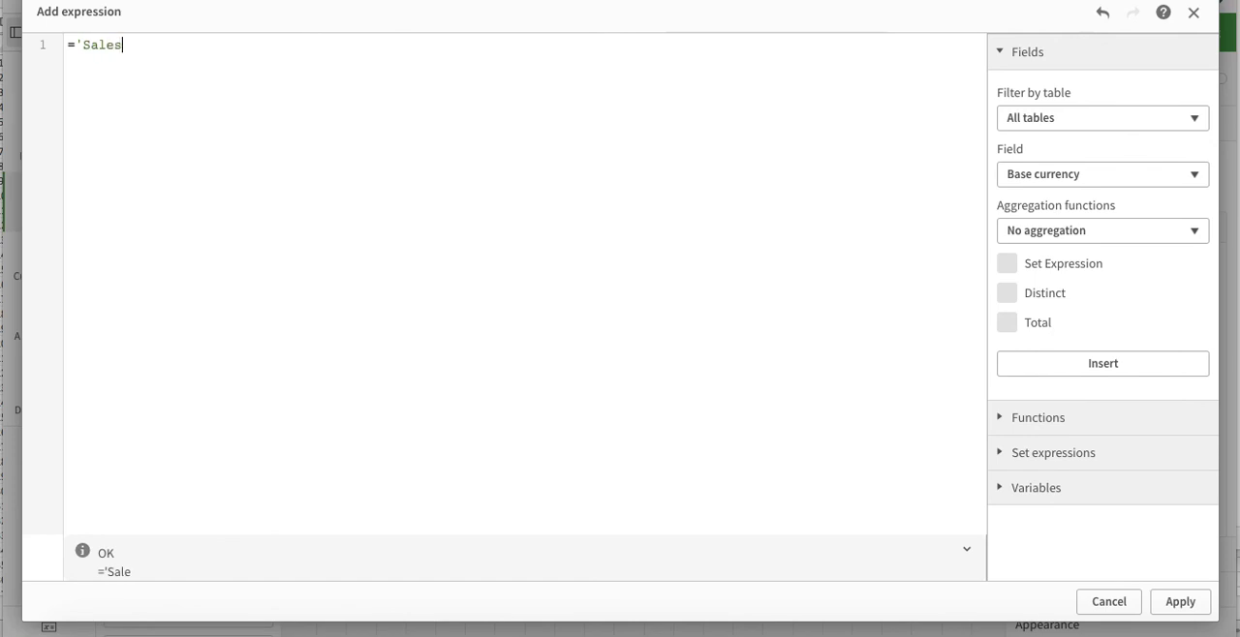
pyautogui.write("'")
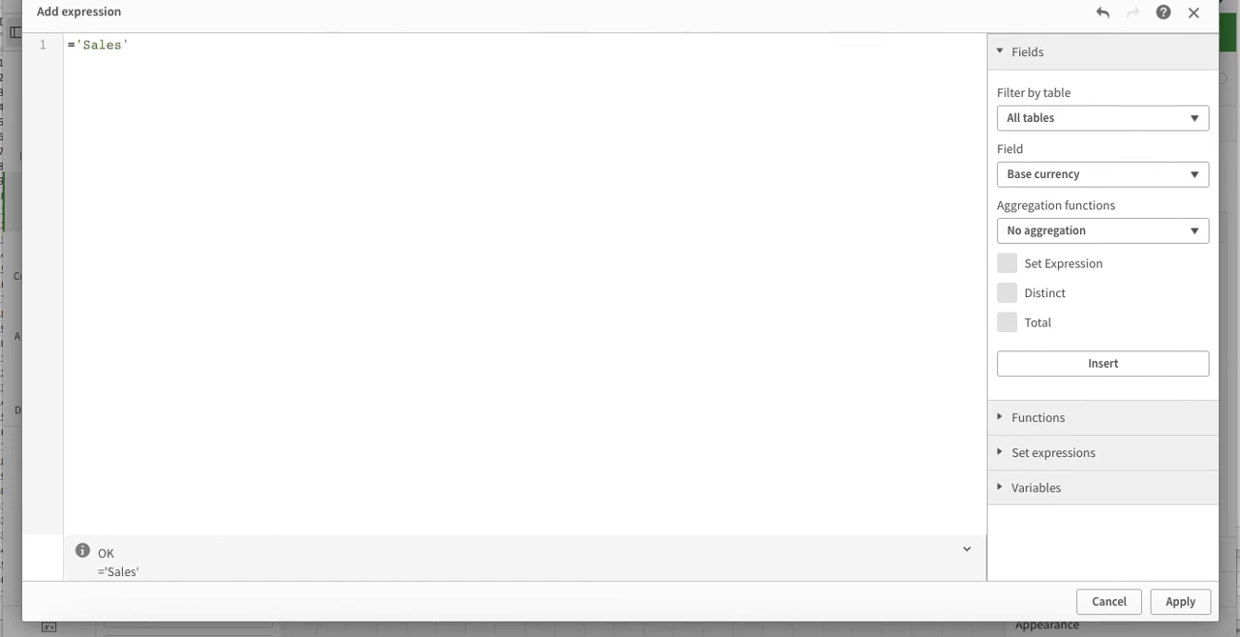
pyautogui.write('&')
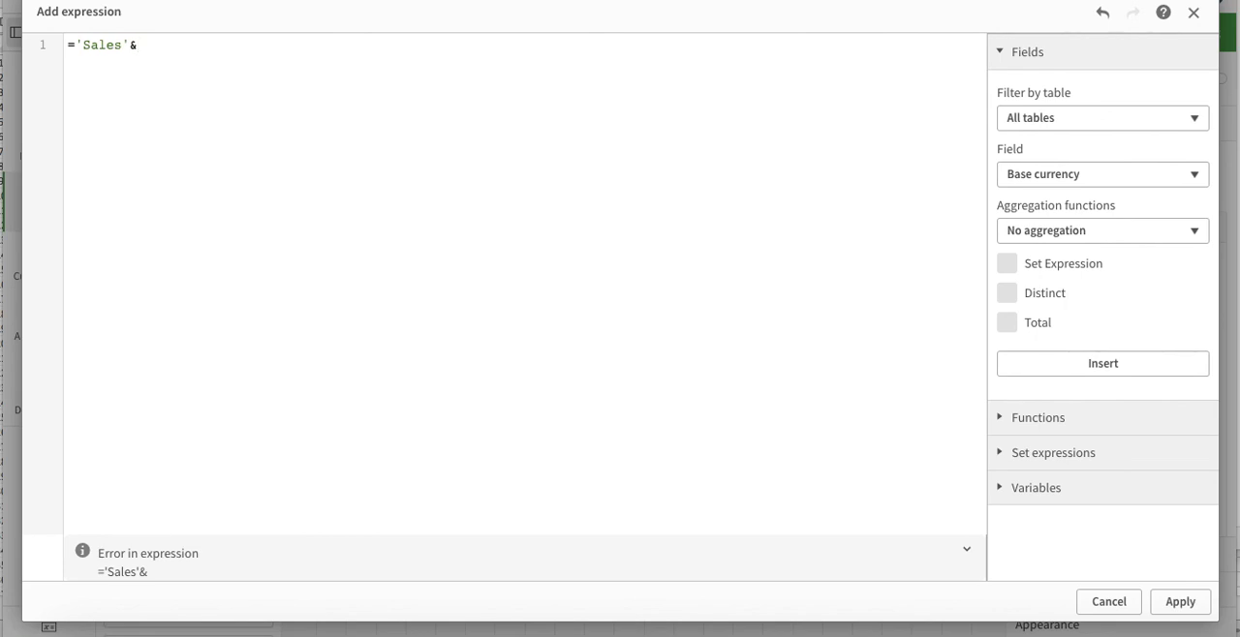
pyautogui.write('sum')
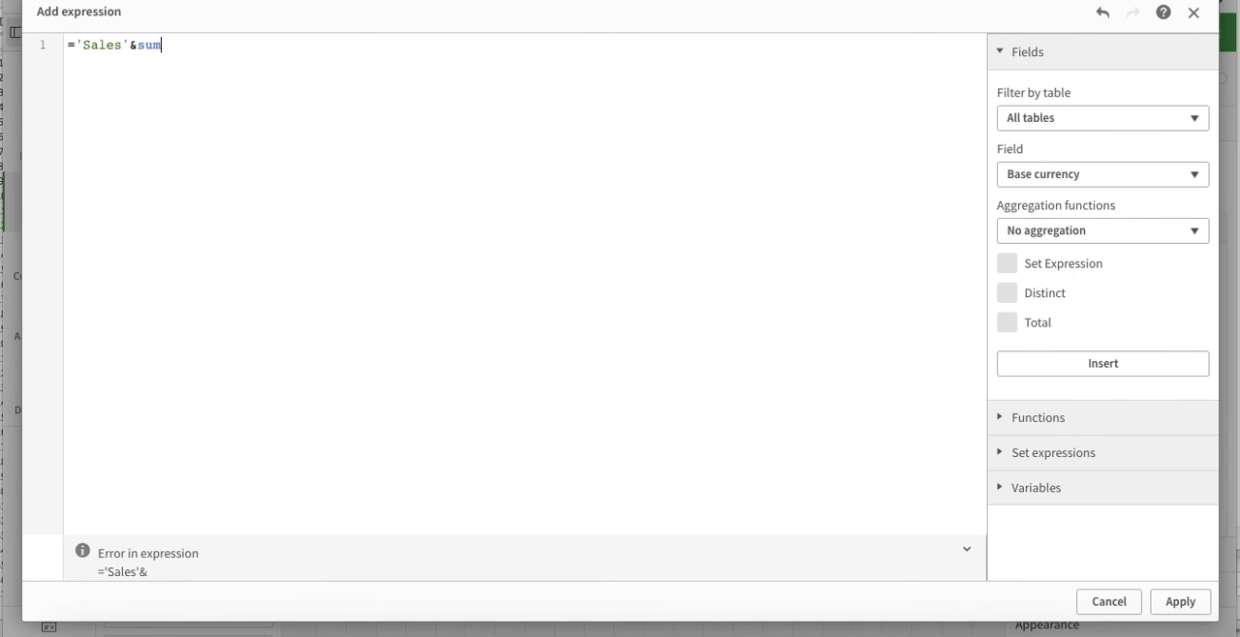
pyautogui.write('(Quantity')
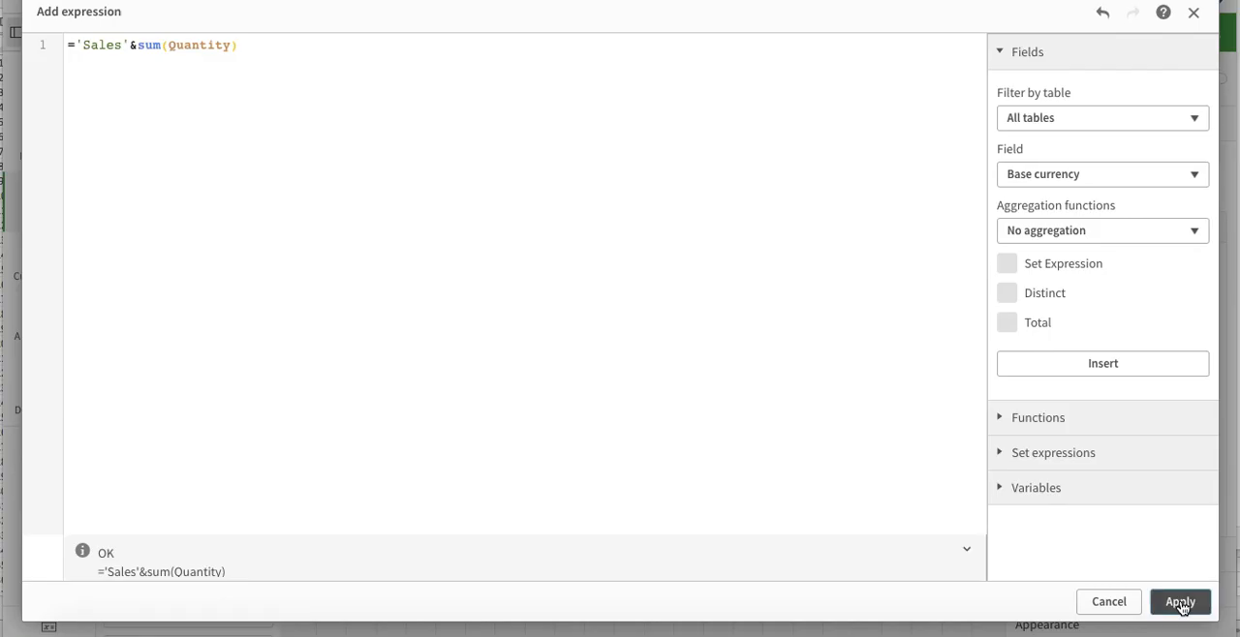
pyautogui.click(1179, 600)
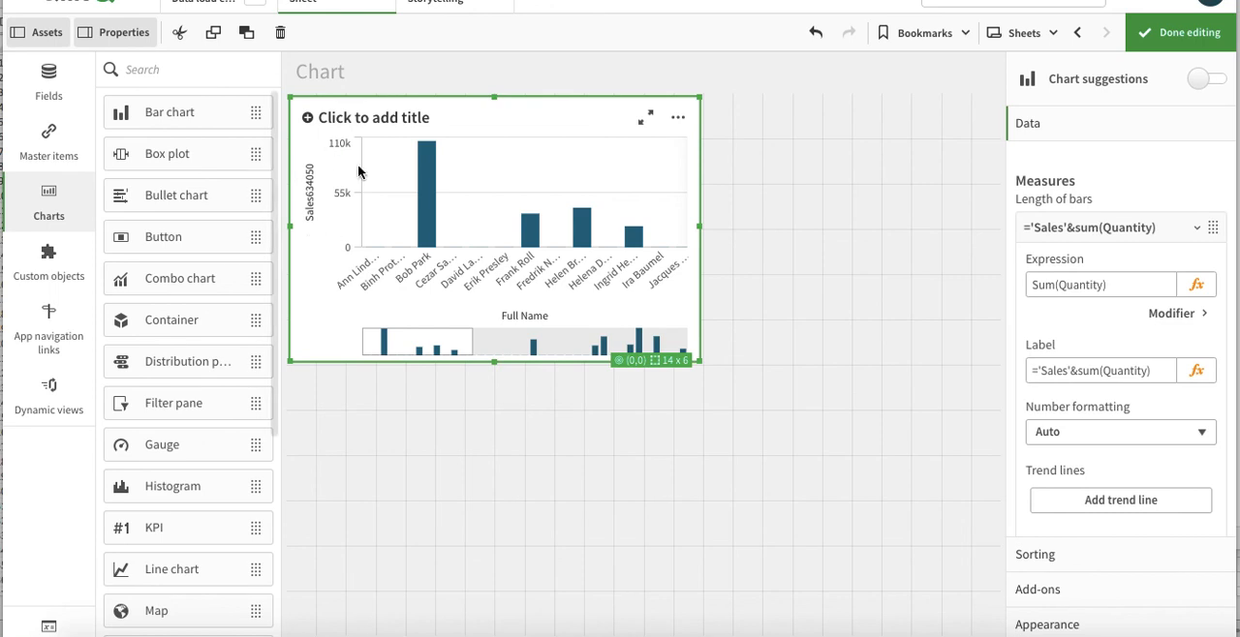
pyautogui.moveTo(376, 240)
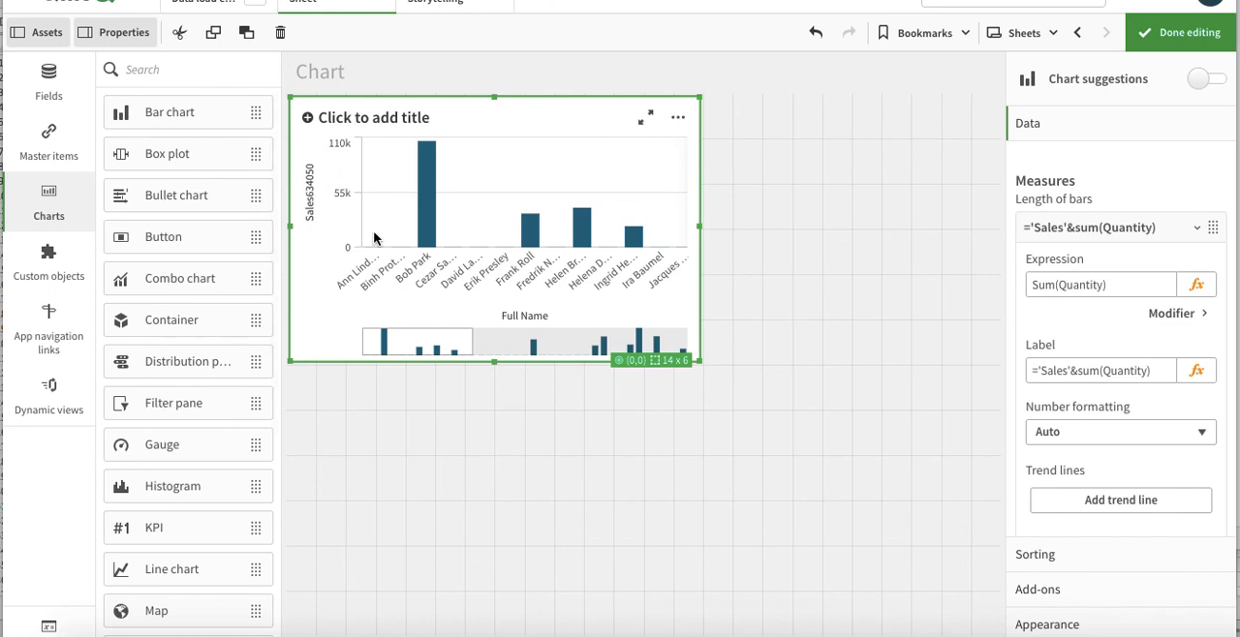
# View the finished sheet showing the Sales34650 axis title, then reopen the Full Name dimension settings
pyautogui.click(1100, 370)
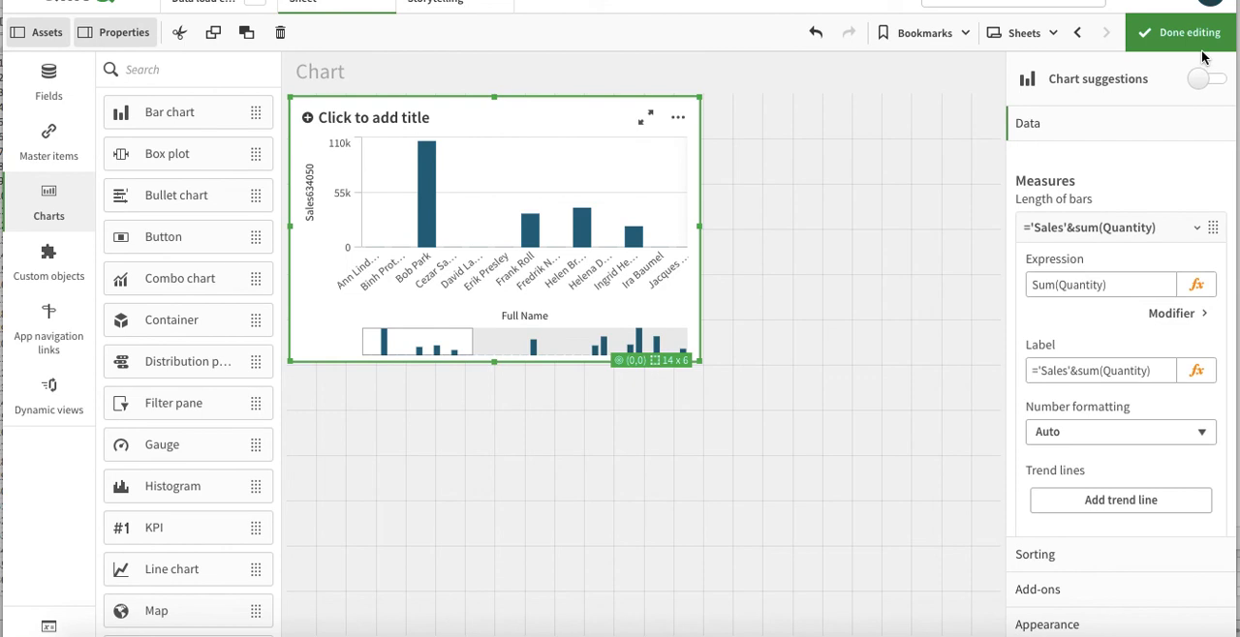
pyautogui.click(1179, 31)
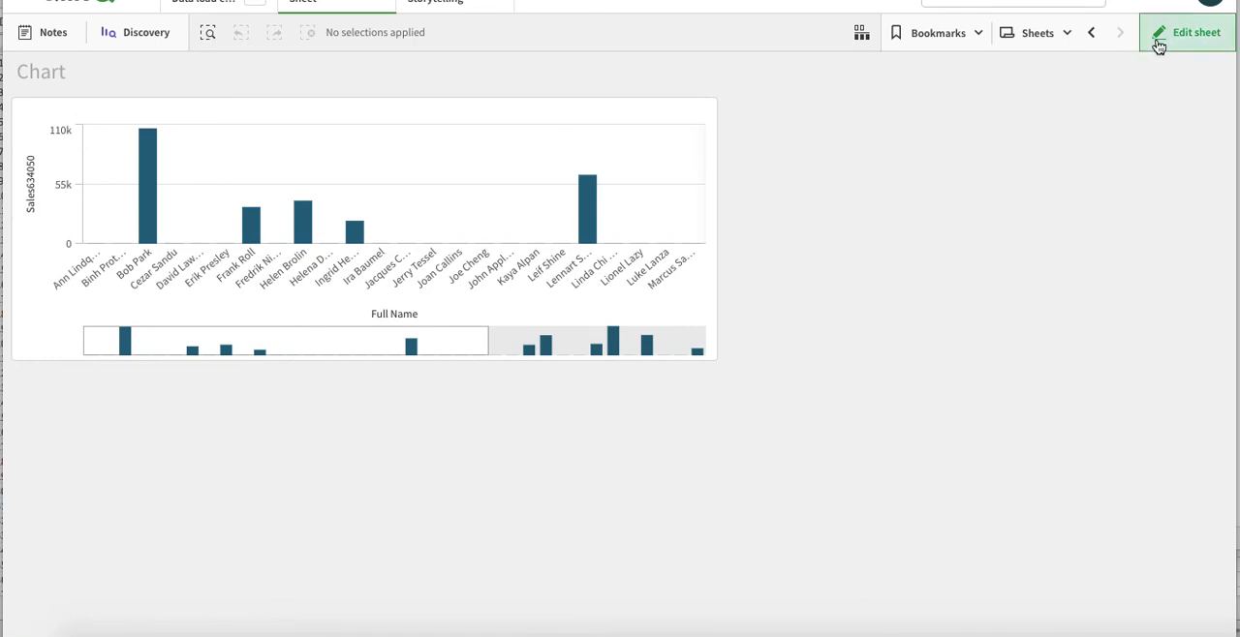
pyautogui.click(1186, 31)
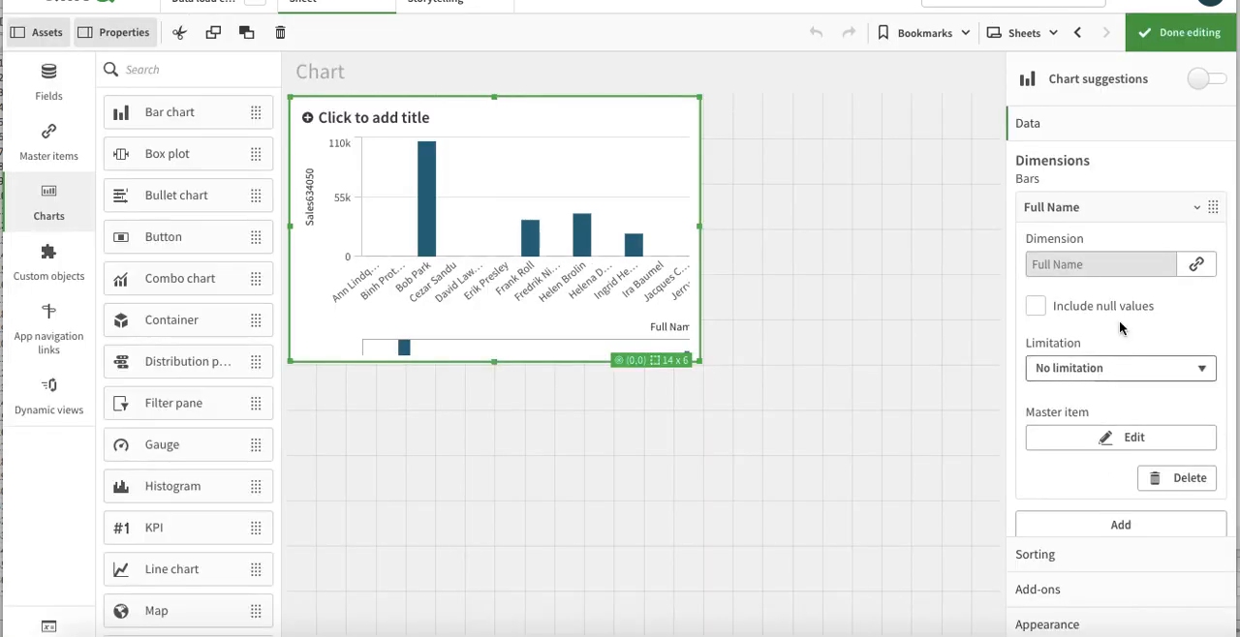
# Set the Sales measure's number formatting to Number and browse the formatting types
pyautogui.scroll(-3)
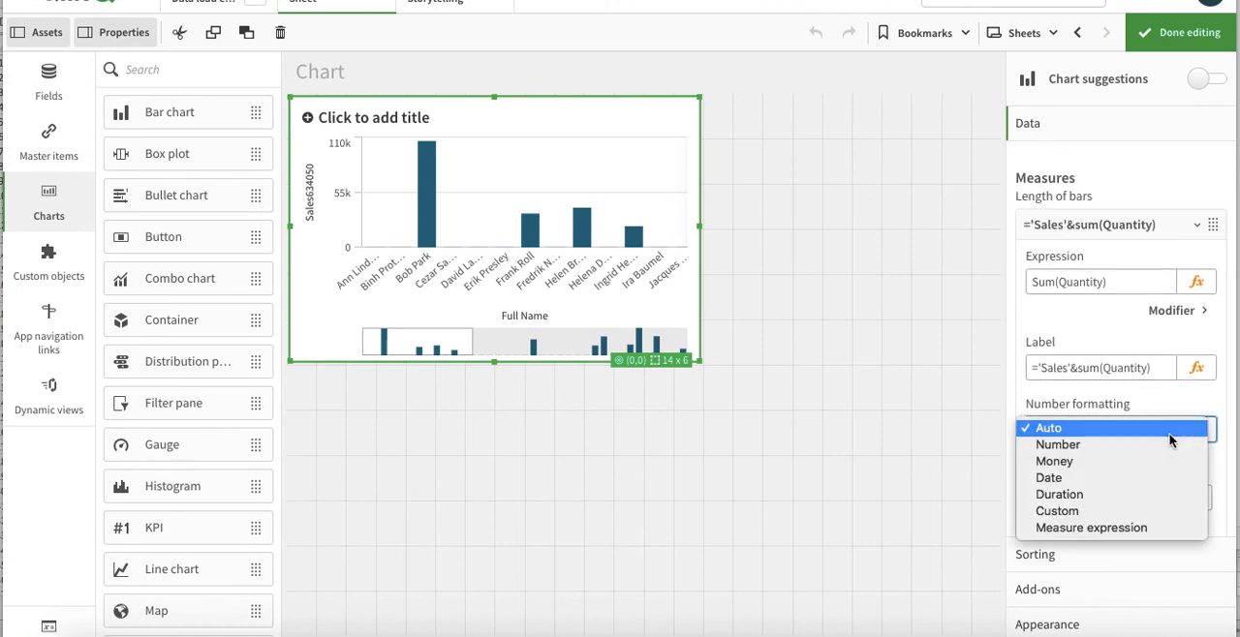
pyautogui.click(1057, 445)
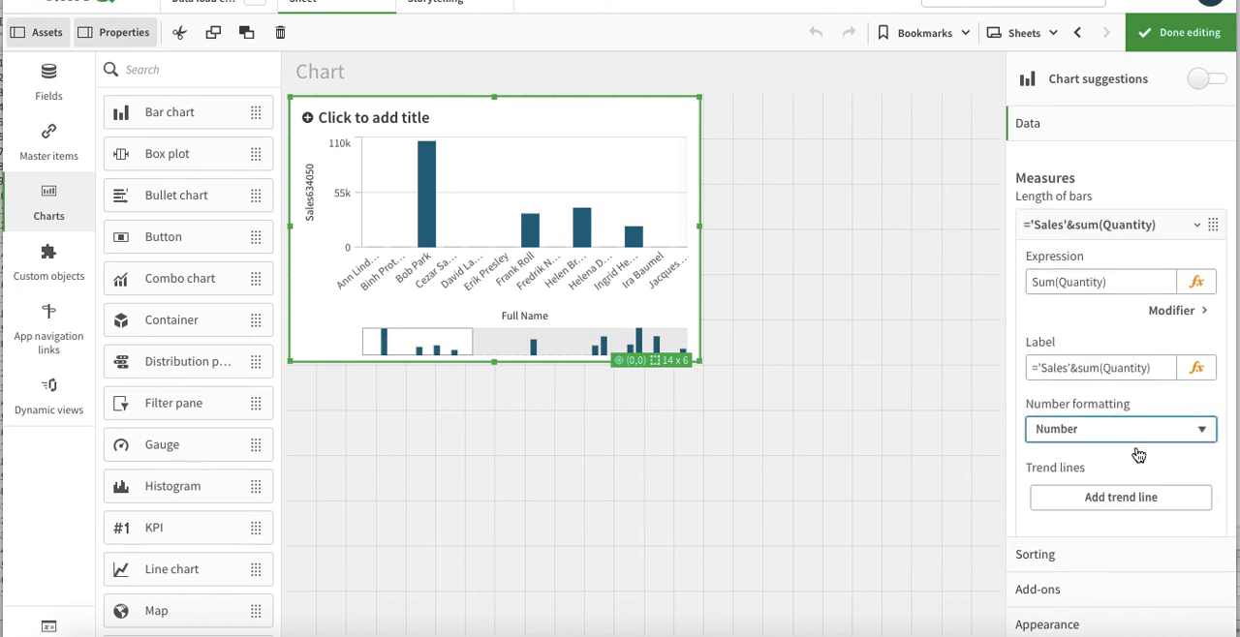
pyautogui.click(1201, 333)
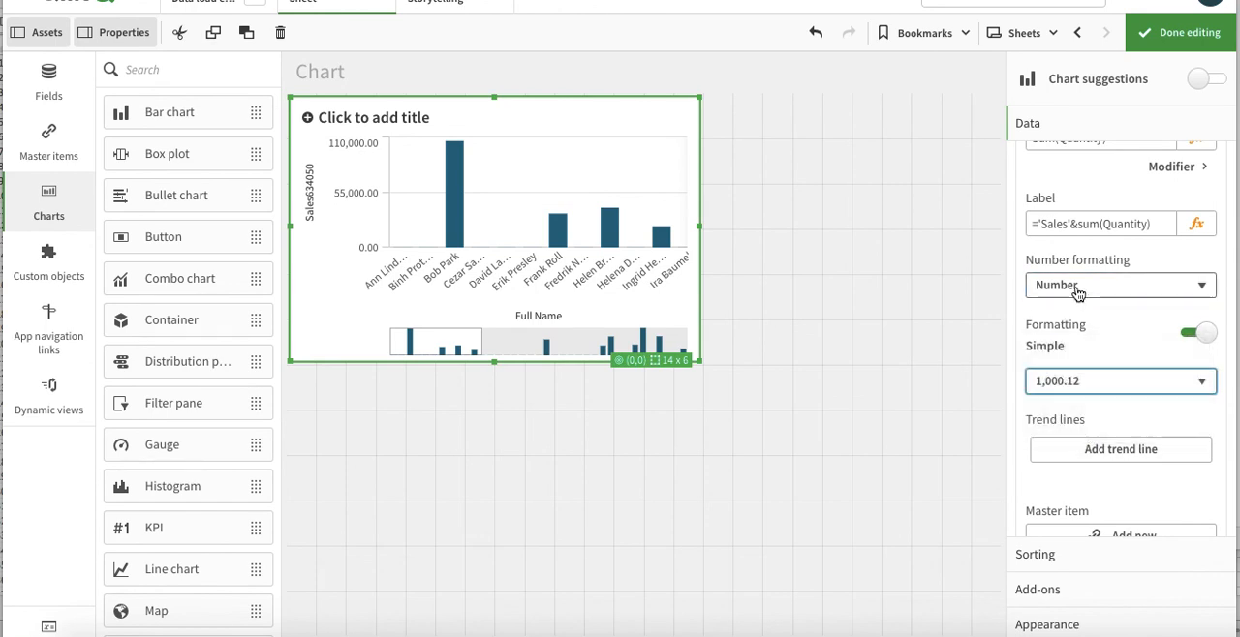
pyautogui.click(1119, 284)
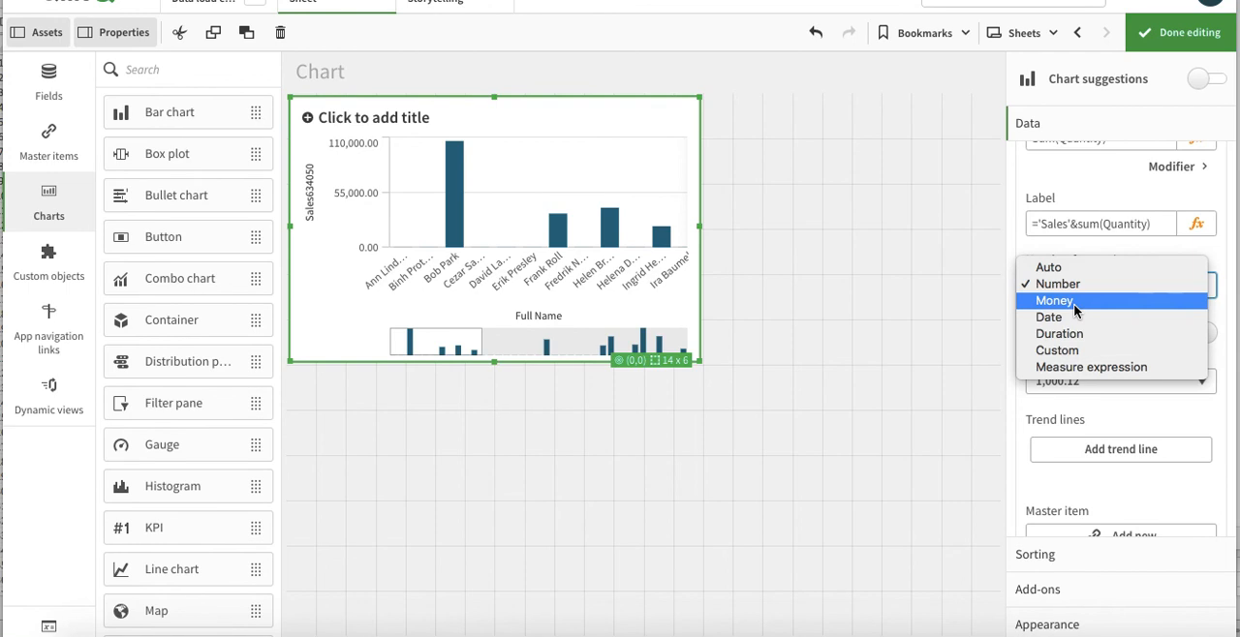
pyautogui.moveTo(1091, 366)
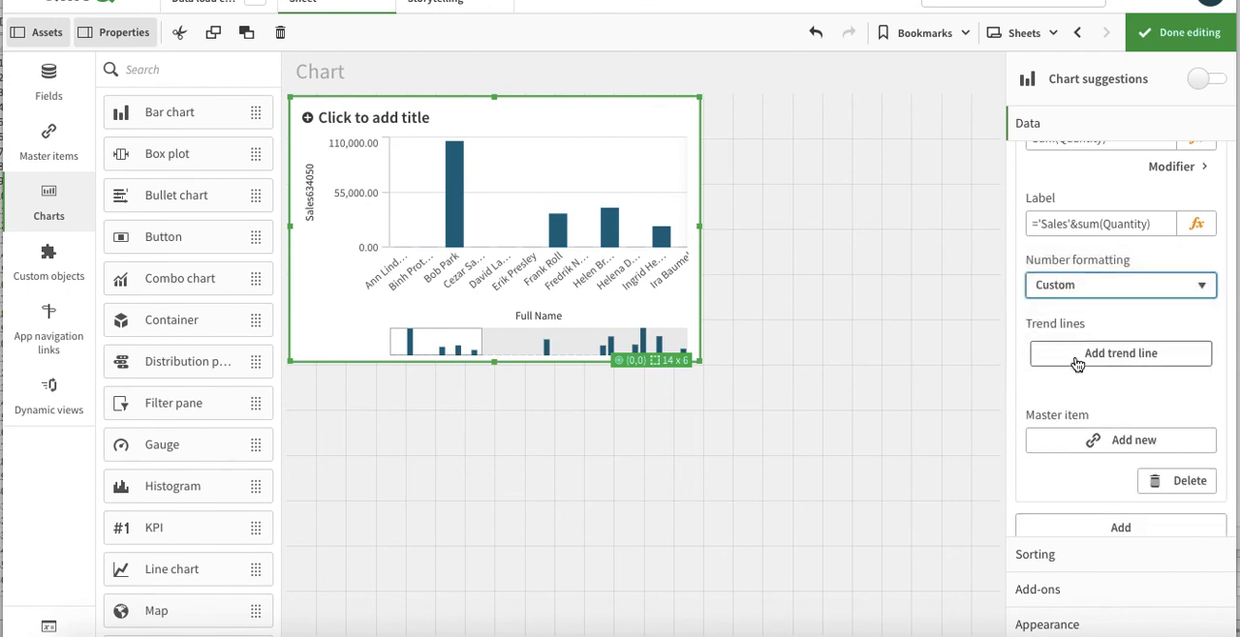
pyautogui.click(1119, 285)
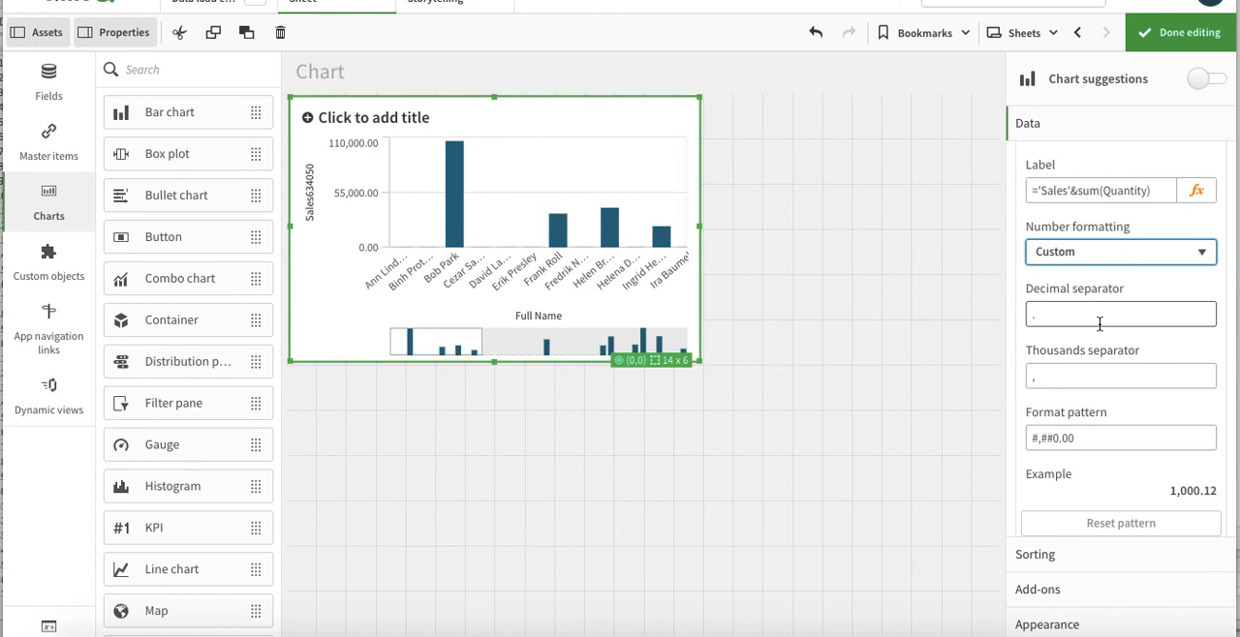
pyautogui.moveTo(1079, 314)
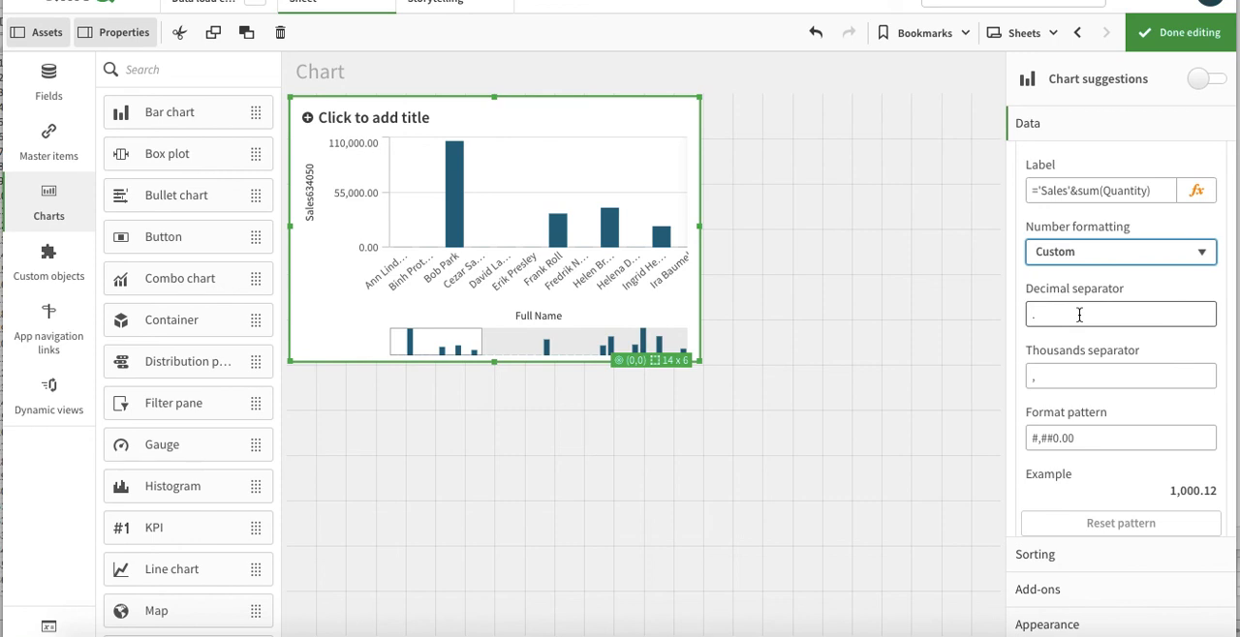
# Choose the simple 1,000 format so values show thousands separators and no decimals
pyautogui.scroll(-3)
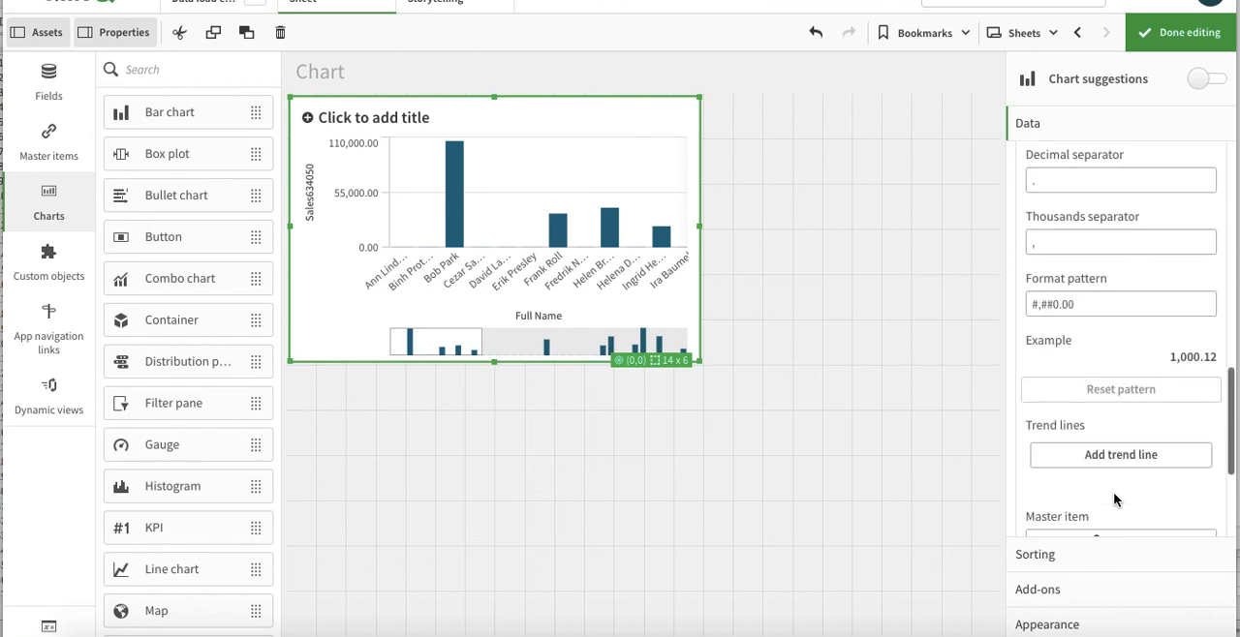
pyautogui.scroll(-3)
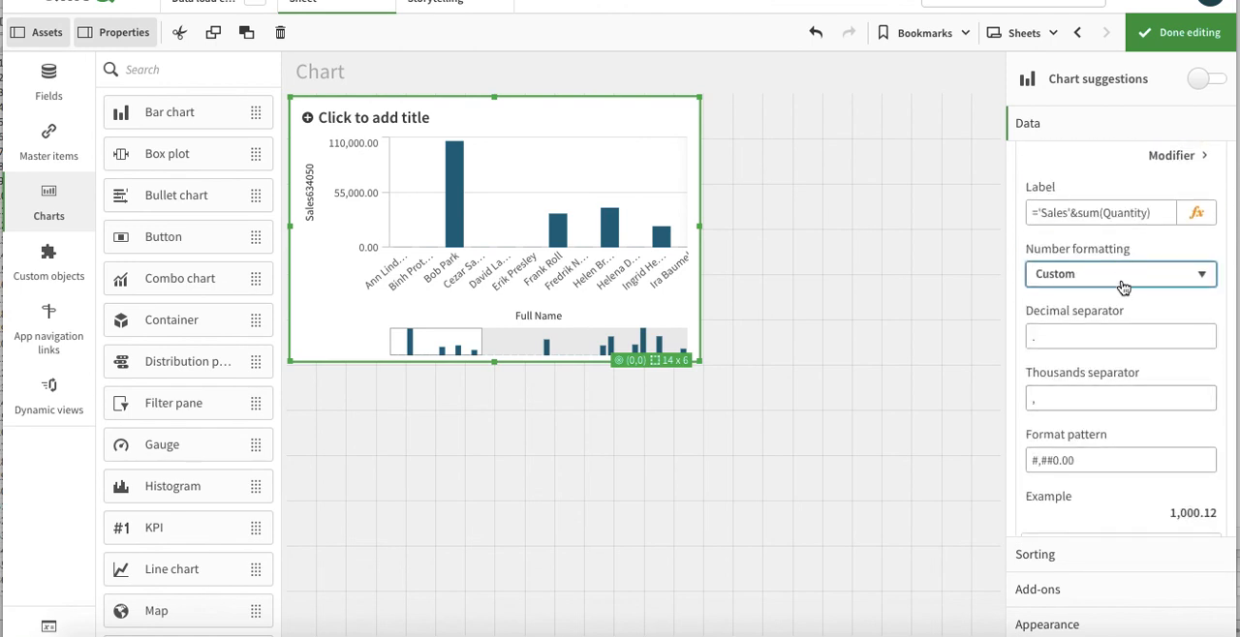
pyautogui.click(1119, 273)
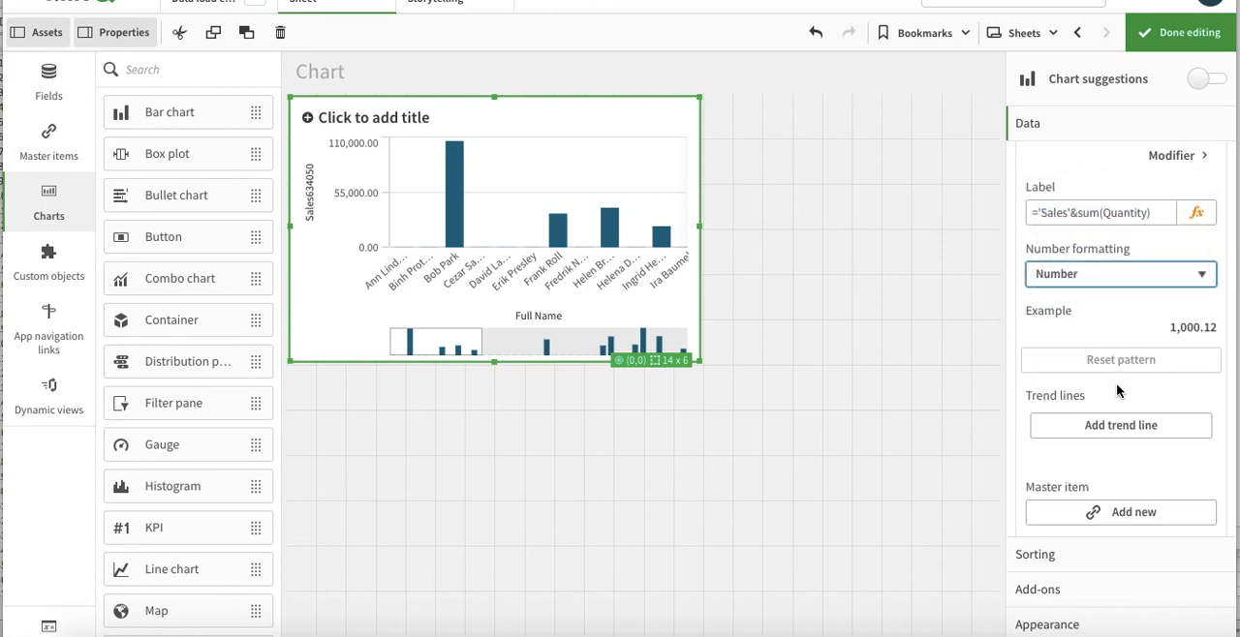
pyautogui.click(1120, 274)
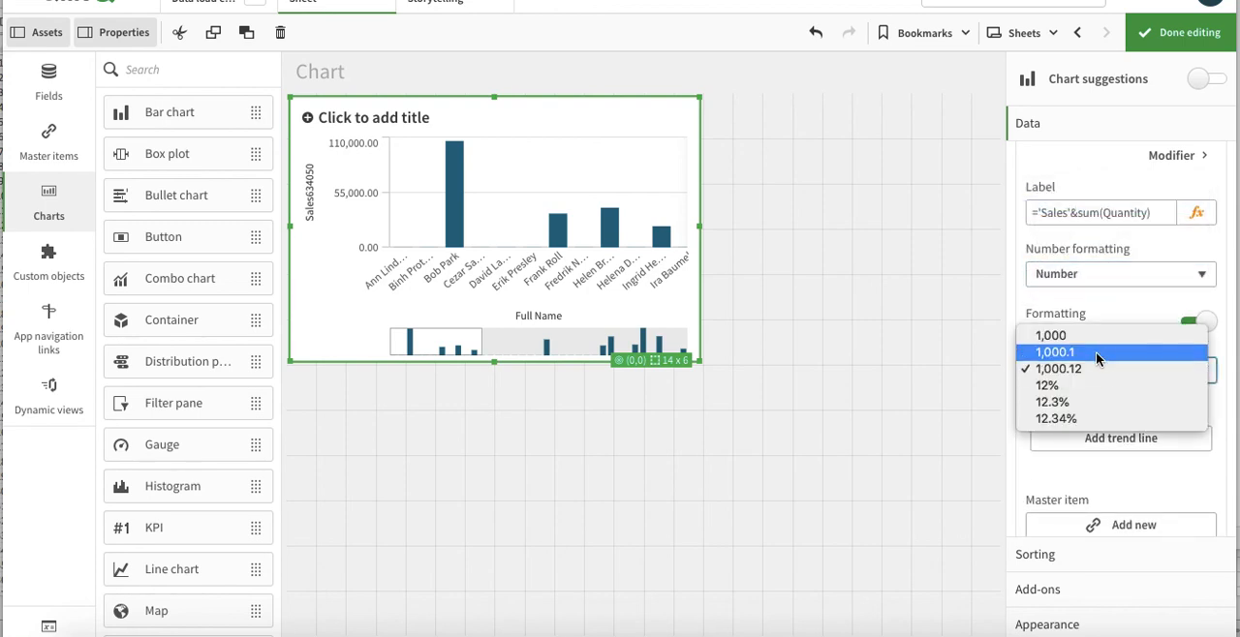
pyautogui.click(1050, 335)
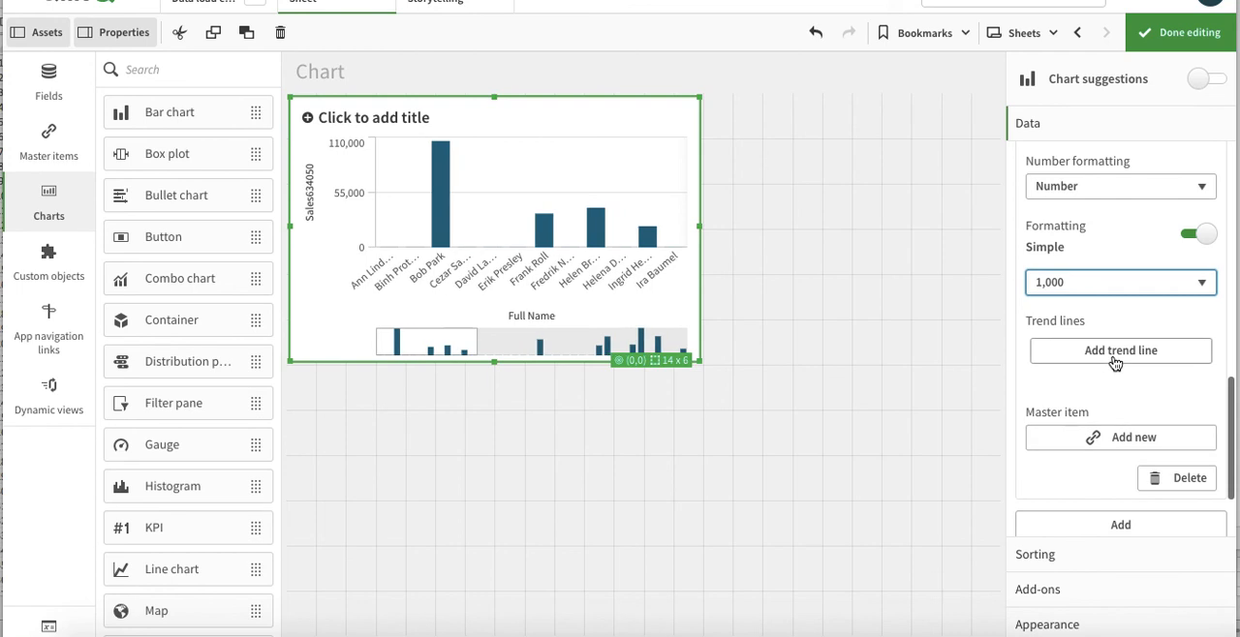
# Add a linear trend line to the chart labelled Trend
pyautogui.click(1119, 351)
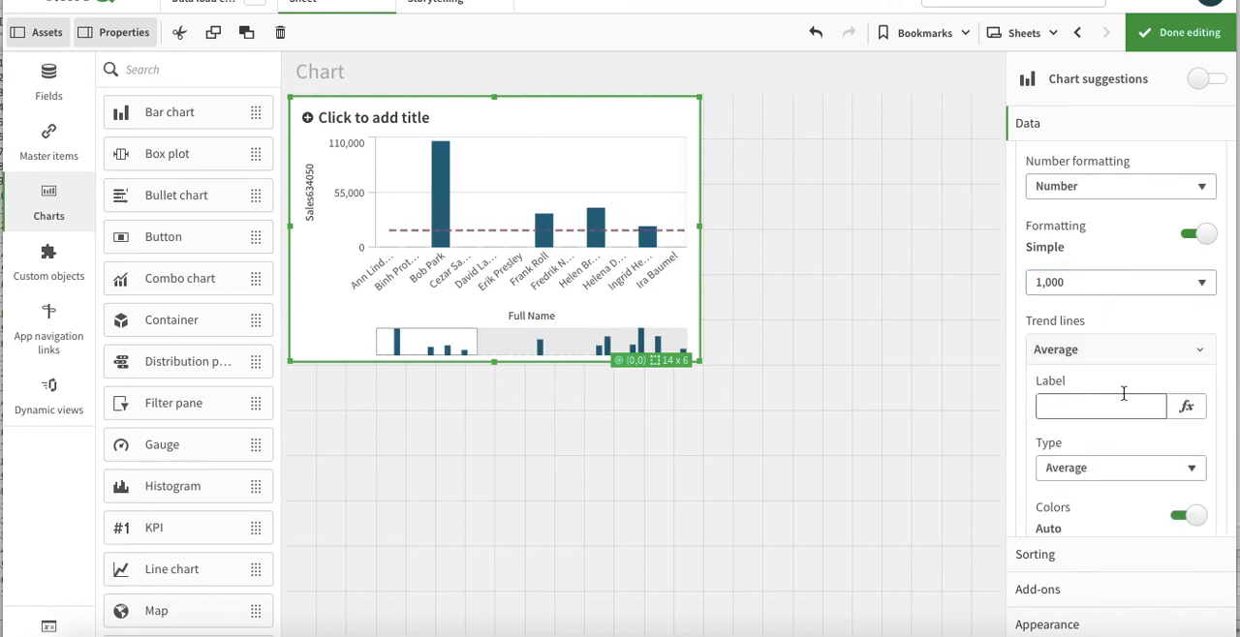
pyautogui.click(1120, 468)
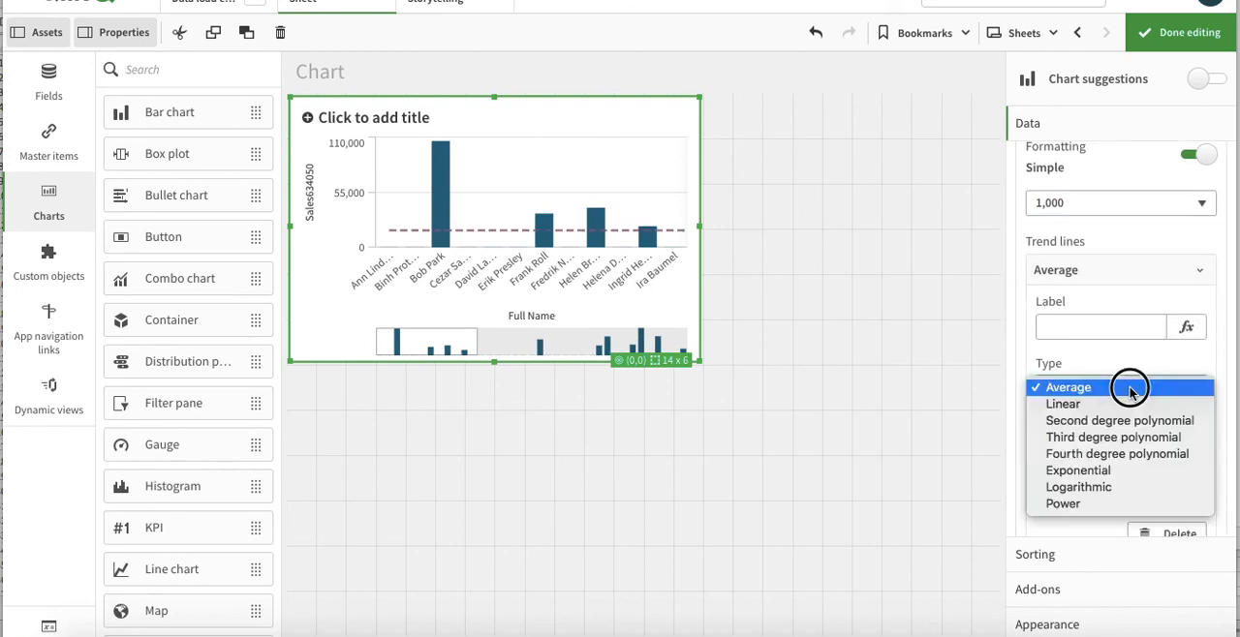
pyautogui.click(1062, 403)
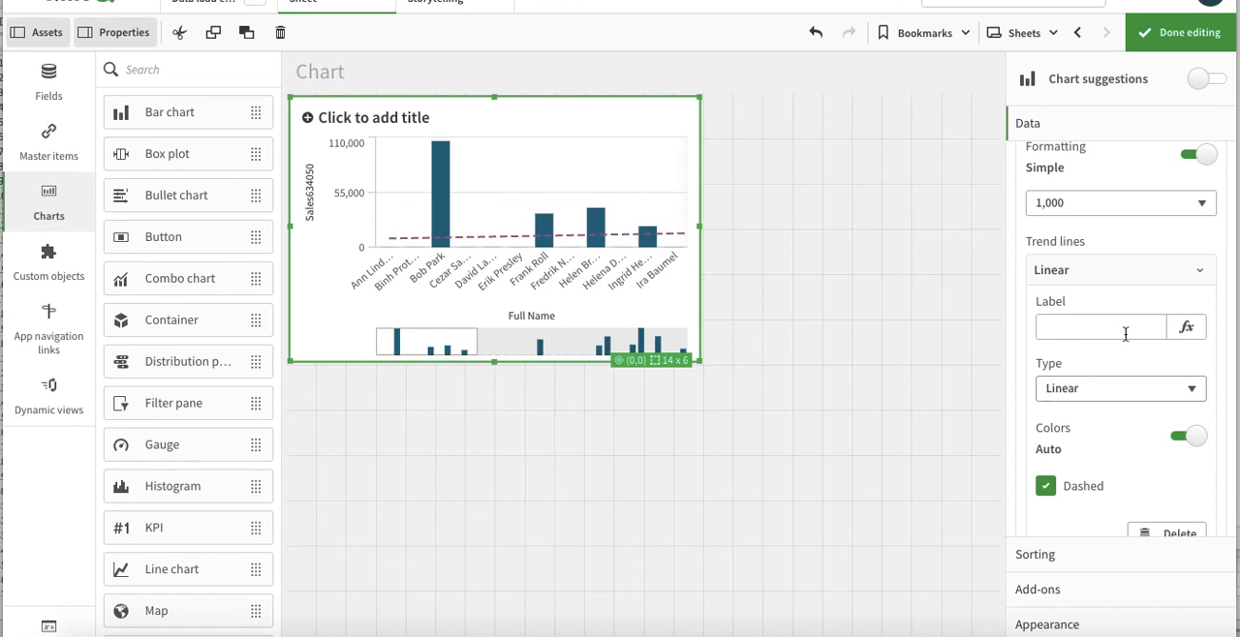
pyautogui.click(1100, 327)
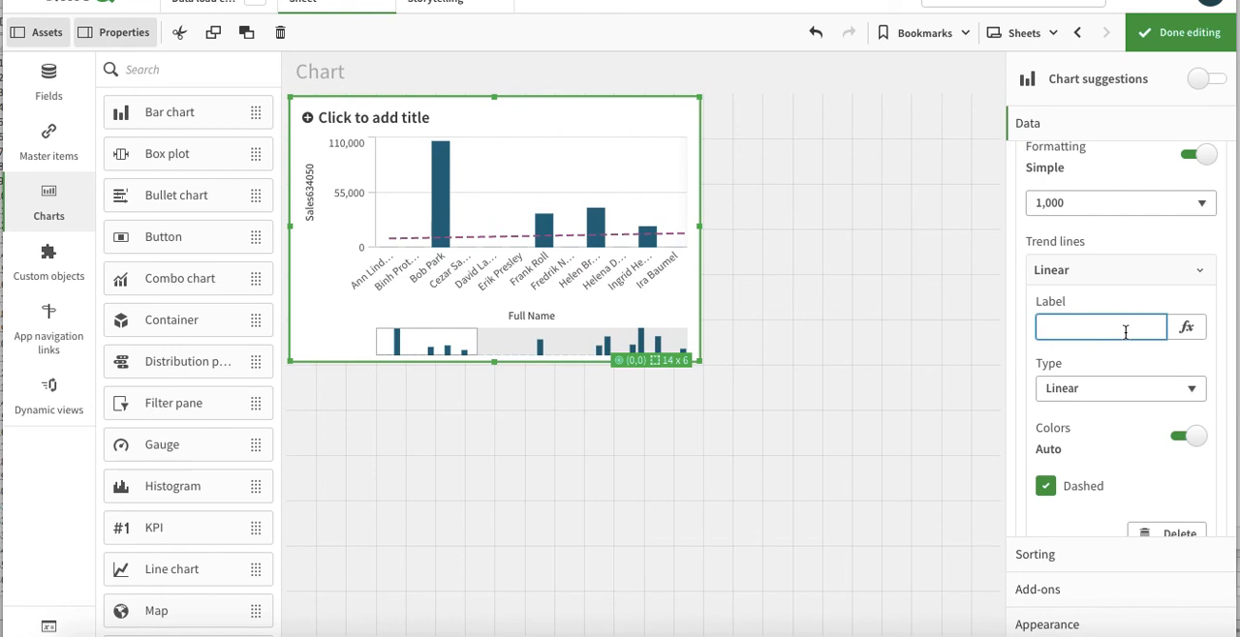
pyautogui.write('Trend')
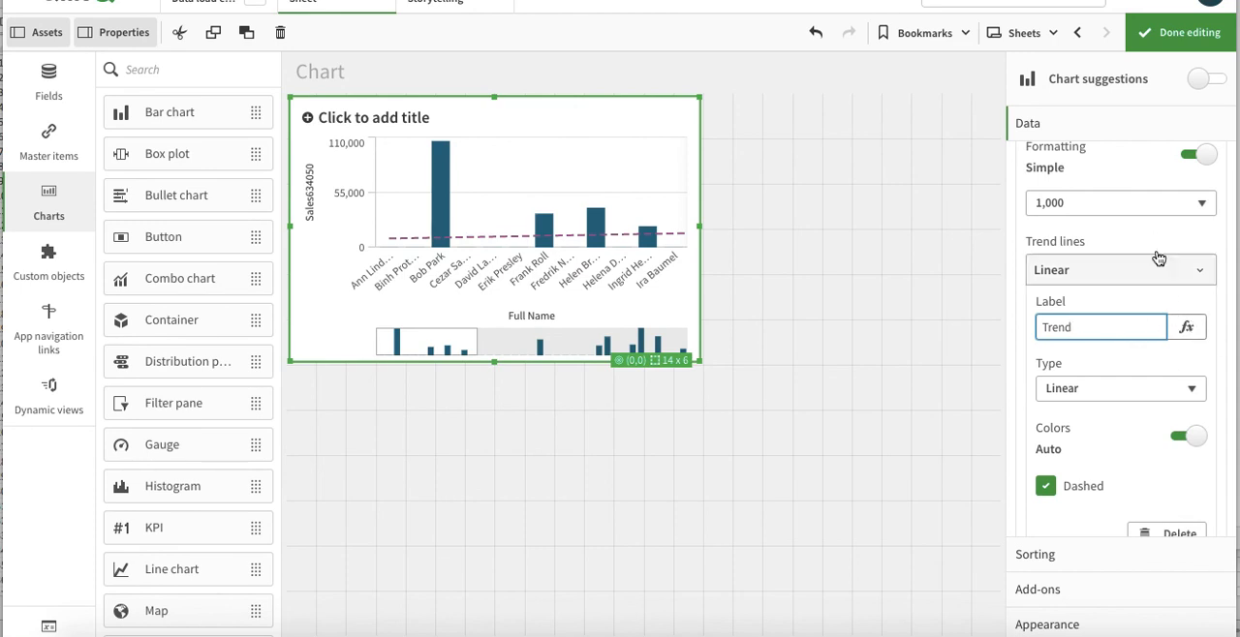
pyautogui.click(1114, 270)
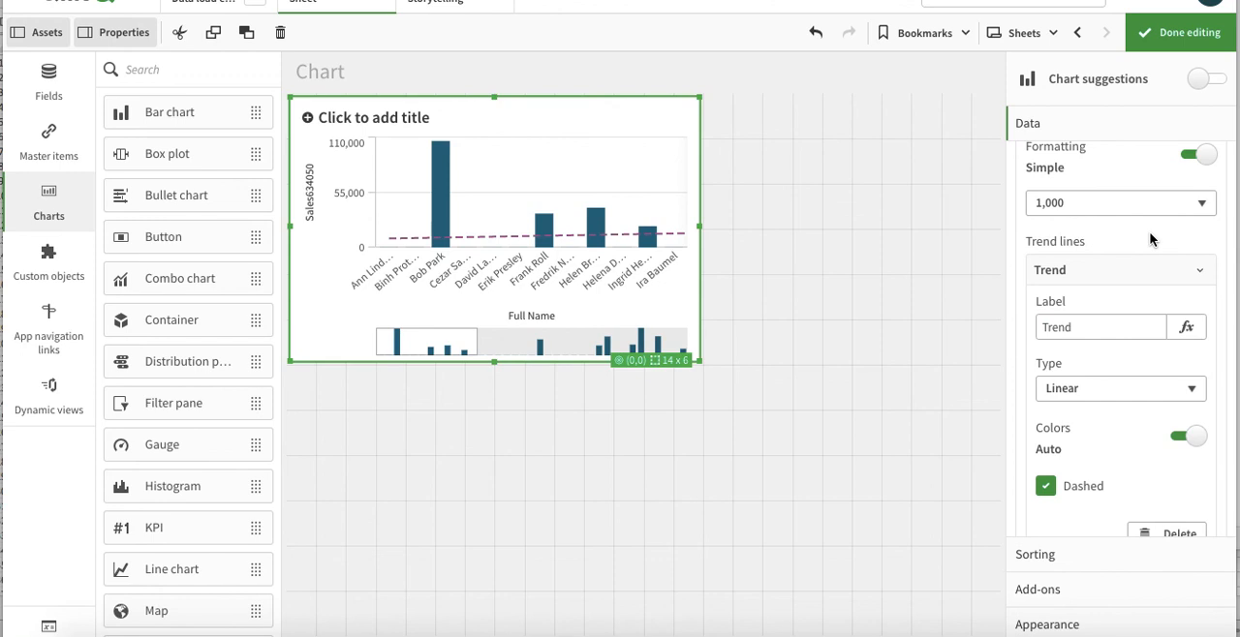
pyautogui.moveTo(1178, 482)
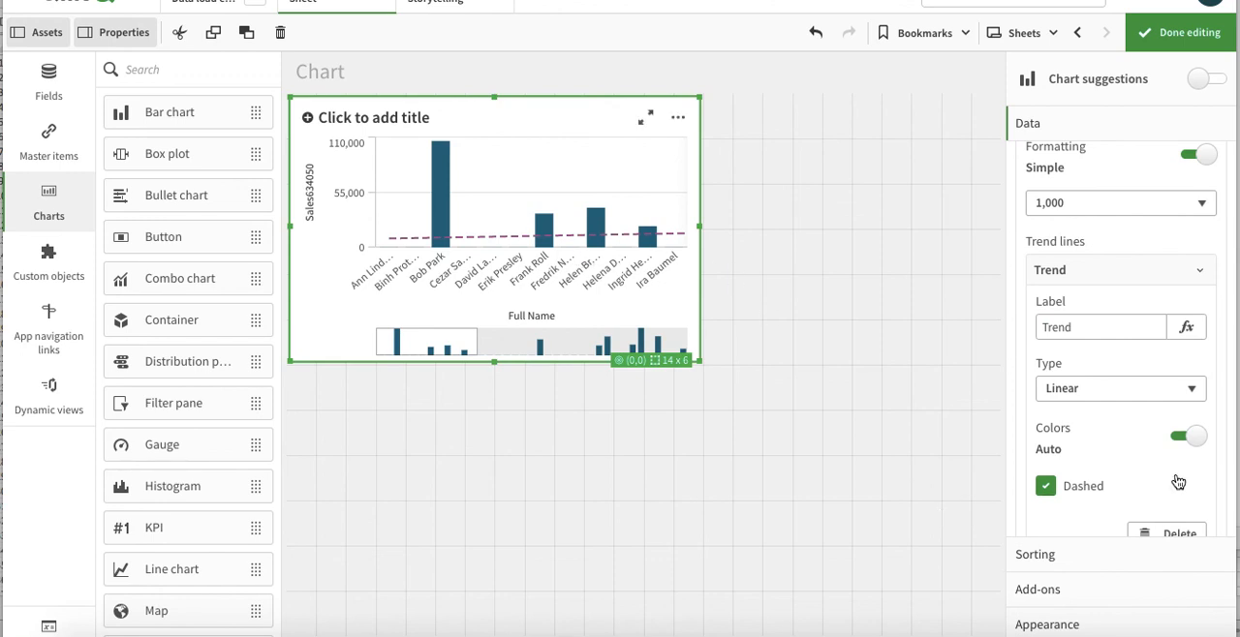
# Toggle the trend line solid and back to Dashed, keeping automatic colours
pyautogui.scroll(-3)
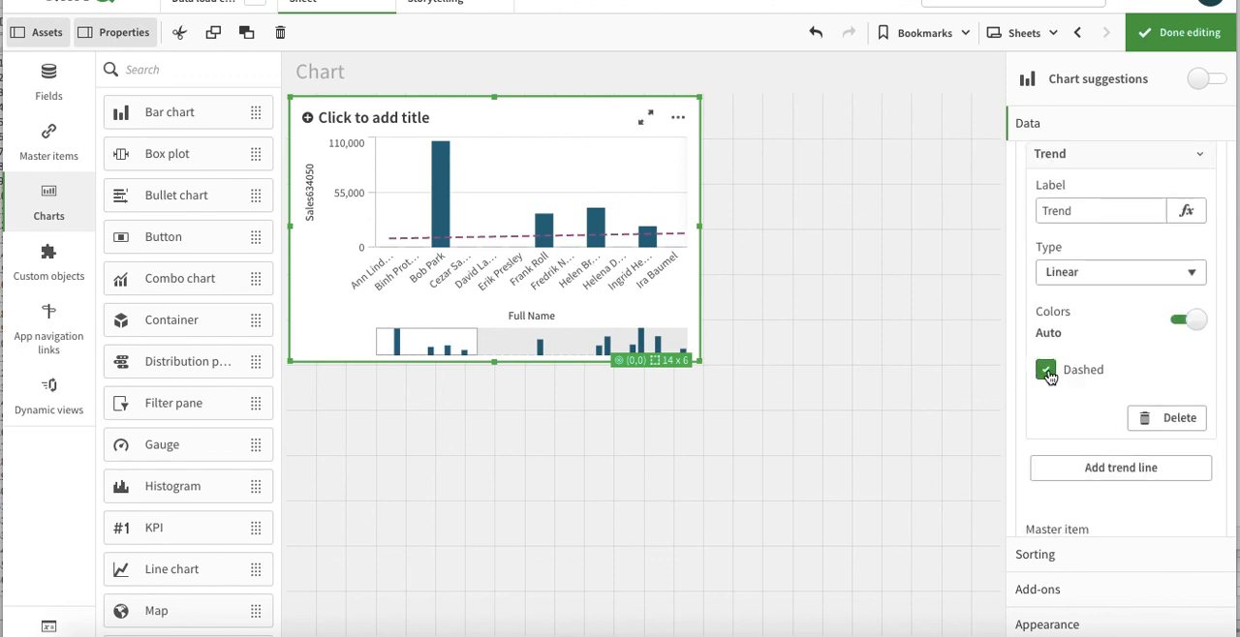
pyautogui.click(1045, 368)
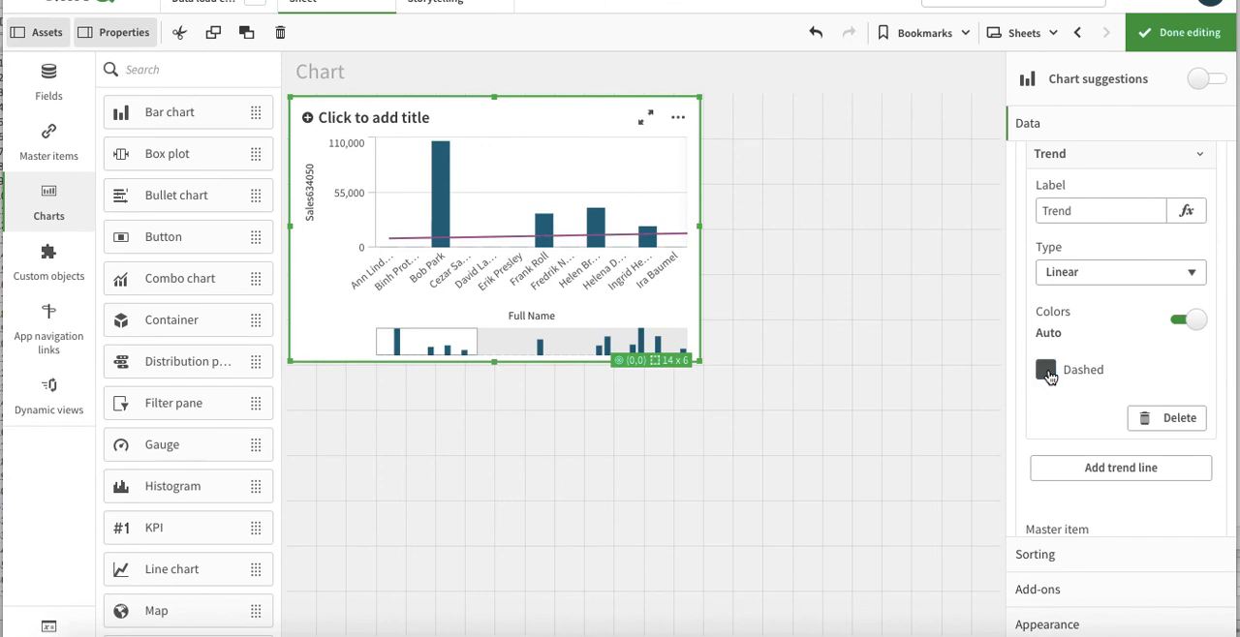
pyautogui.click(1046, 368)
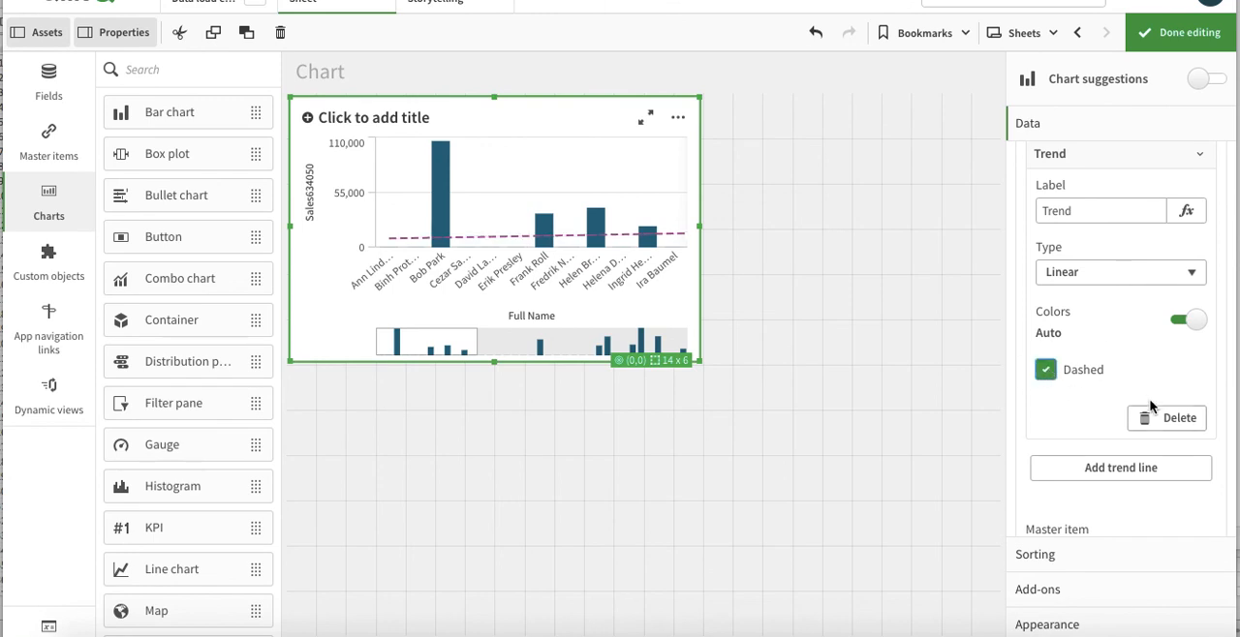
pyautogui.moveTo(1119, 469)
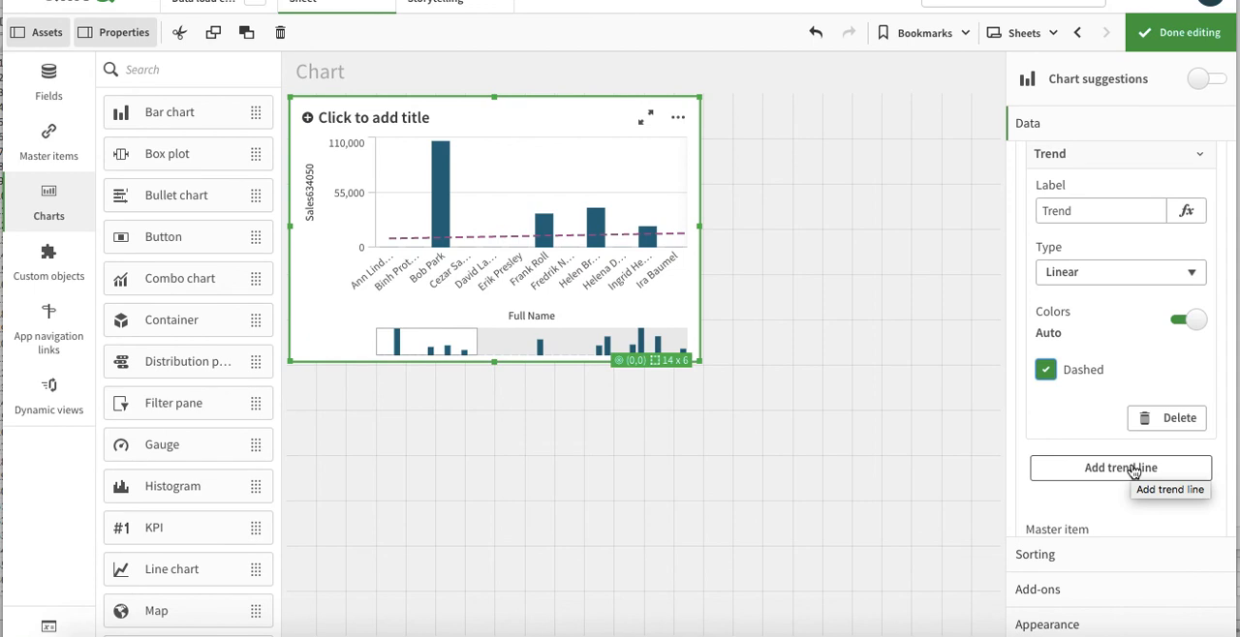
pyautogui.scroll(-3)
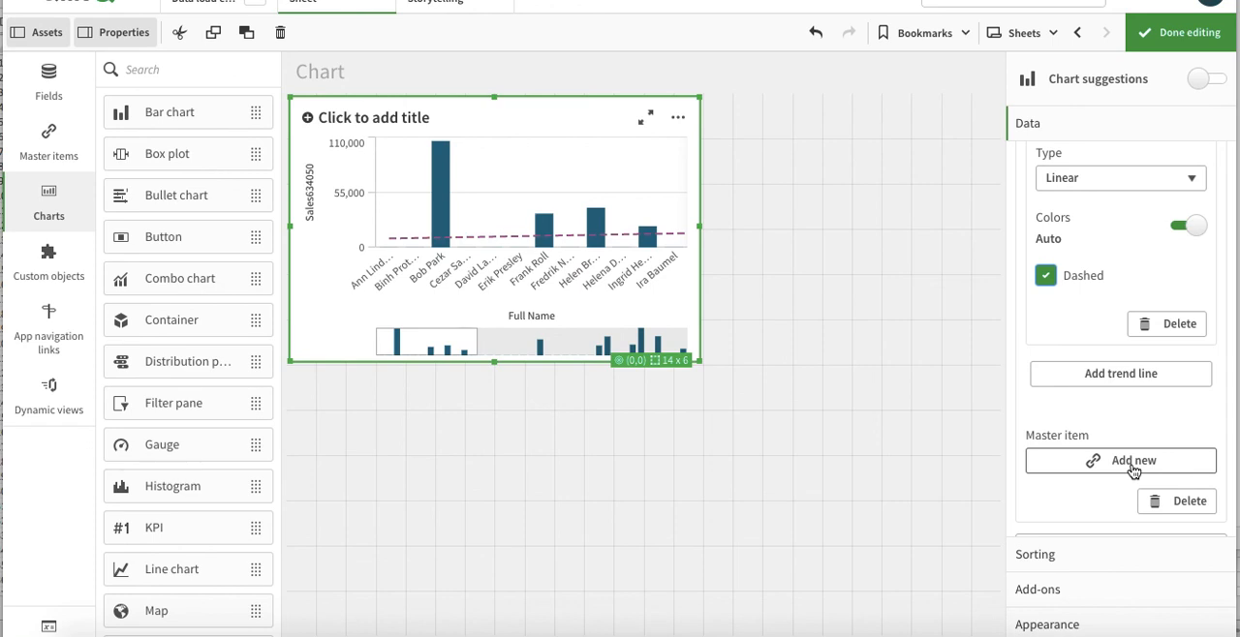
pyautogui.moveTo(1094, 448)
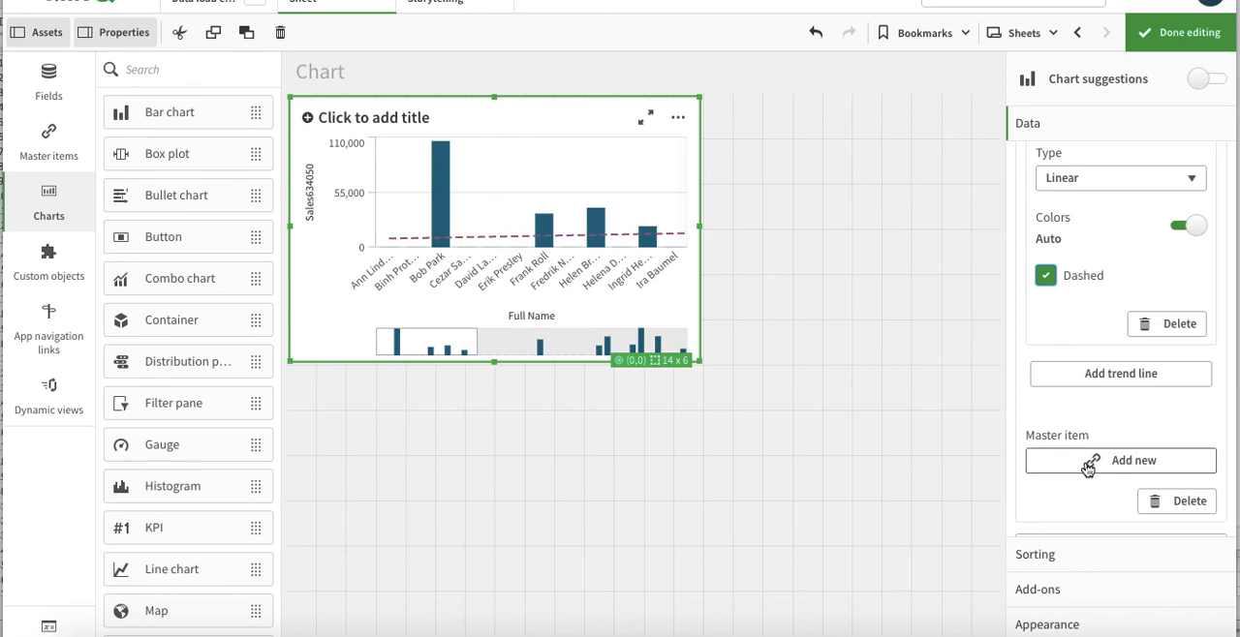
pyautogui.moveTo(1119, 461)
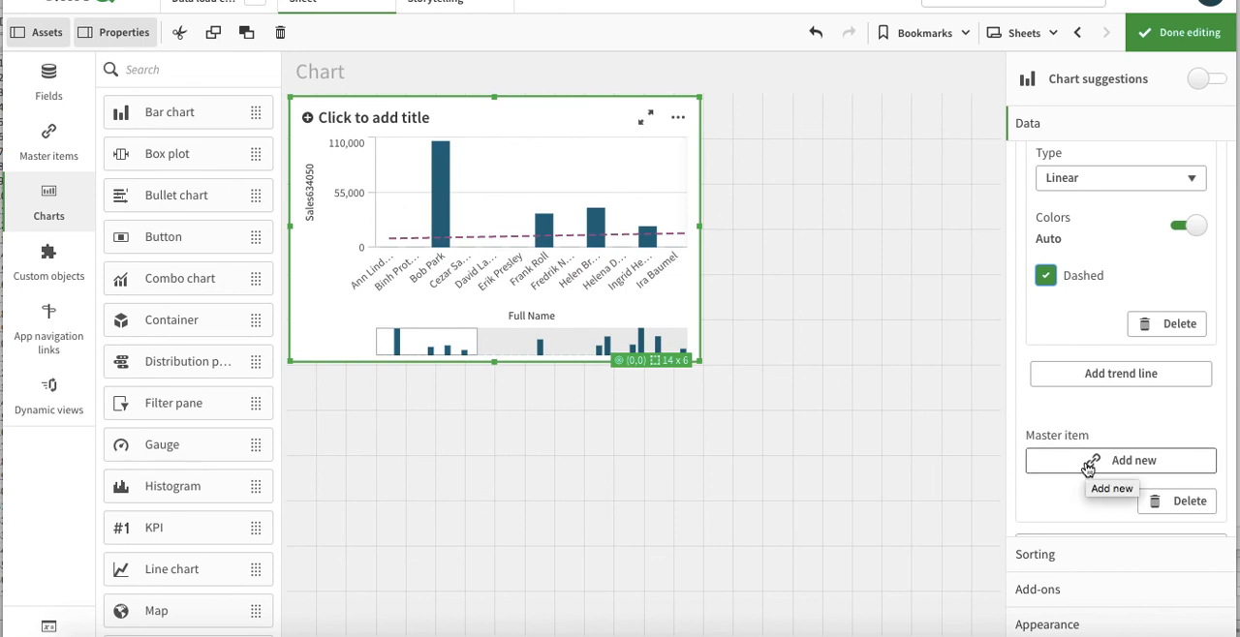